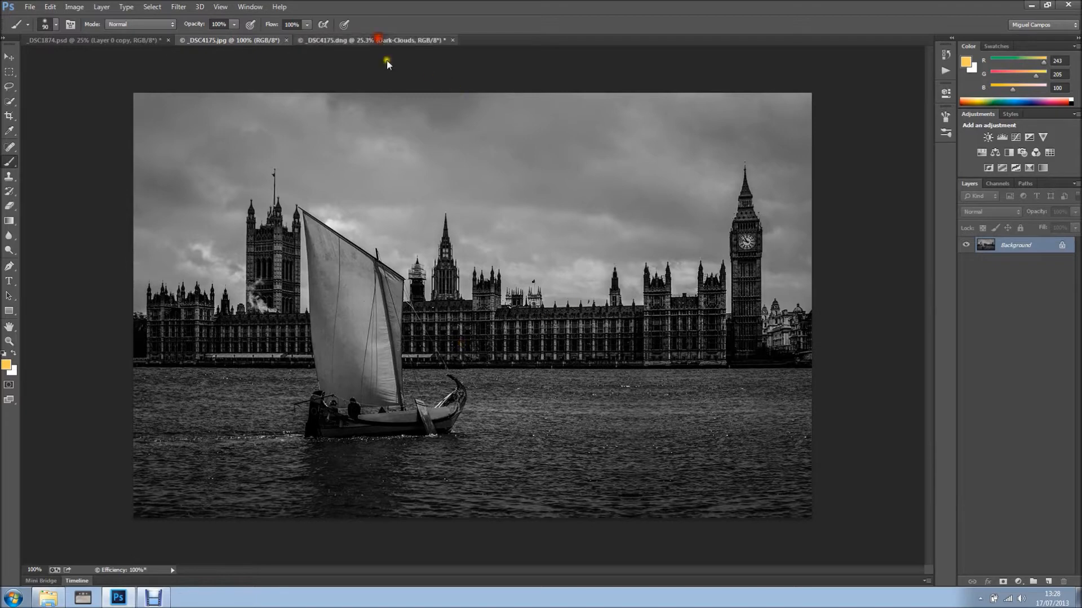
Bring the _DSC4175.dng Parliament photo document to the front
left_click(376, 39)
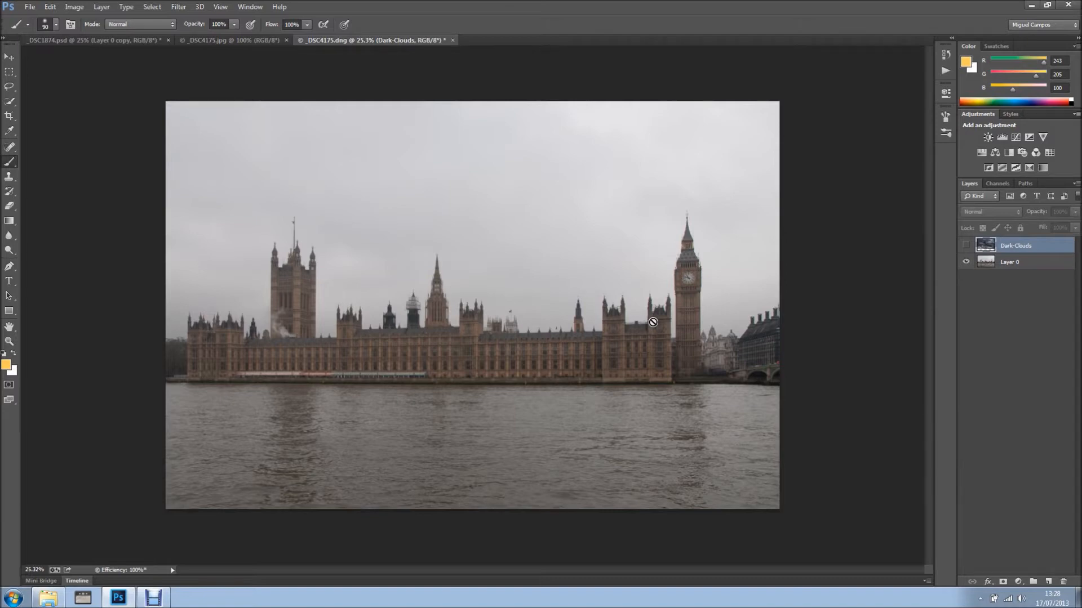
mouse_move(565, 323)
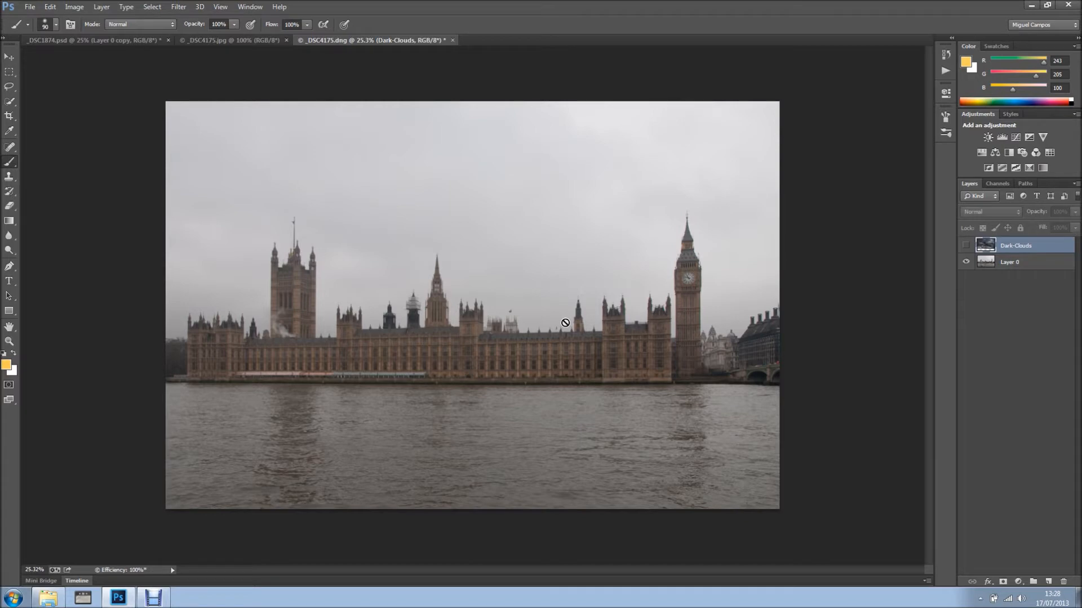
mouse_move(775, 338)
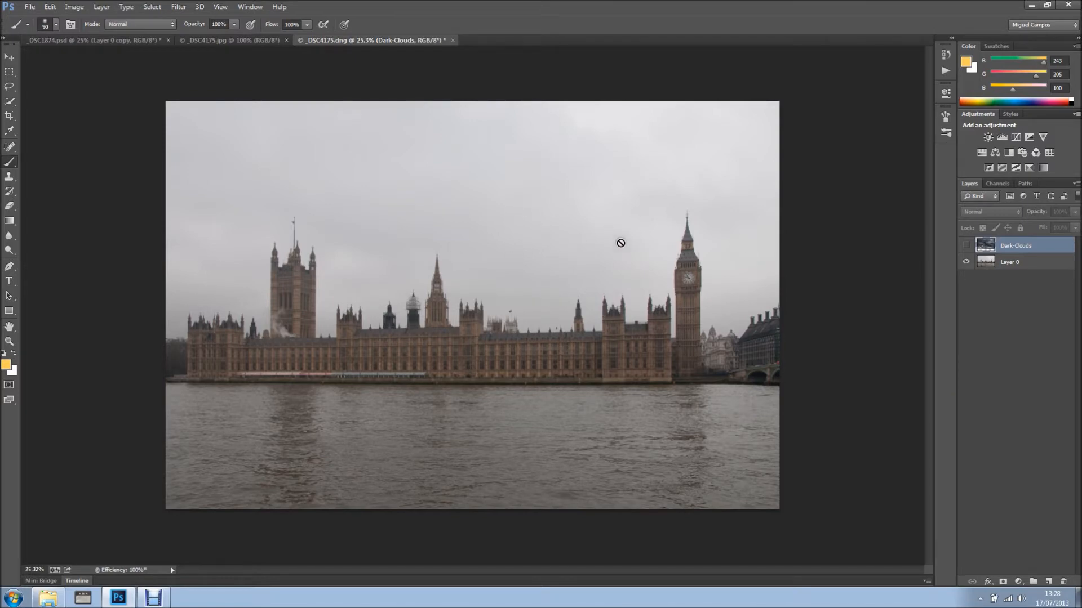
mouse_move(648, 246)
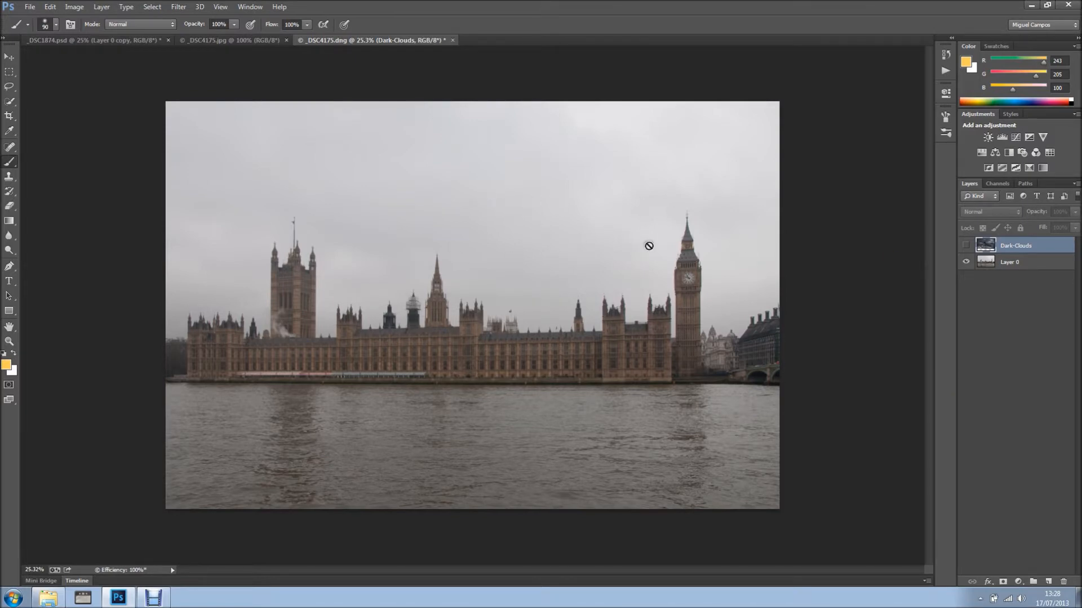
Toggle the Dark-Clouds layer's eye icon, ending with the stormy sky shown
left_click(967, 246)
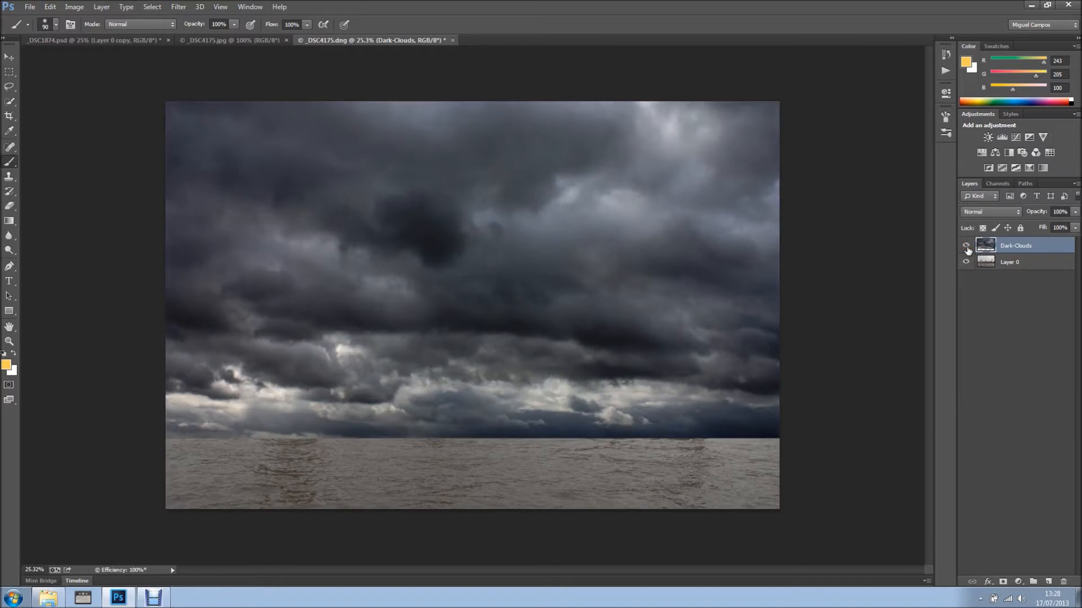
left_click(967, 245)
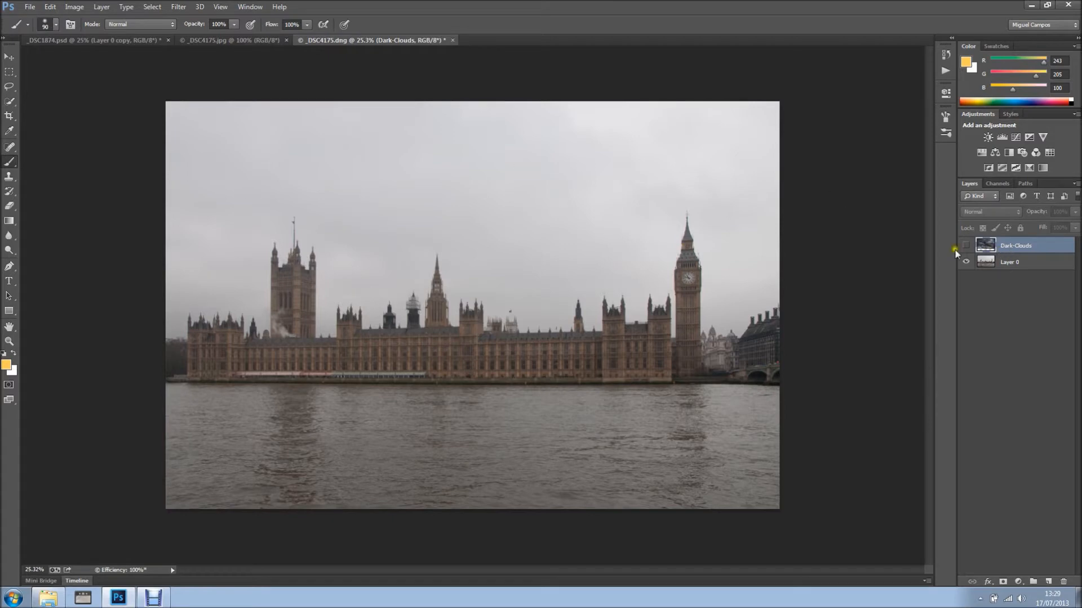
left_click(966, 246)
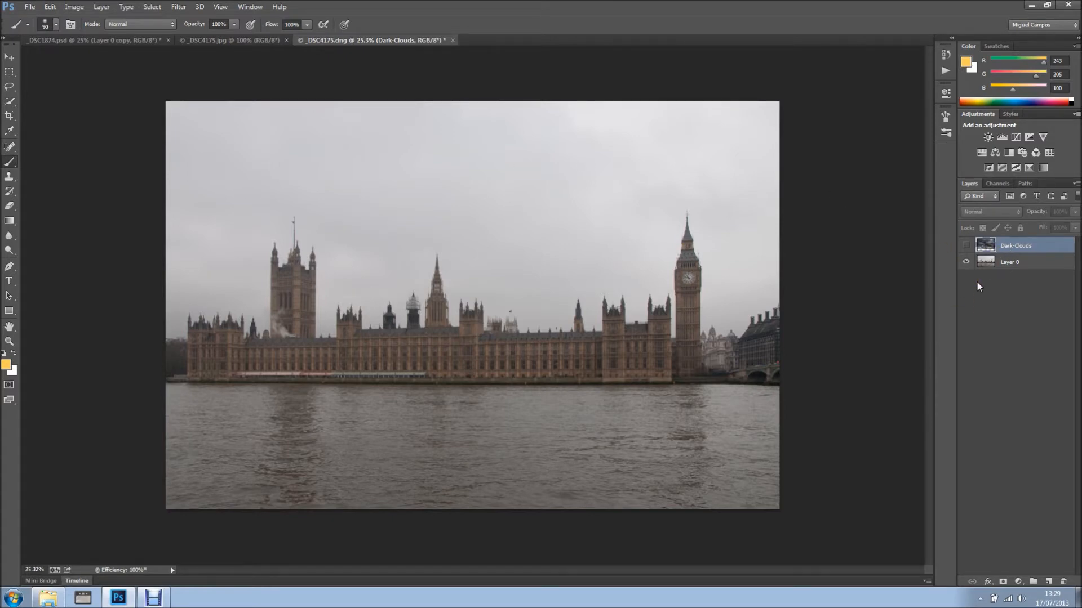
left_click(966, 245)
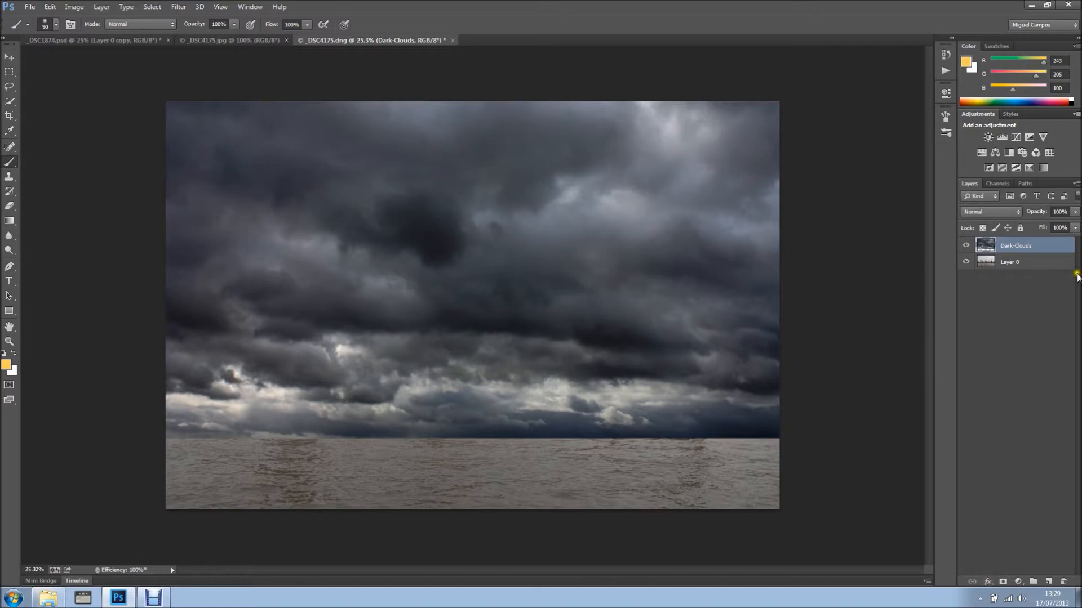
Drag the Underlying Layer Blend If slider so Parliament and the river show through
double_click(1015, 245)
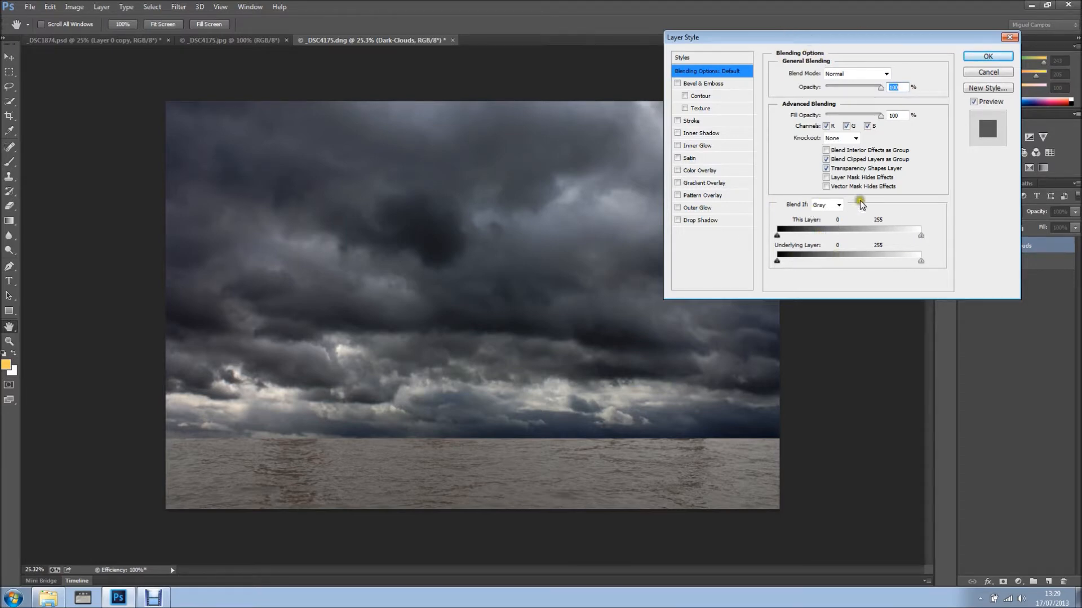
mouse_move(808, 212)
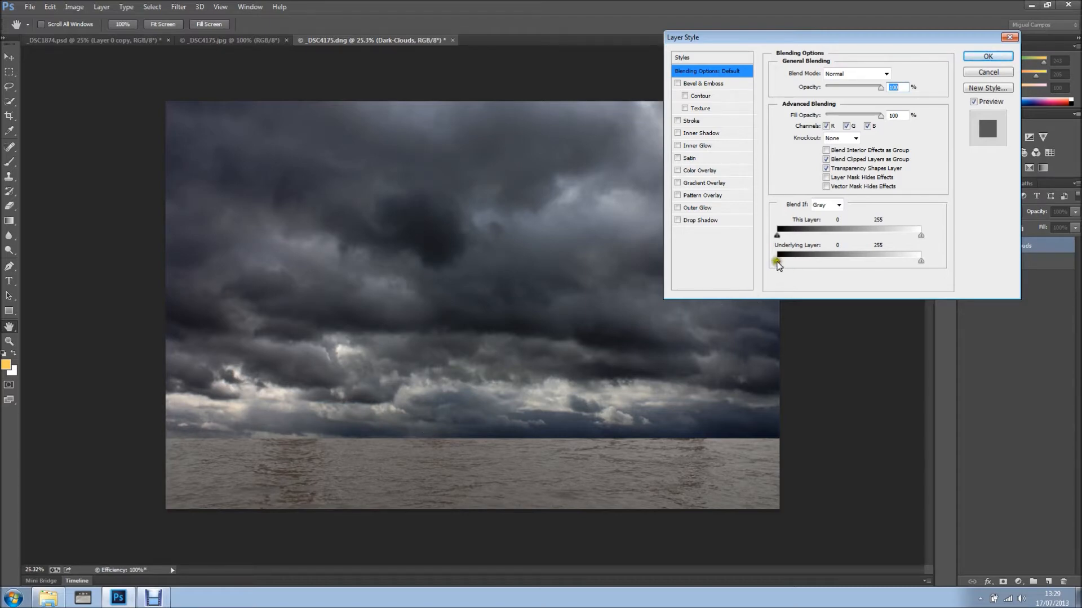
left_click_drag(777, 260, 793, 261)
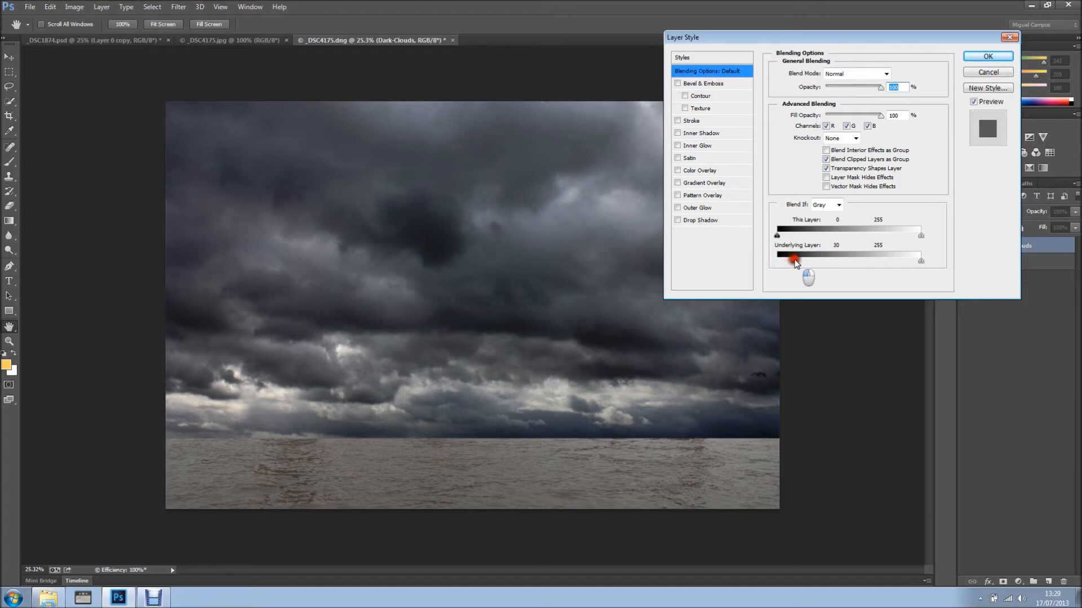
left_click_drag(793, 259, 812, 259)
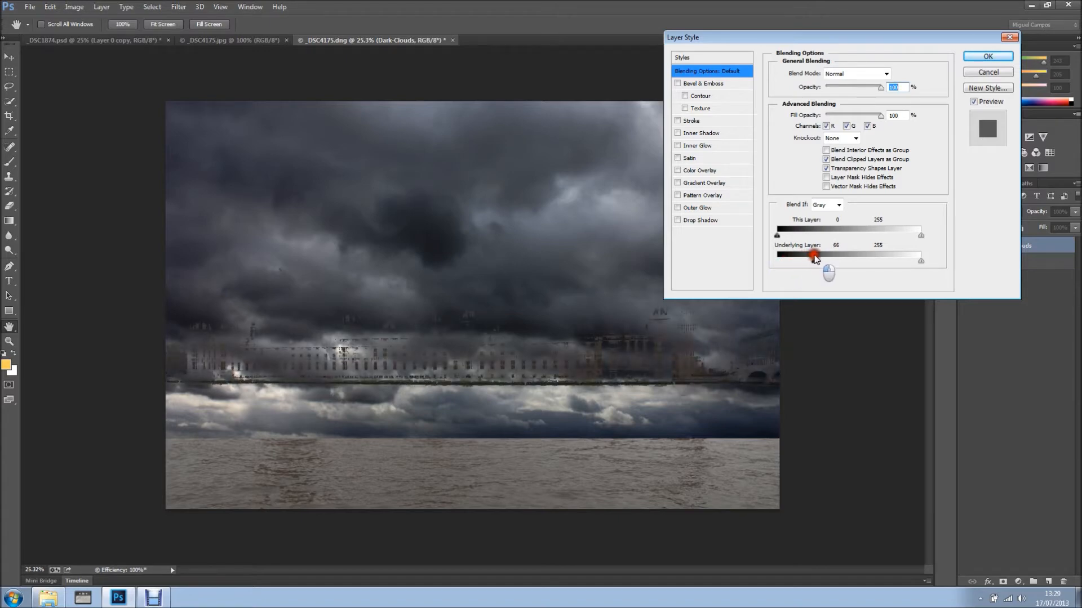
left_click_drag(813, 256, 835, 256)
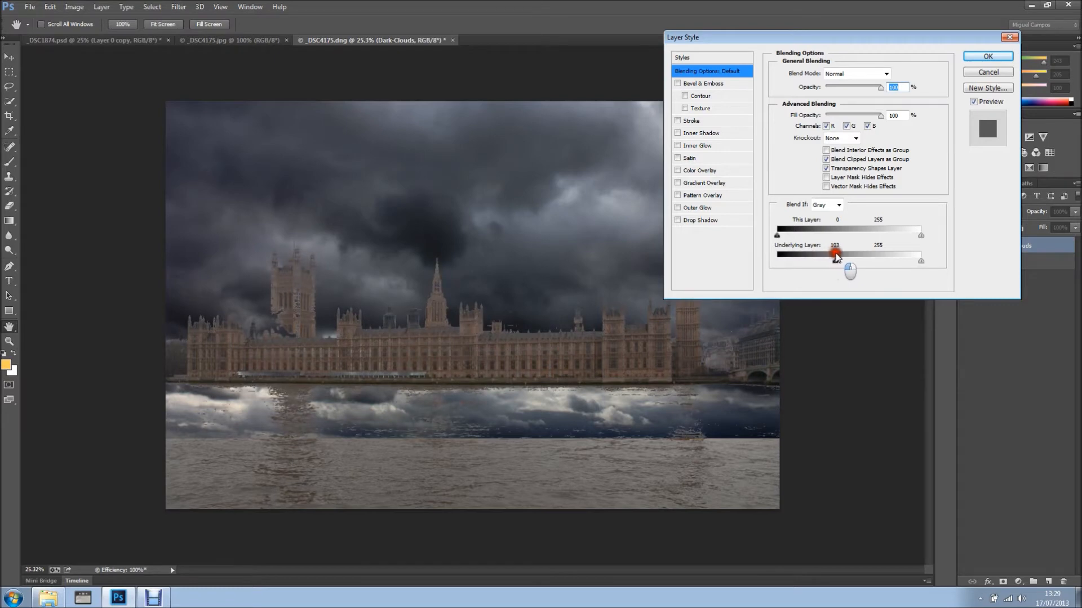
left_click_drag(834, 254, 852, 255)
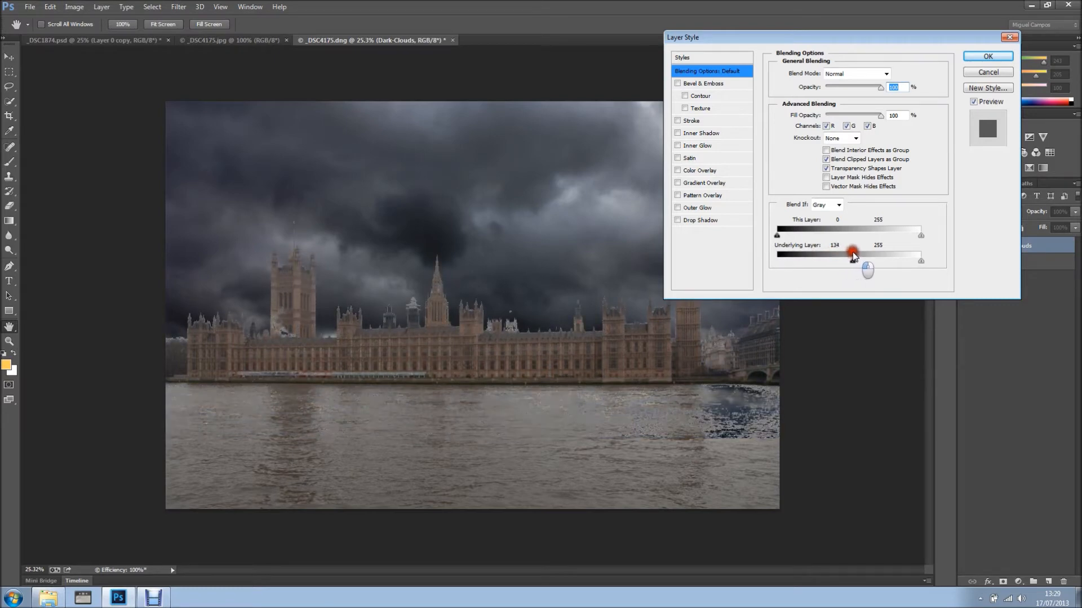
left_click_drag(854, 261, 855, 260)
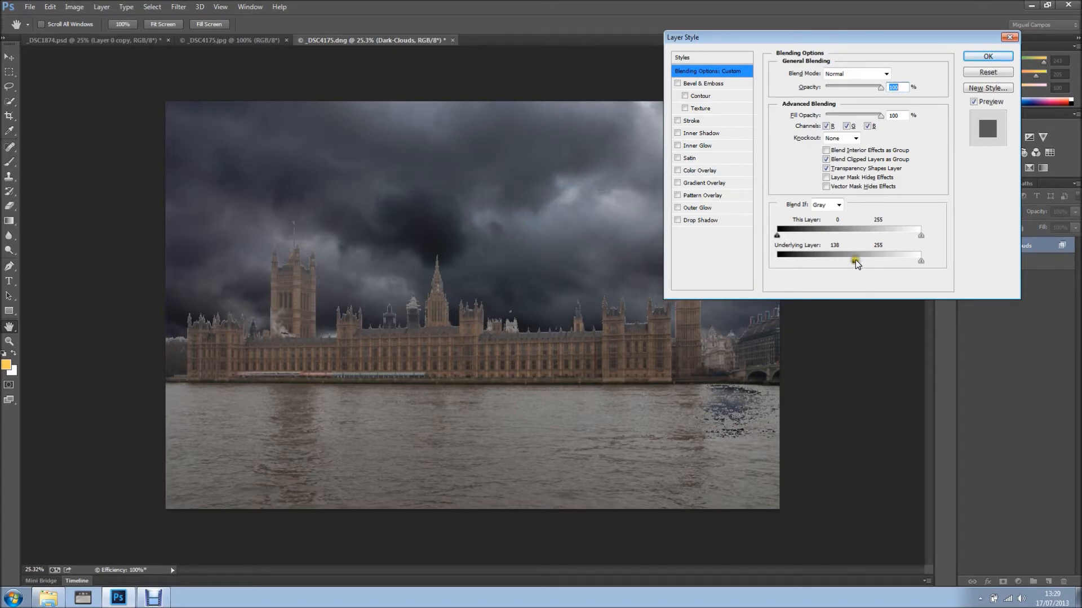
Split the Underlying slider to about 131/161 for a soft cloud transition and confirm
left_click_drag(855, 261, 859, 261)
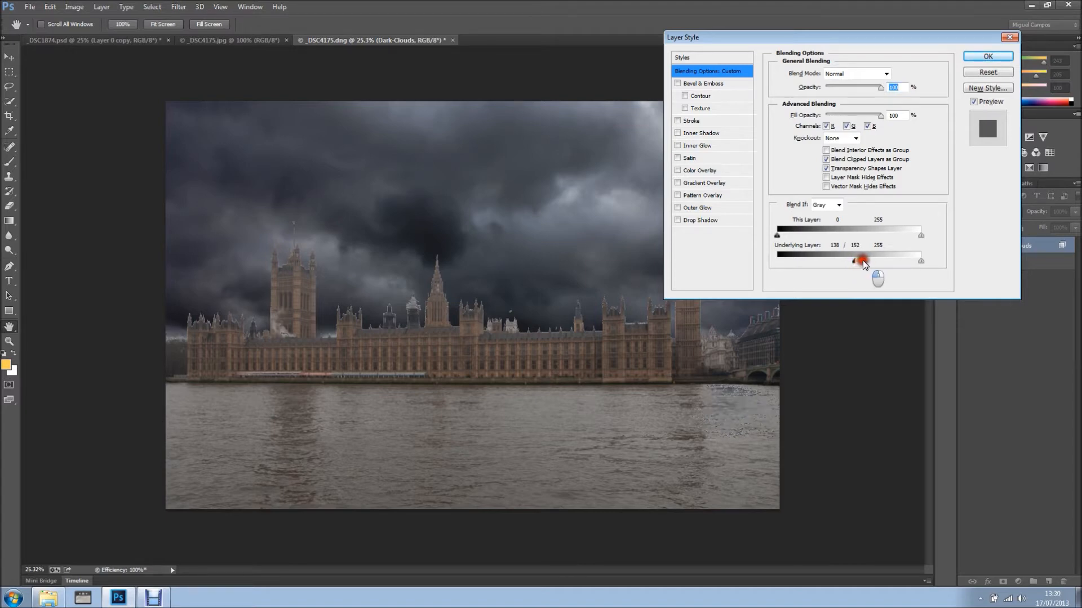
left_click_drag(861, 260, 868, 260)
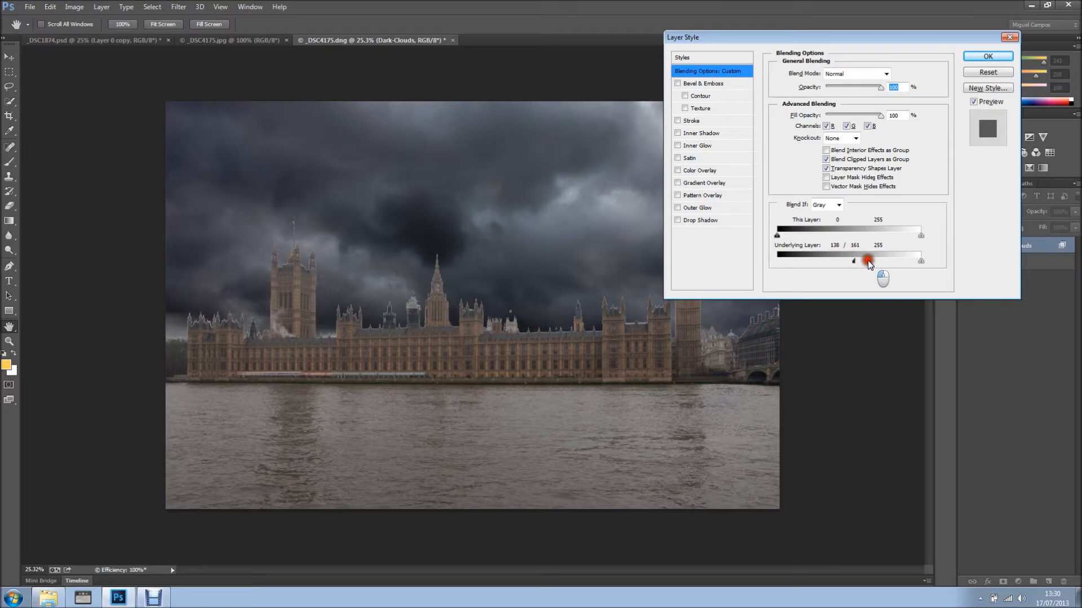
left_click_drag(867, 260, 854, 260)
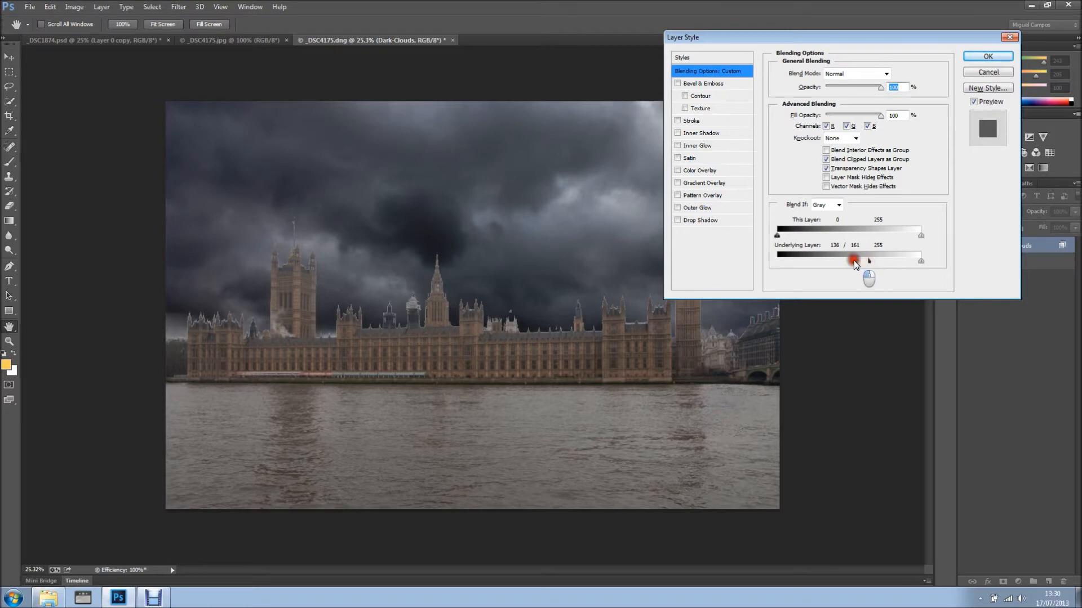
left_click_drag(857, 260, 850, 261)
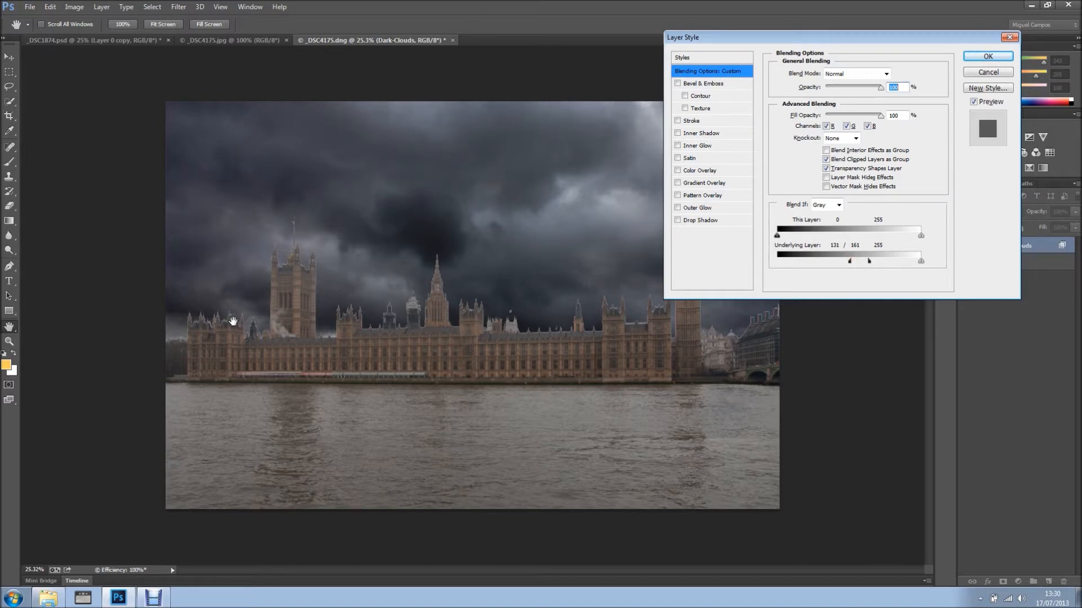
mouse_move(763, 325)
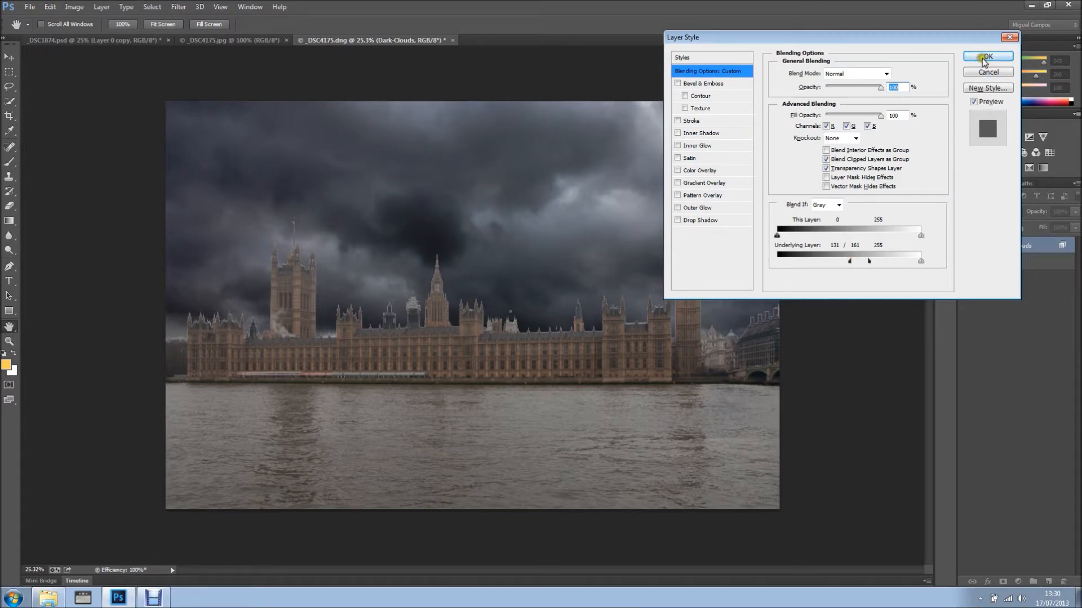
left_click(987, 56)
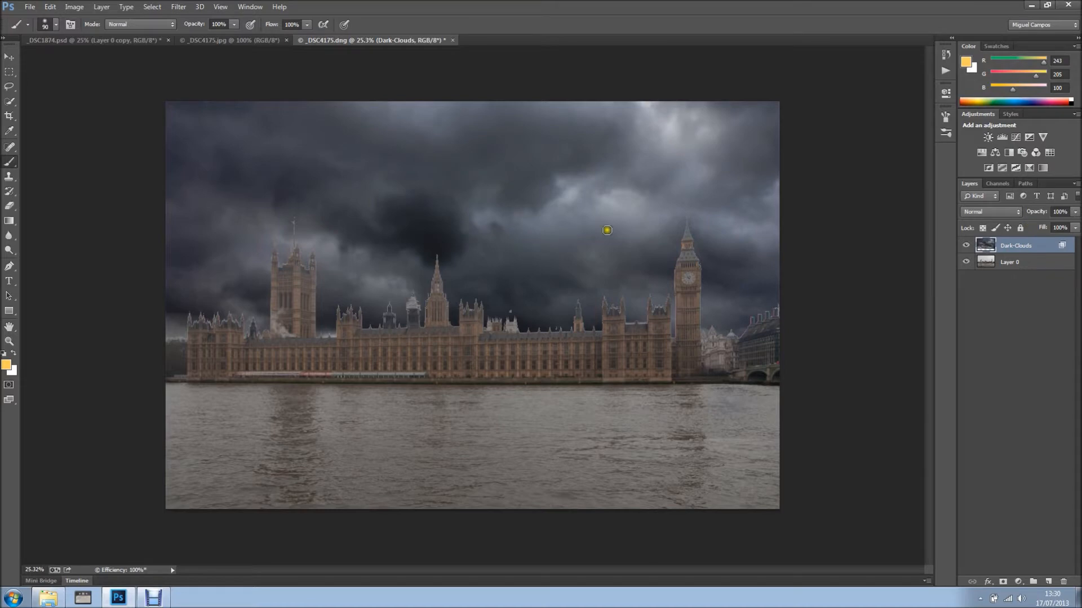
mouse_move(579, 179)
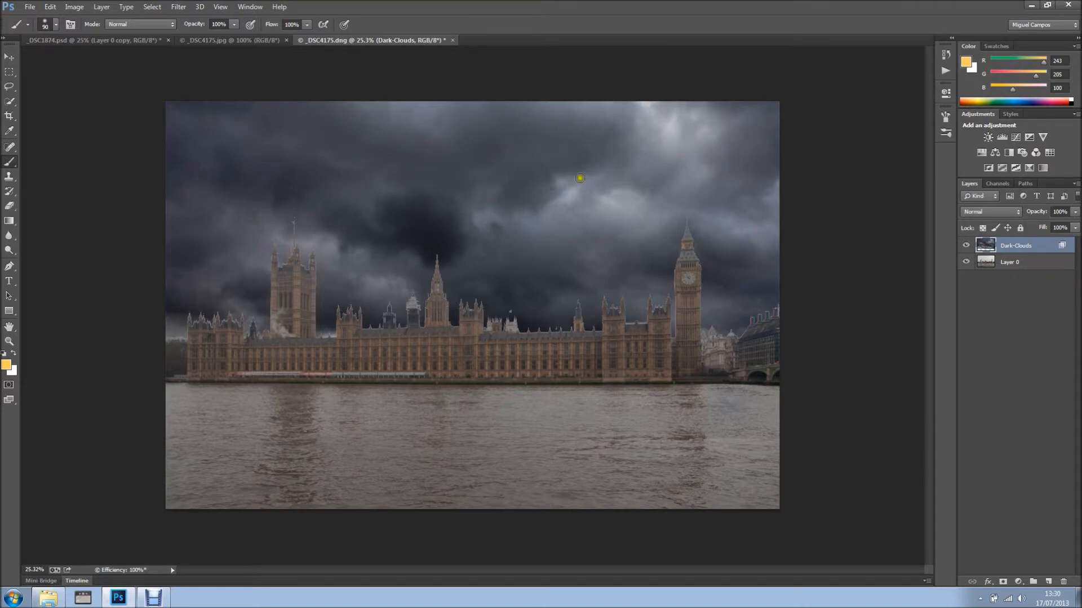
mouse_move(564, 236)
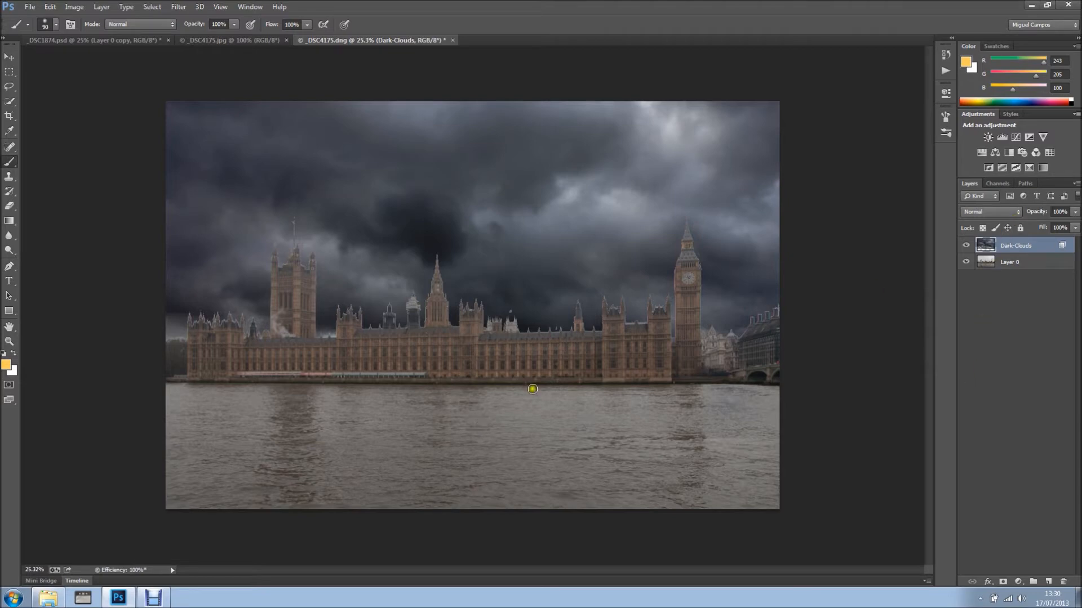
mouse_move(1048, 221)
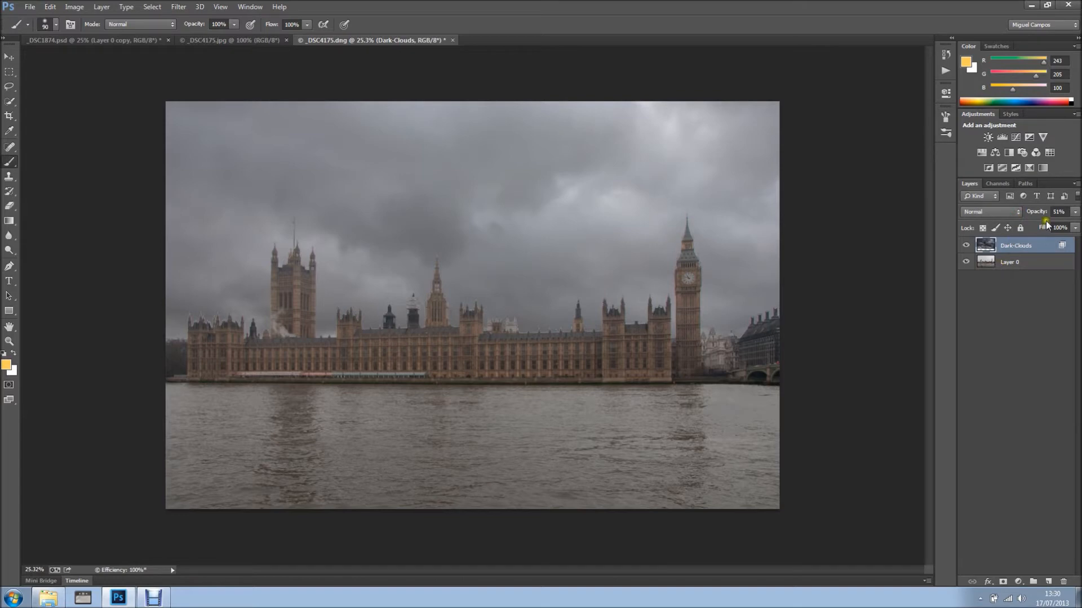
Lower the Dark-Clouds layer opacity to 51%
left_click_drag(1059, 212, 1048, 212)
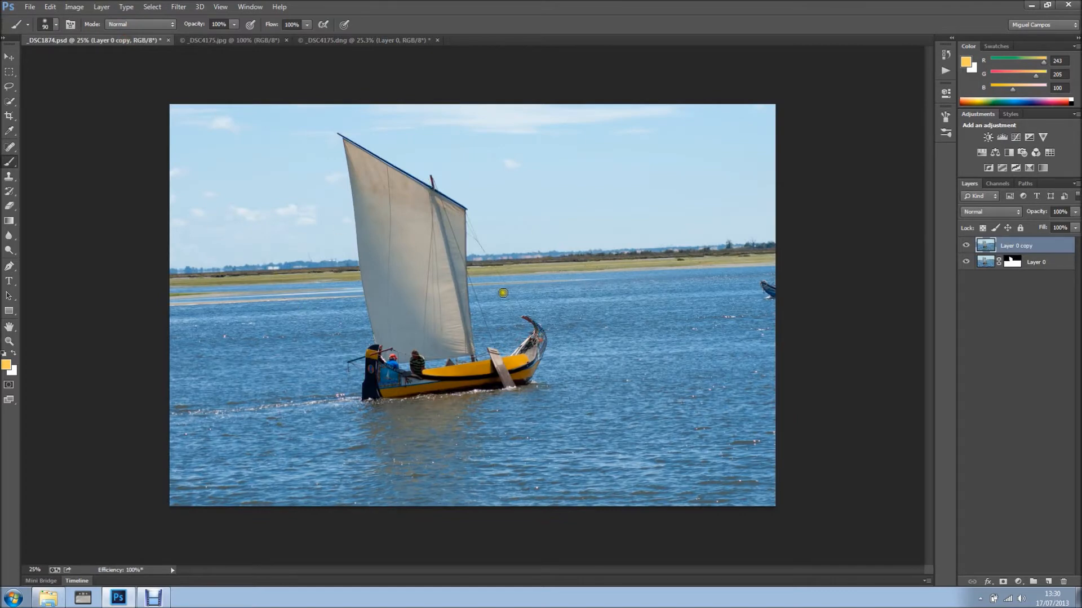
mouse_move(390, 215)
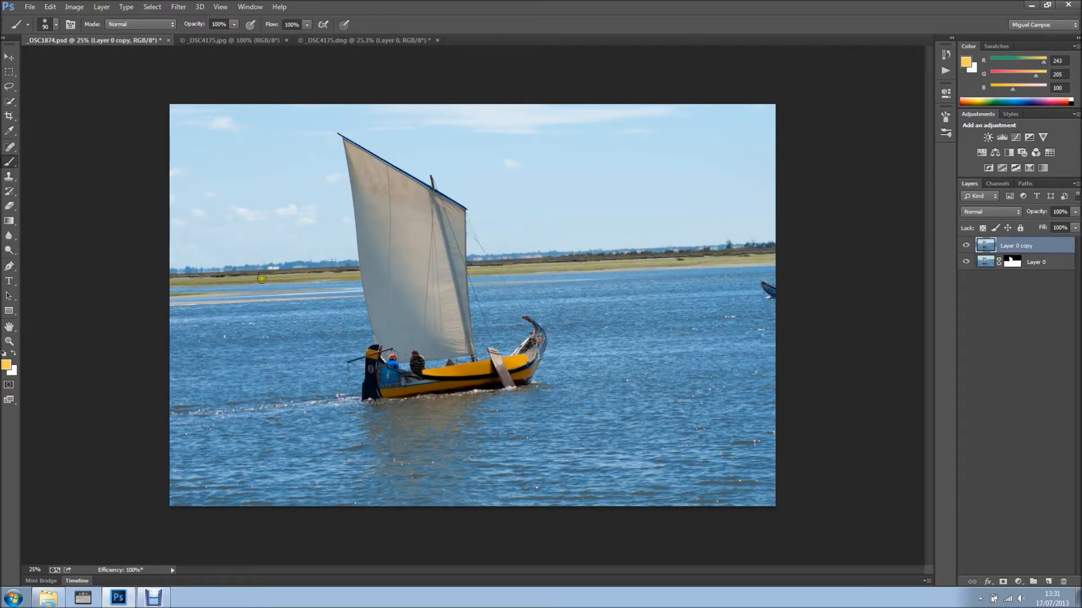
mouse_move(758, 261)
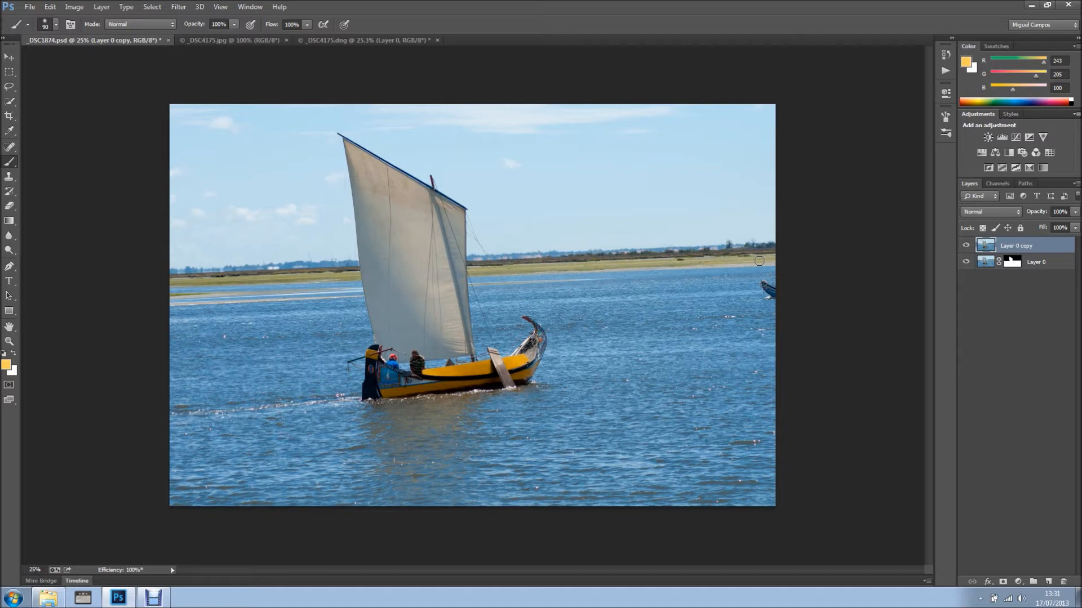
mouse_move(759, 162)
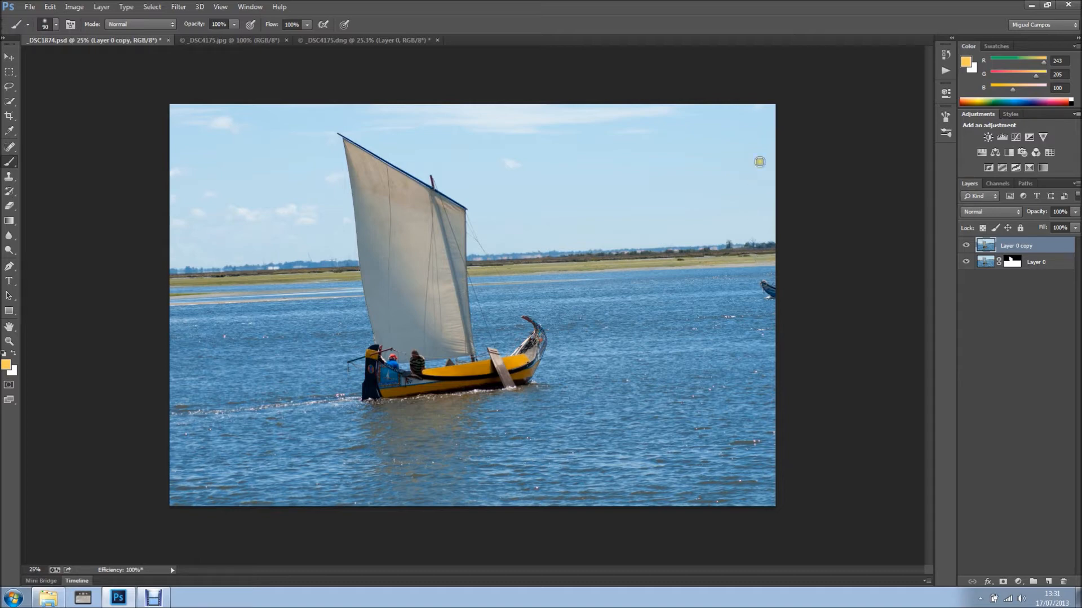
mouse_move(928, 255)
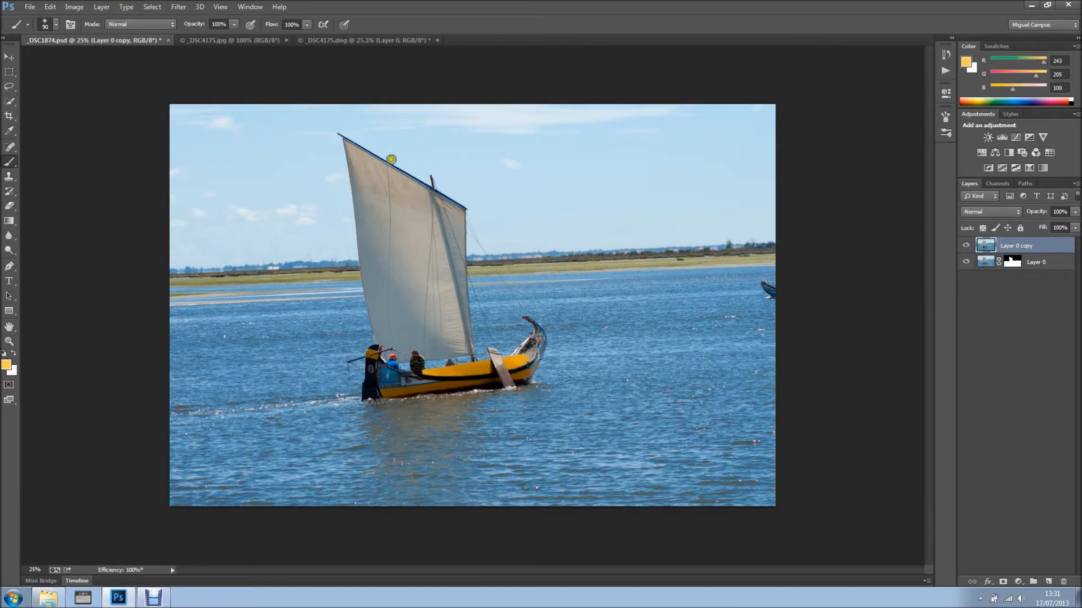
mouse_move(634, 156)
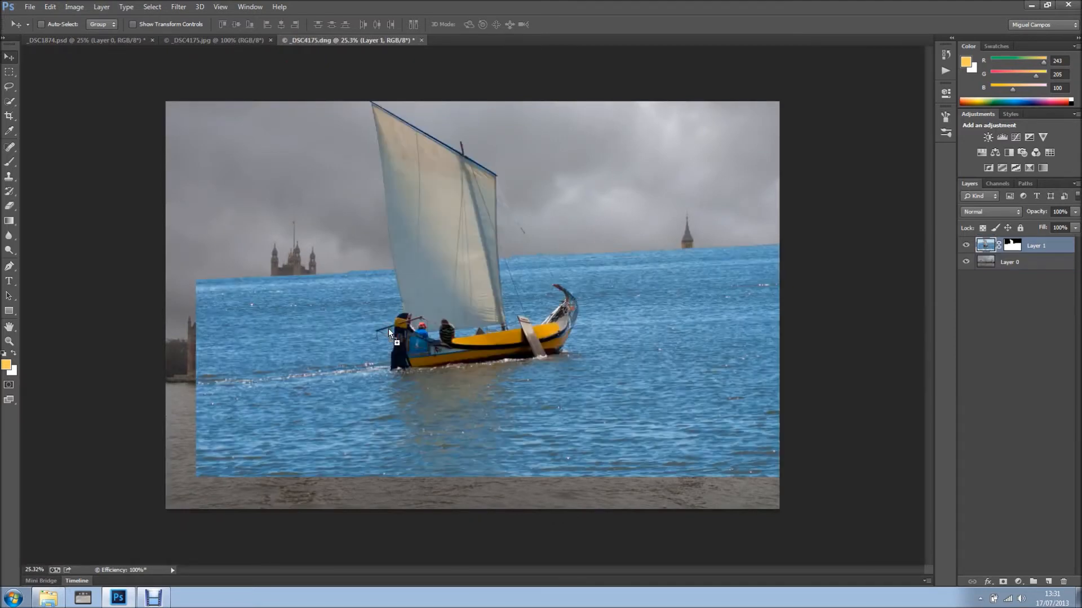
Move the pasted boat onto the river, then scale it to about 76% and tilt it about 3°
left_click_drag(390, 334, 556, 383)
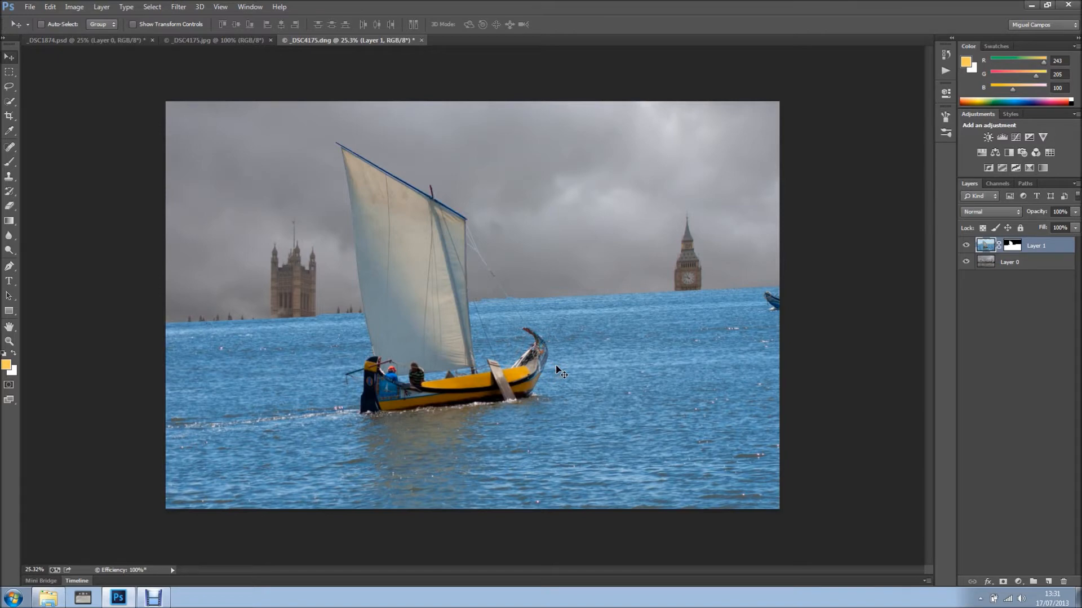
key("ctrl+t")
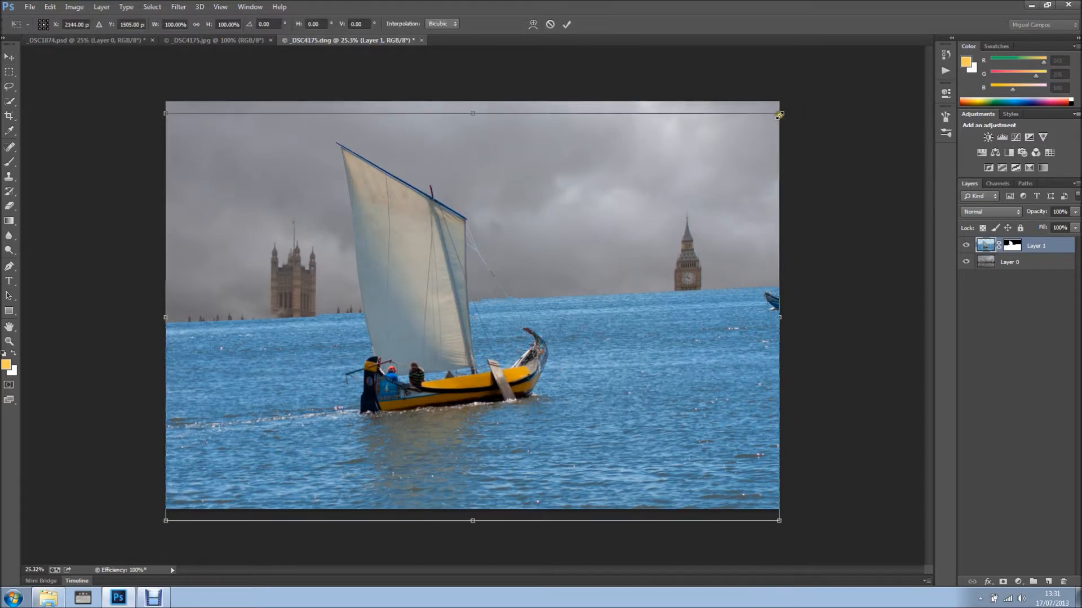
left_click_drag(778, 113, 746, 133)
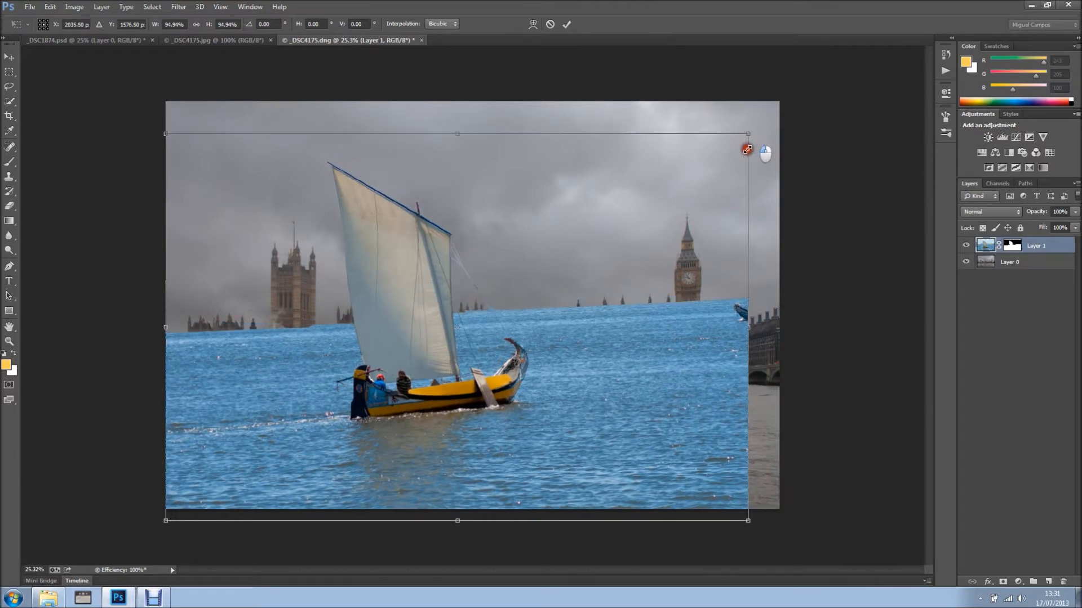
left_click_drag(746, 148, 700, 166)
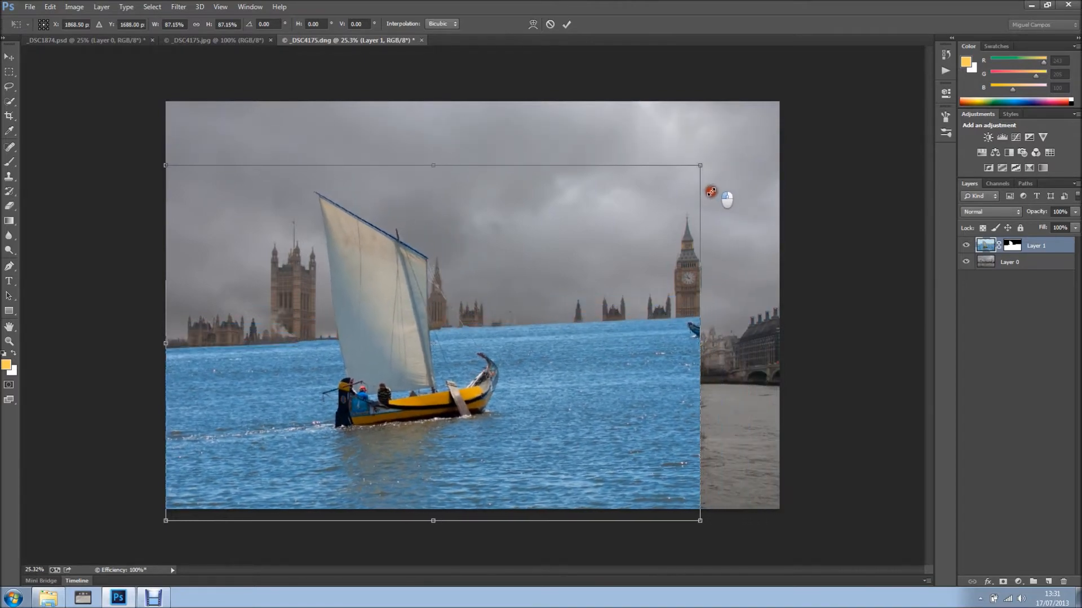
left_click_drag(698, 165, 692, 171)
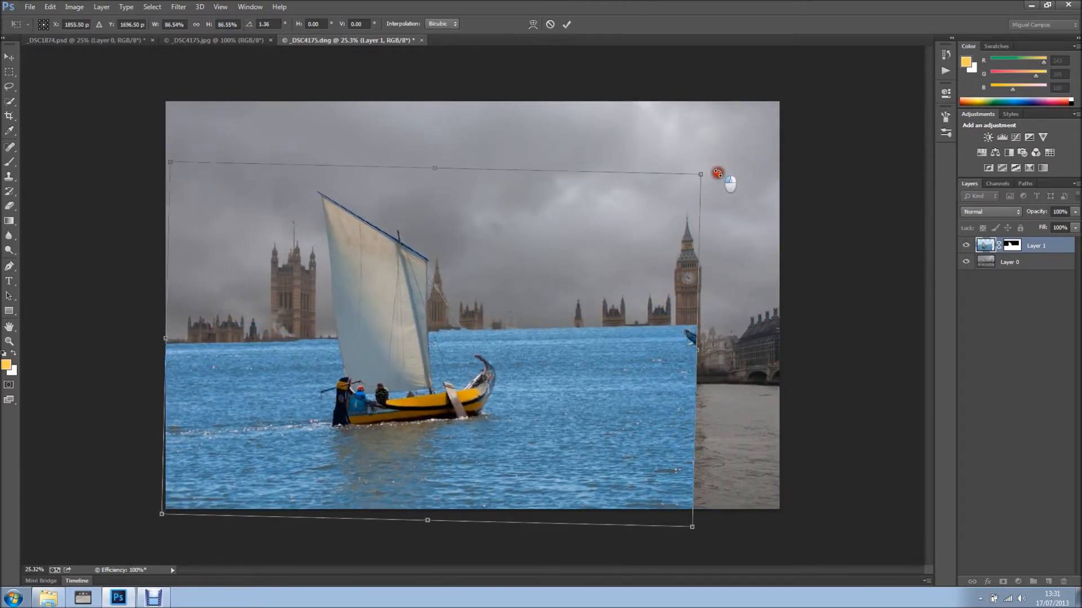
left_click_drag(718, 172, 707, 187)
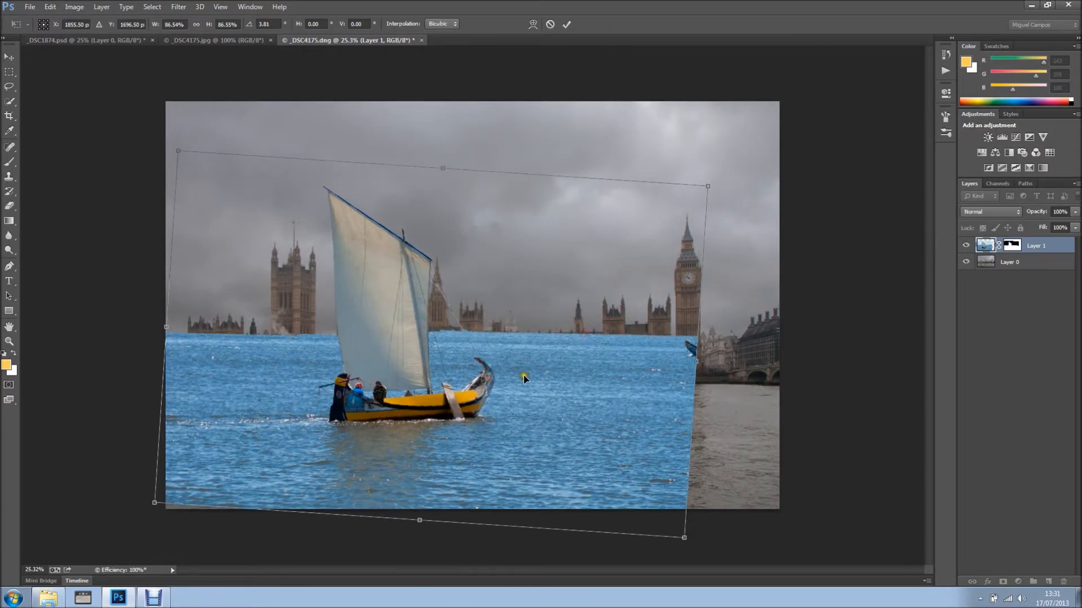
Lower the boat and fine-tune its tilt and size so the water edge sits under the palace
left_click_drag(525, 378, 449, 430)
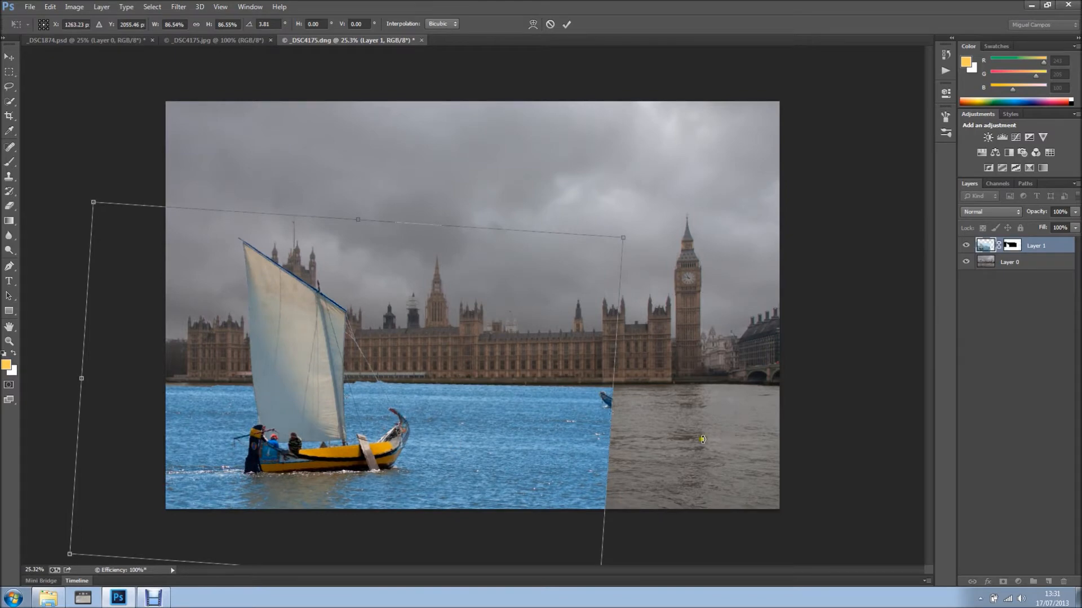
mouse_move(638, 234)
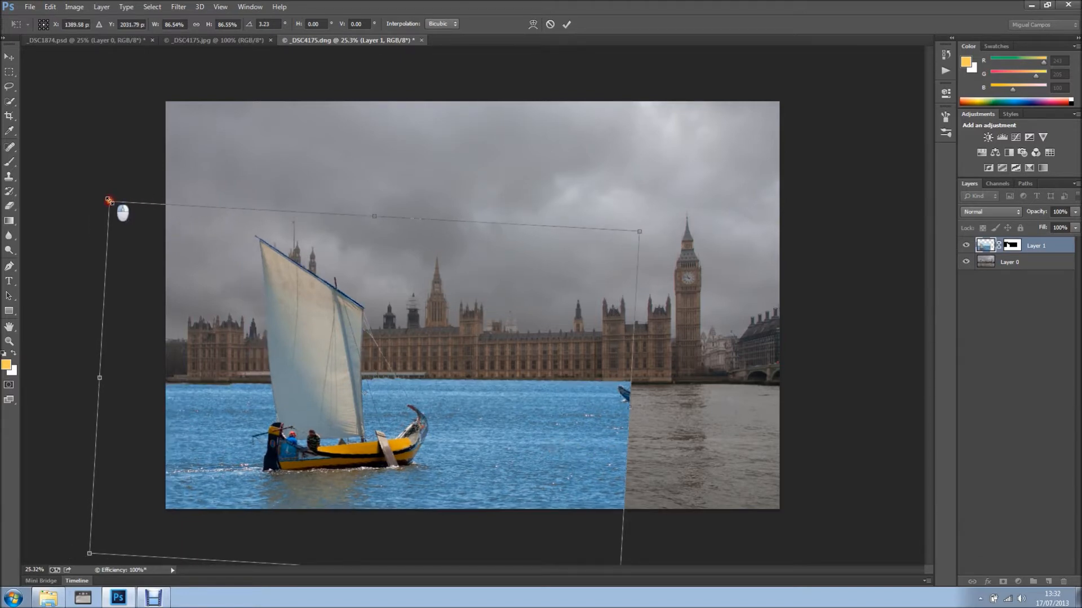
left_click_drag(108, 201, 138, 246)
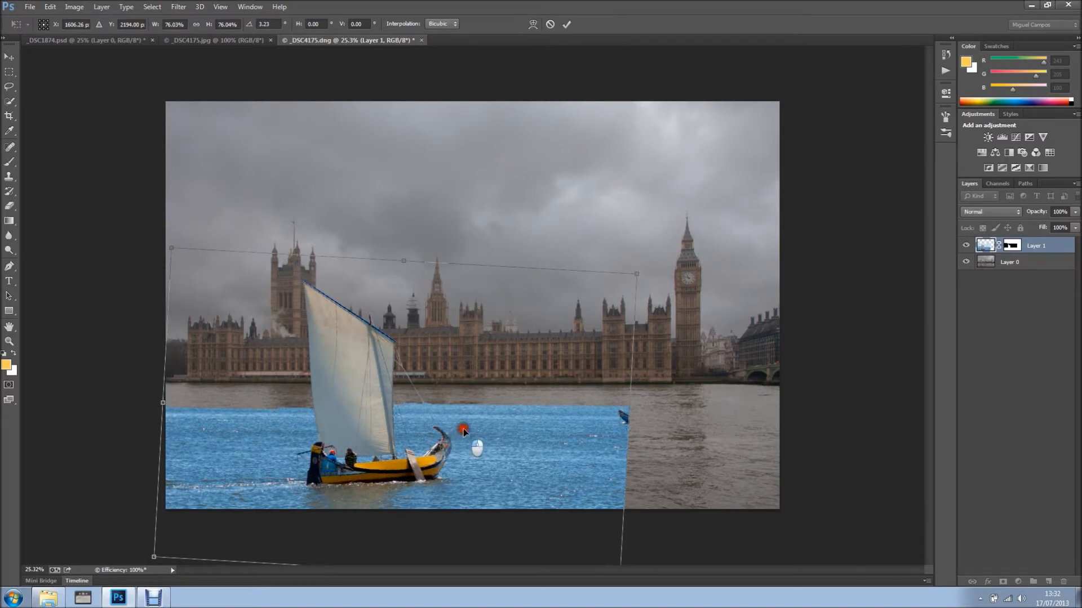
left_click_drag(462, 429, 467, 414)
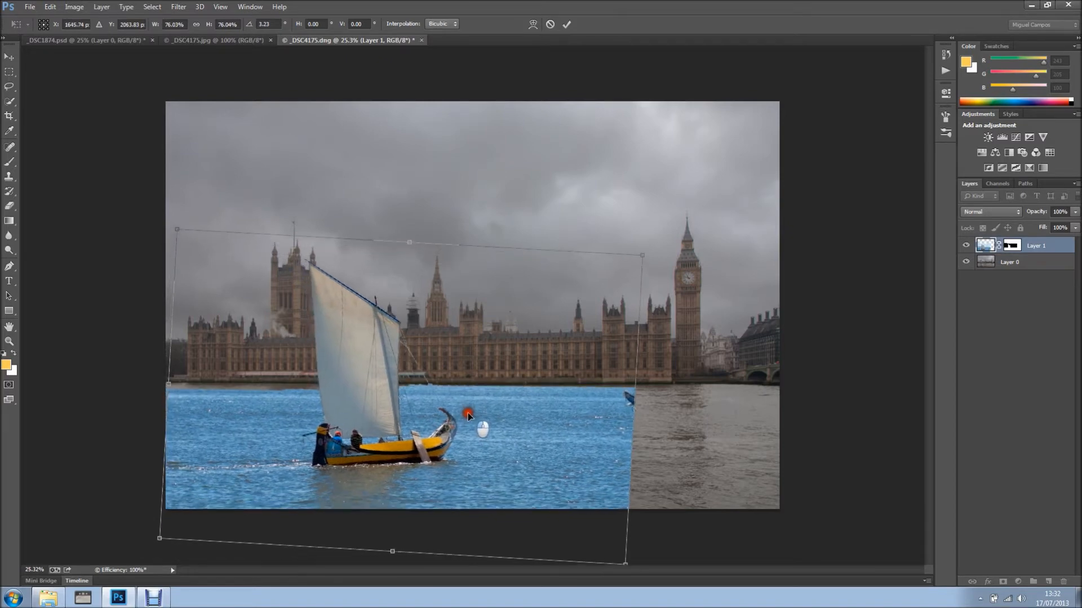
left_click_drag(469, 415, 471, 406)
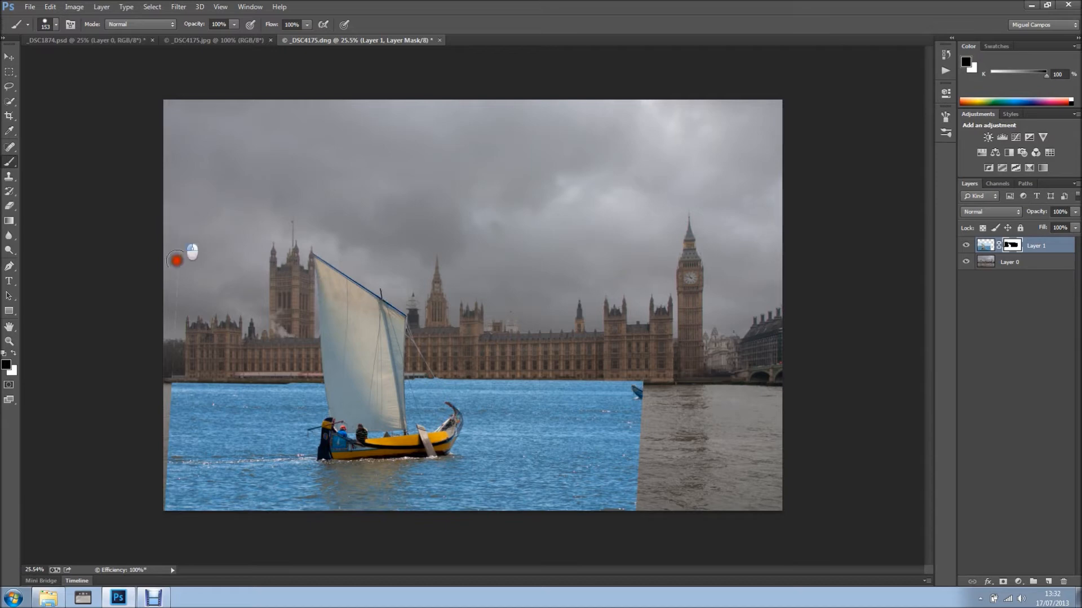
mouse_move(174, 357)
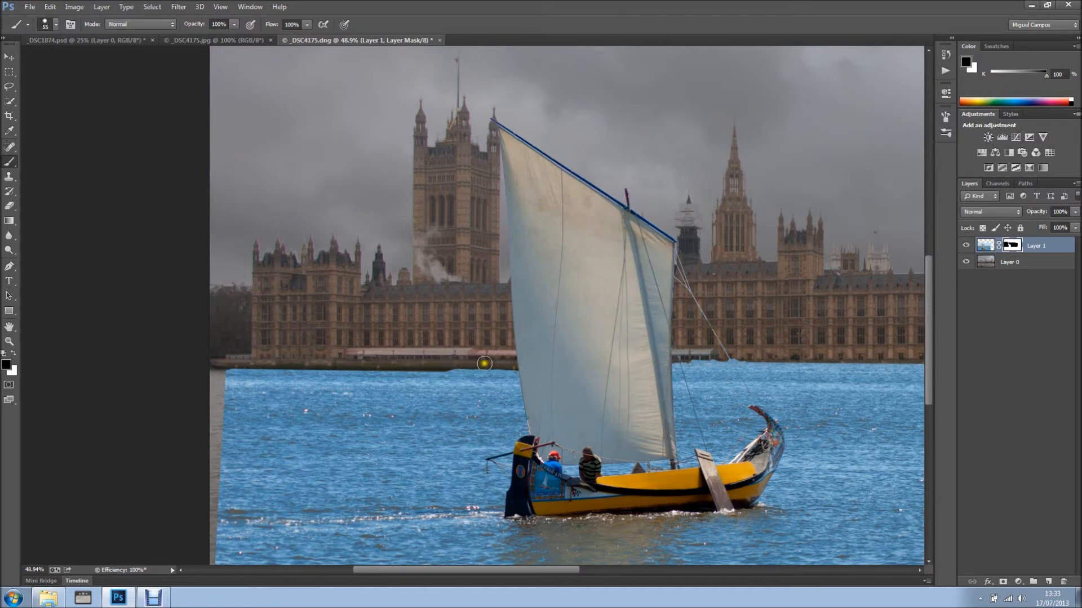
mouse_move(504, 365)
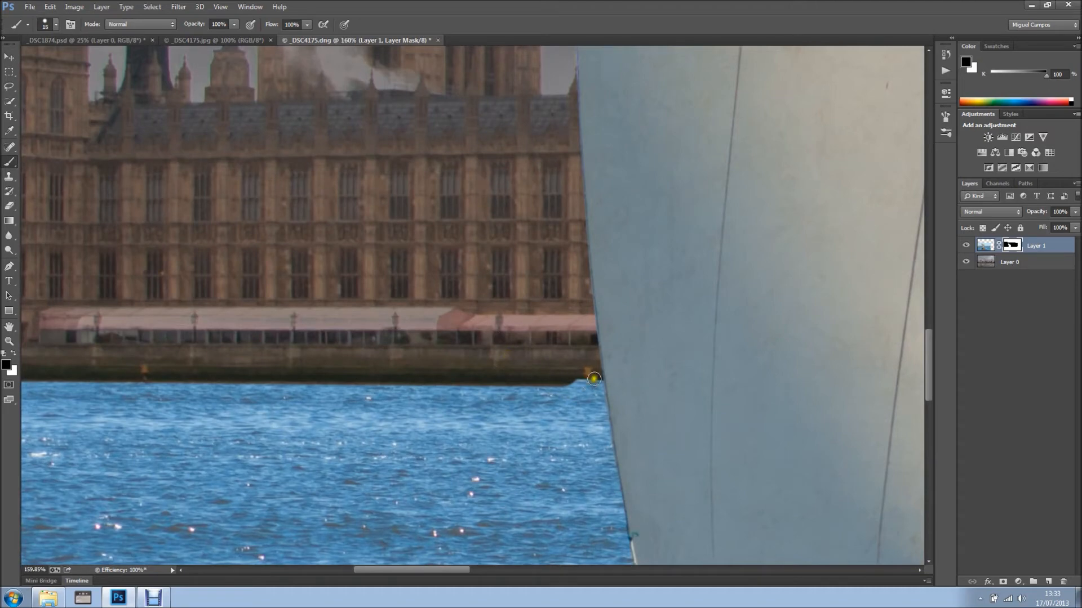
Paint black on Layer 1's mask along the waterline below the palace
left_click(594, 379)
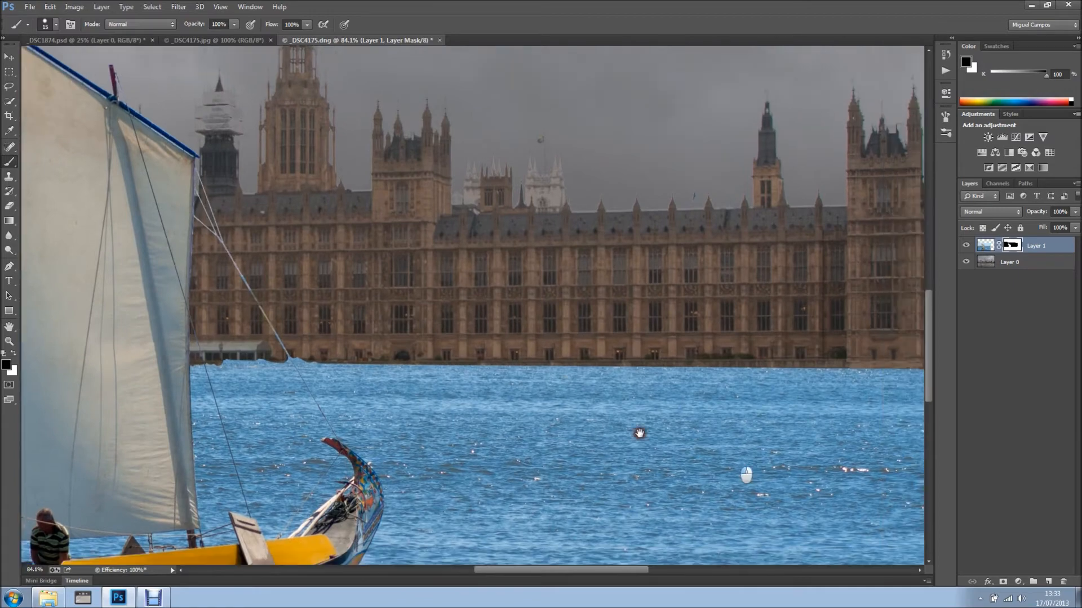
Mask out the pasted water covering the embankment edge beneath the palace
left_click_drag(639, 433, 630, 373)
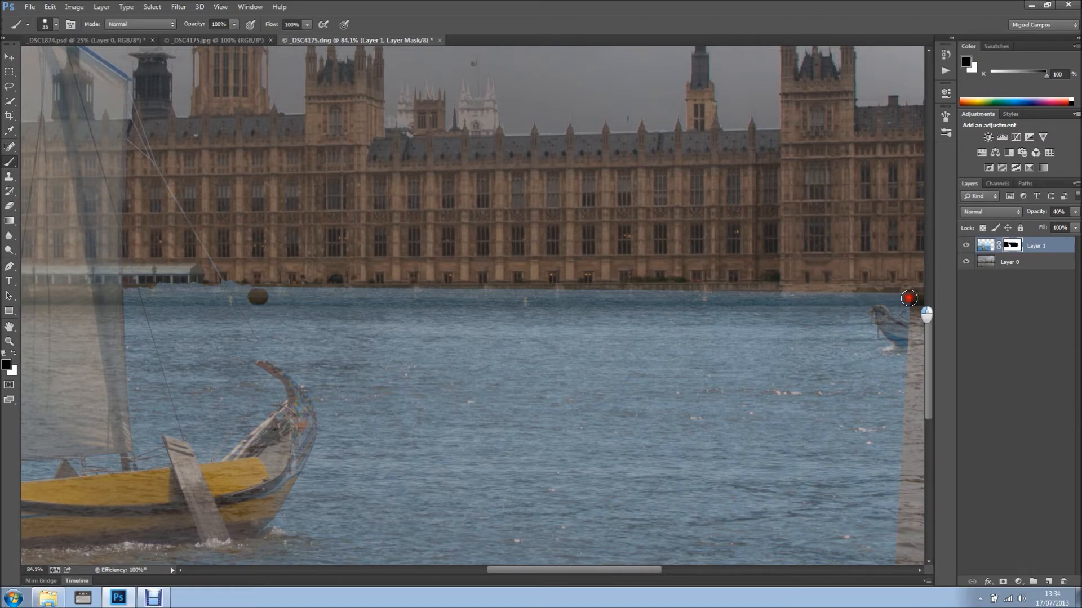
left_click_drag(908, 298, 543, 286)
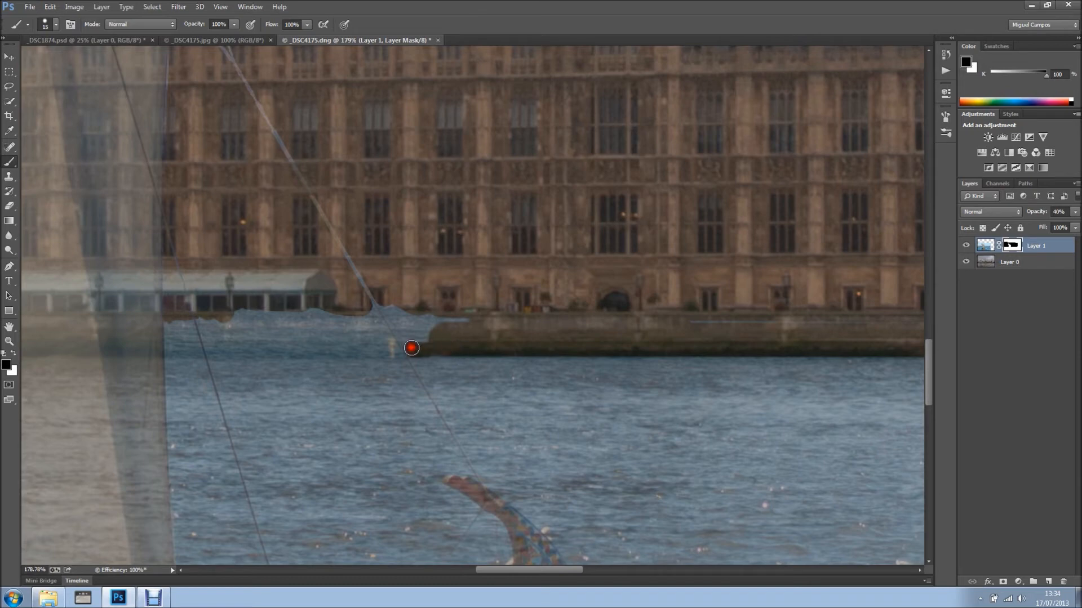
left_click_drag(412, 347, 421, 335)
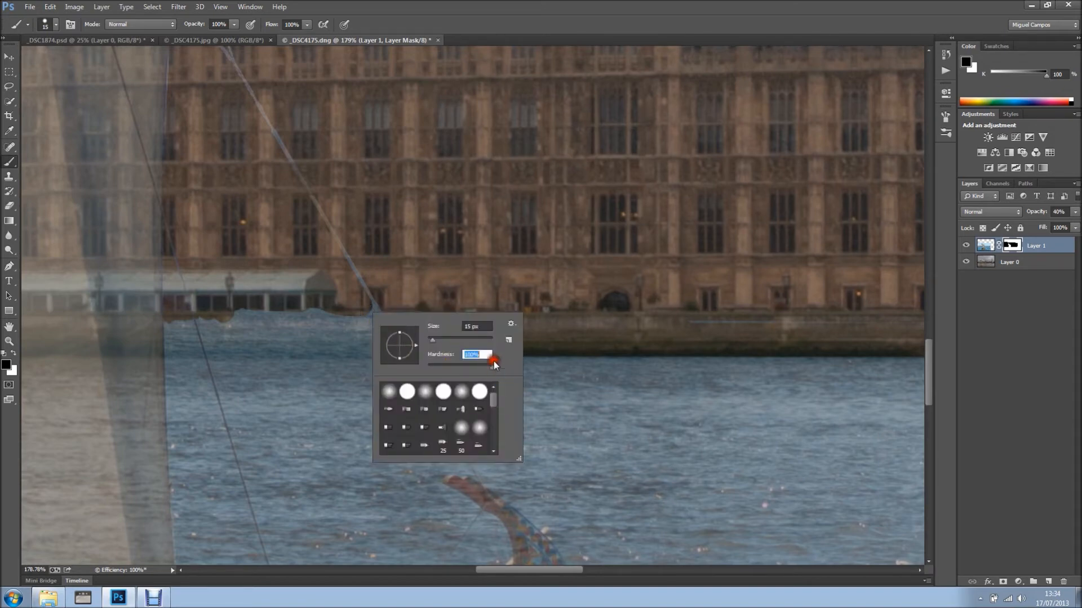
Adjust brush hardness and paint the mask to reveal the mooring posts
left_click(366, 311)
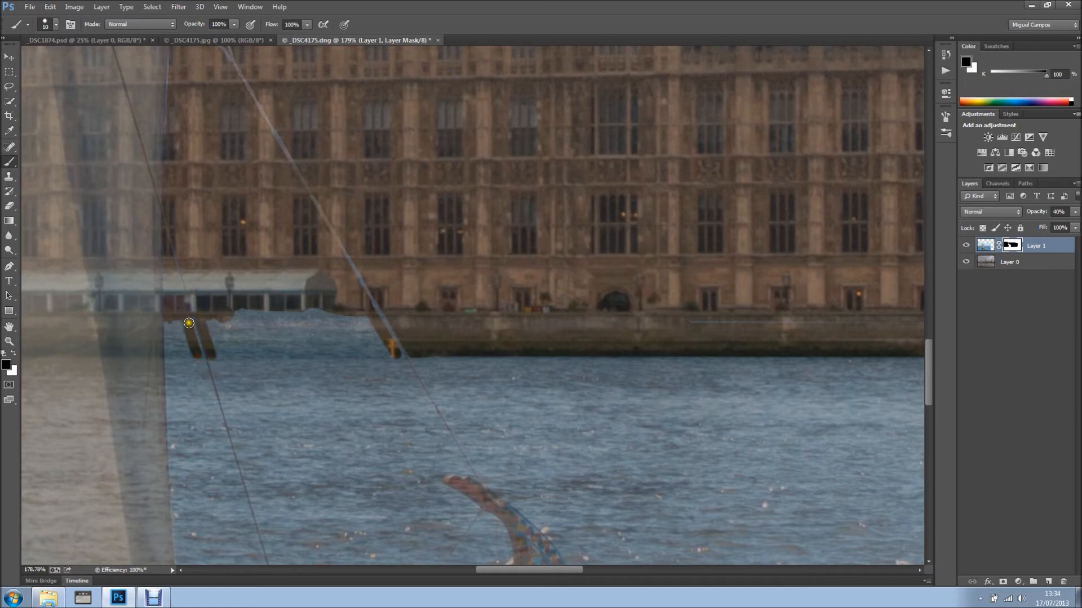
left_click_drag(189, 323, 170, 354)
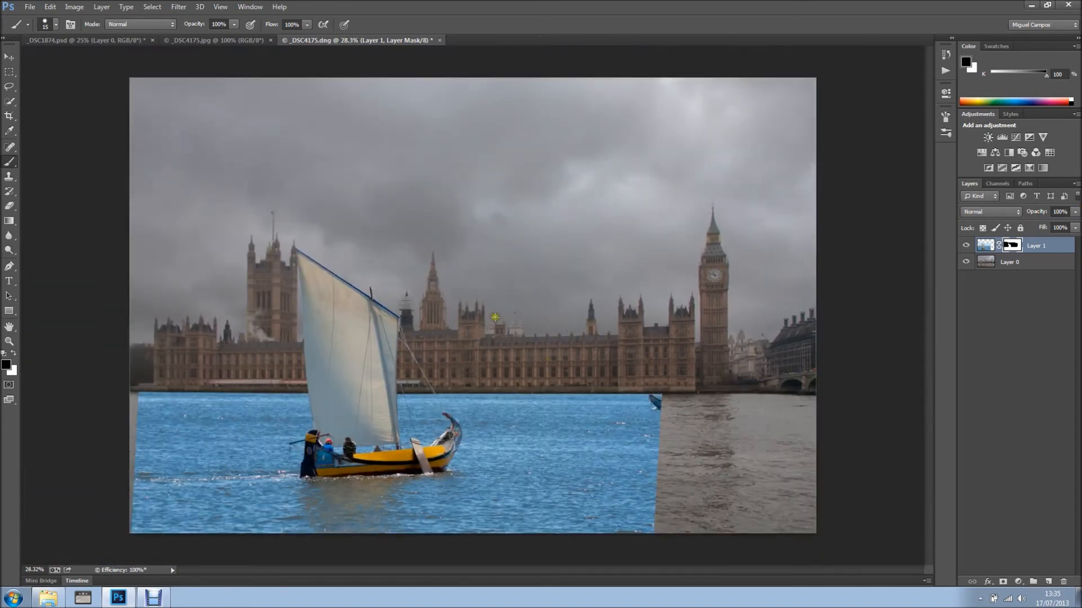
mouse_move(793, 469)
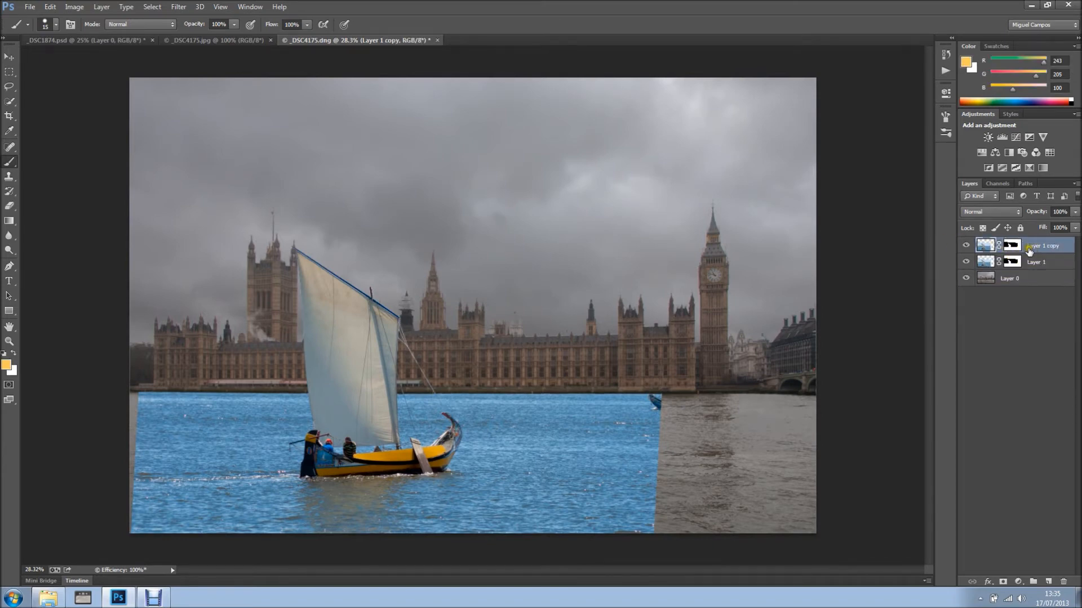
Rasterize the duplicate boat layer into plain pixels with no mask
right_click(1046, 245)
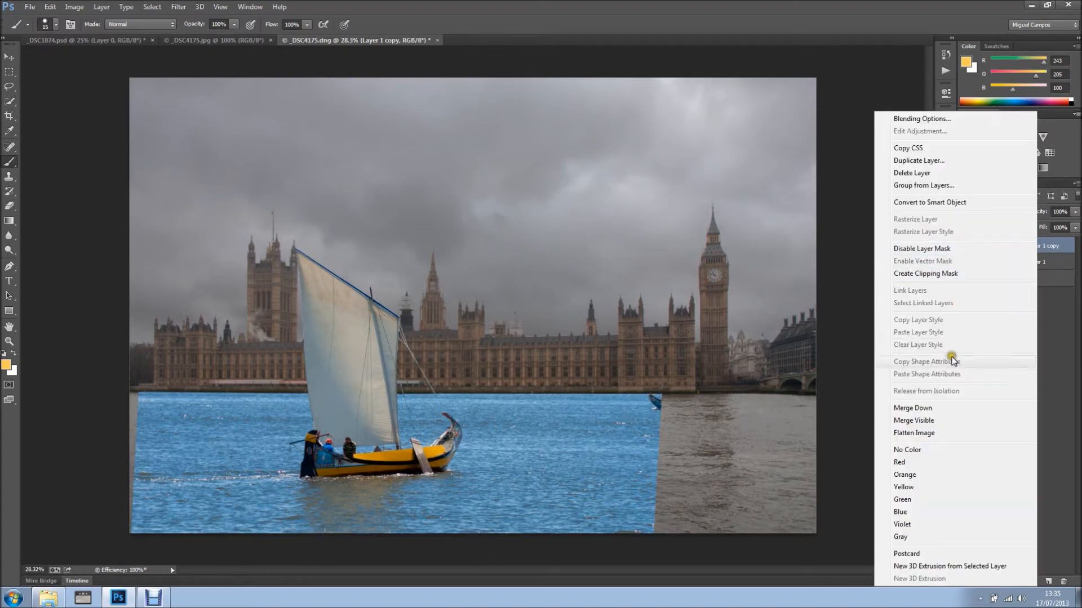
mouse_move(935, 202)
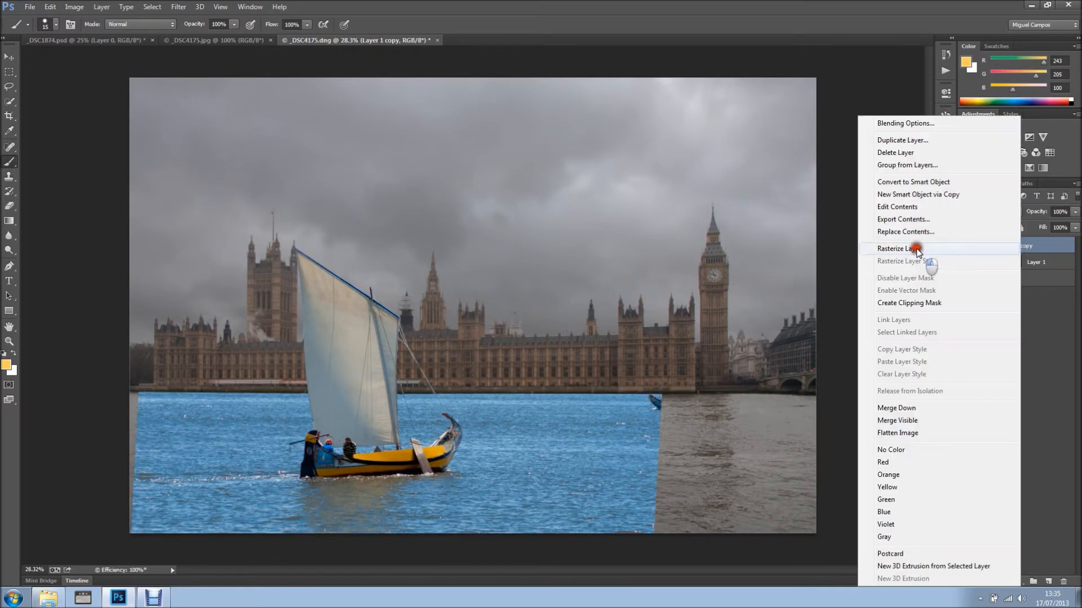
left_click(899, 248)
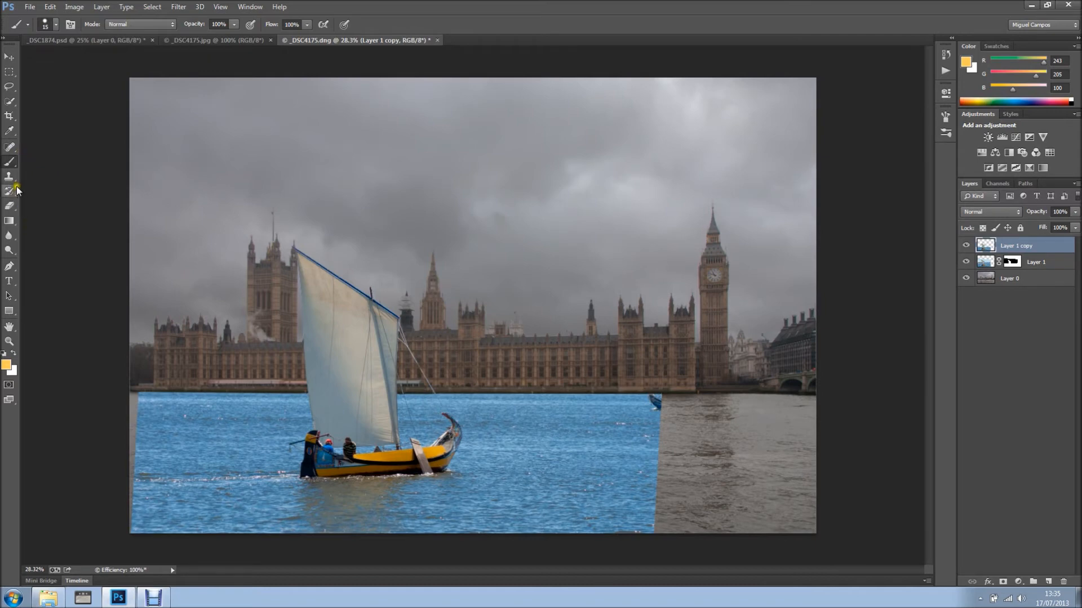
Extend a water patch near the right edge rightward using Content-Aware Move in Extend mode
left_click(10, 150)
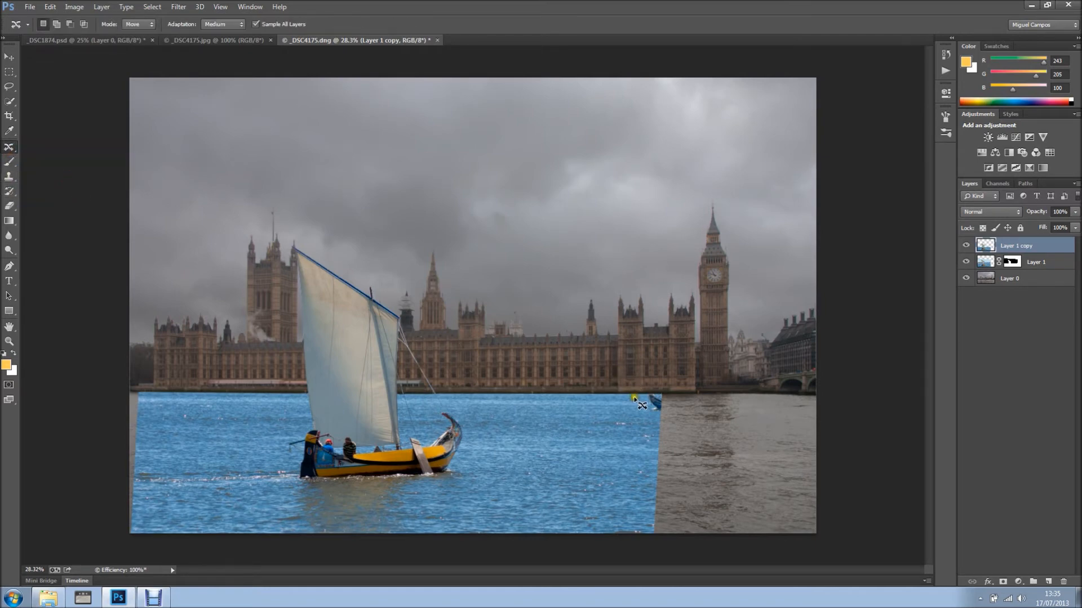
mouse_move(540, 396)
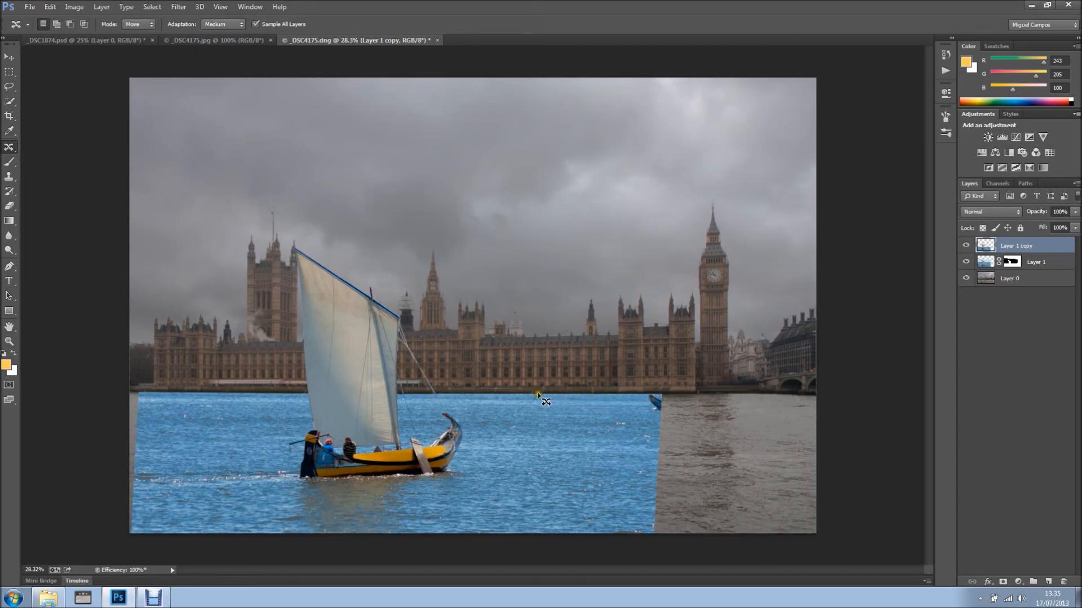
mouse_move(535, 394)
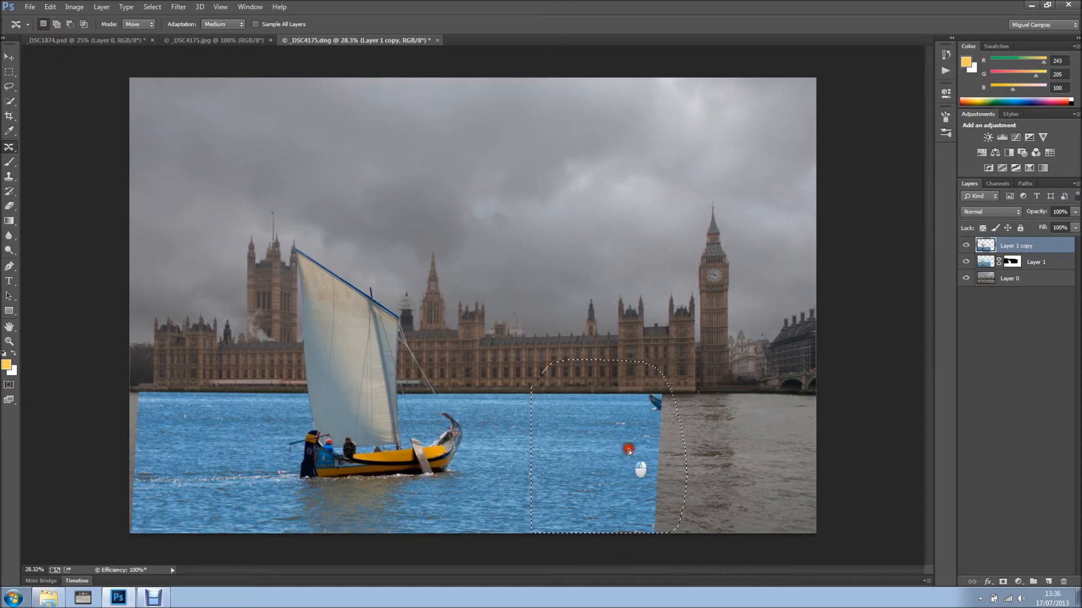
left_click_drag(628, 451, 675, 449)
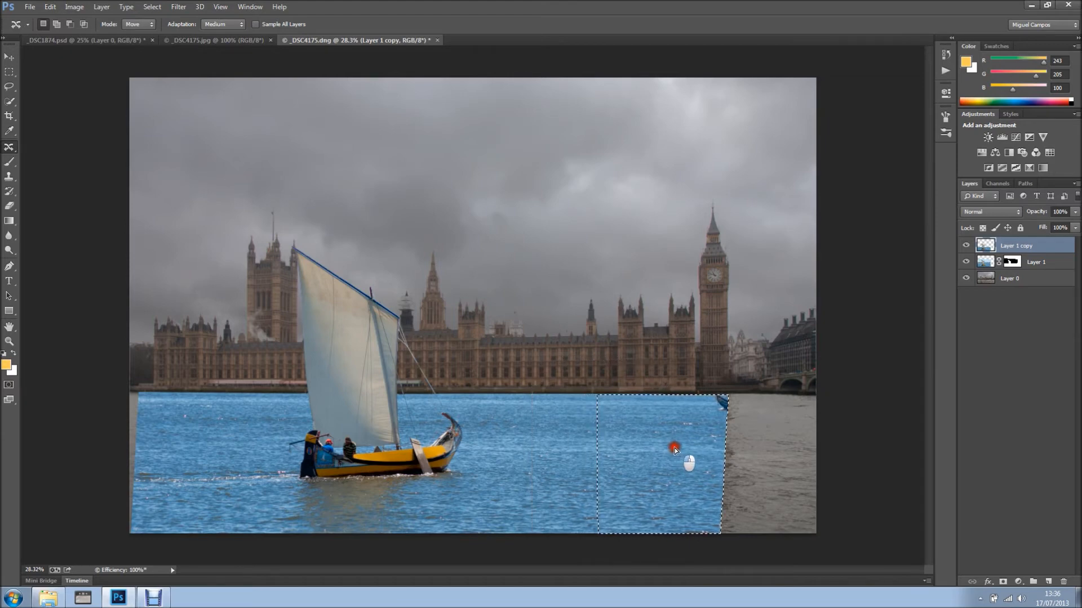
left_click_drag(675, 449, 740, 449)
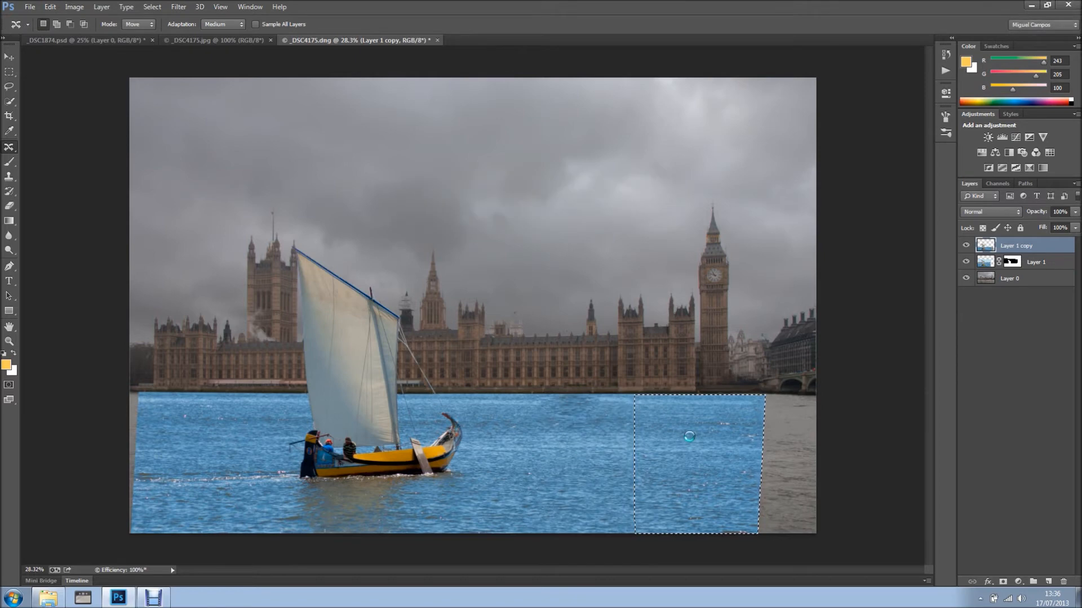
left_click(709, 434)
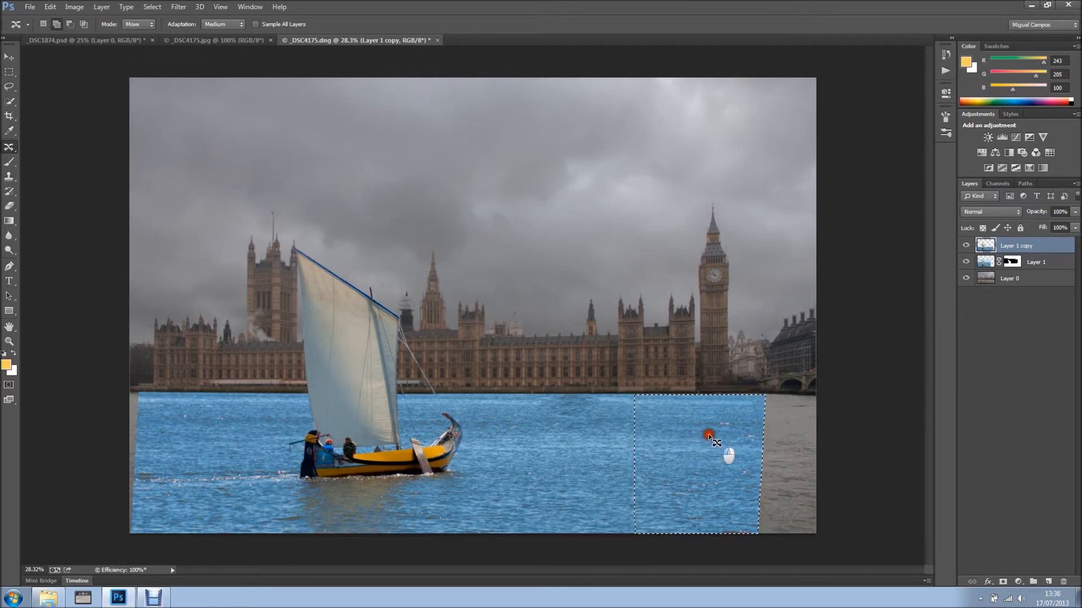
mouse_move(732, 435)
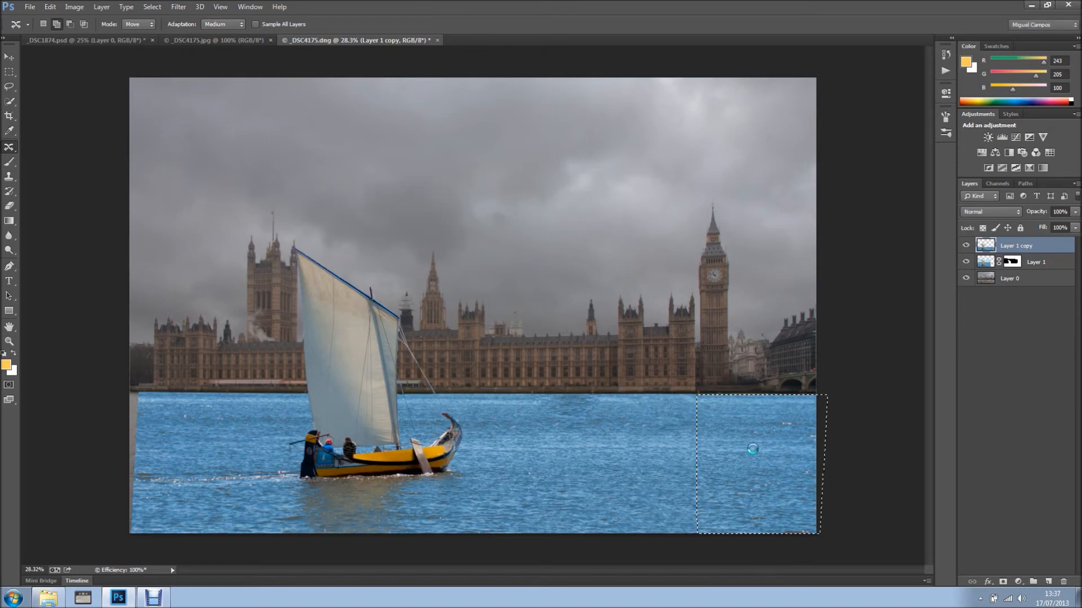
mouse_move(128, 384)
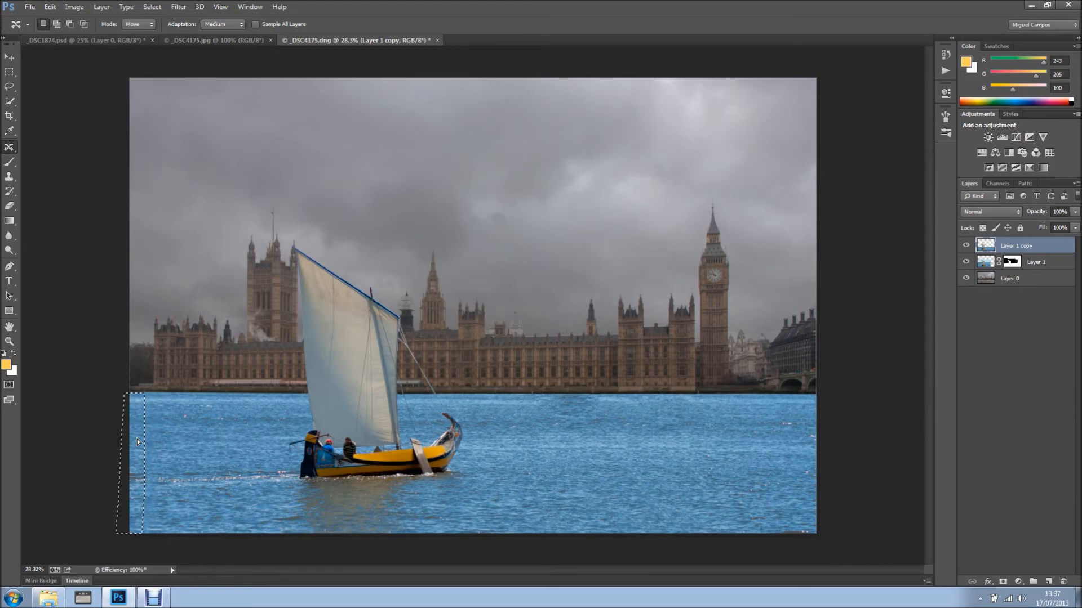
mouse_move(175, 445)
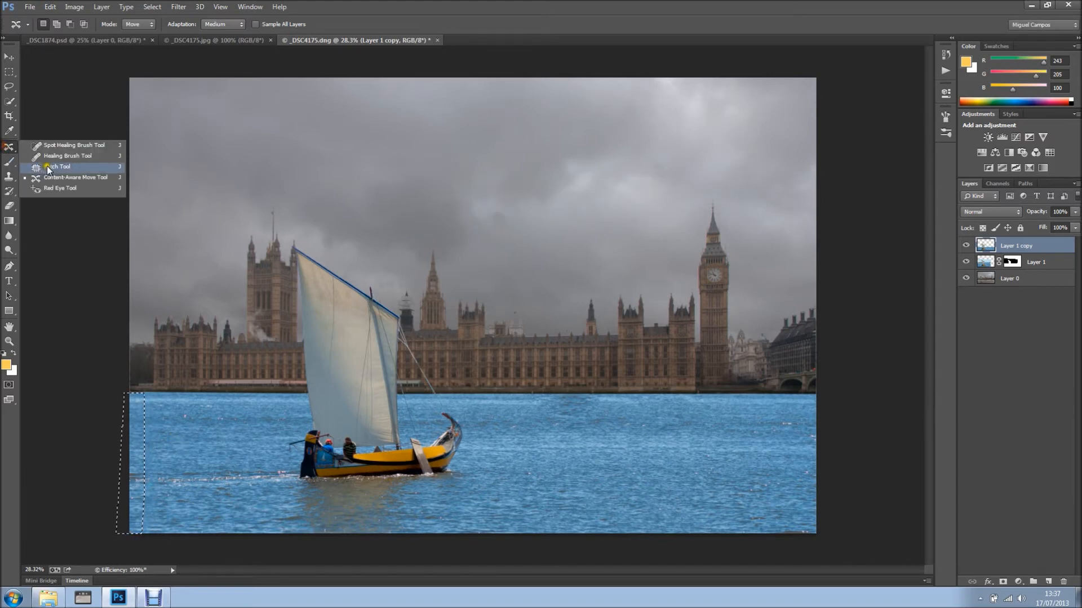
Add a layer mask to Layer 1 copy and switch to the Brush tool
left_click(59, 166)
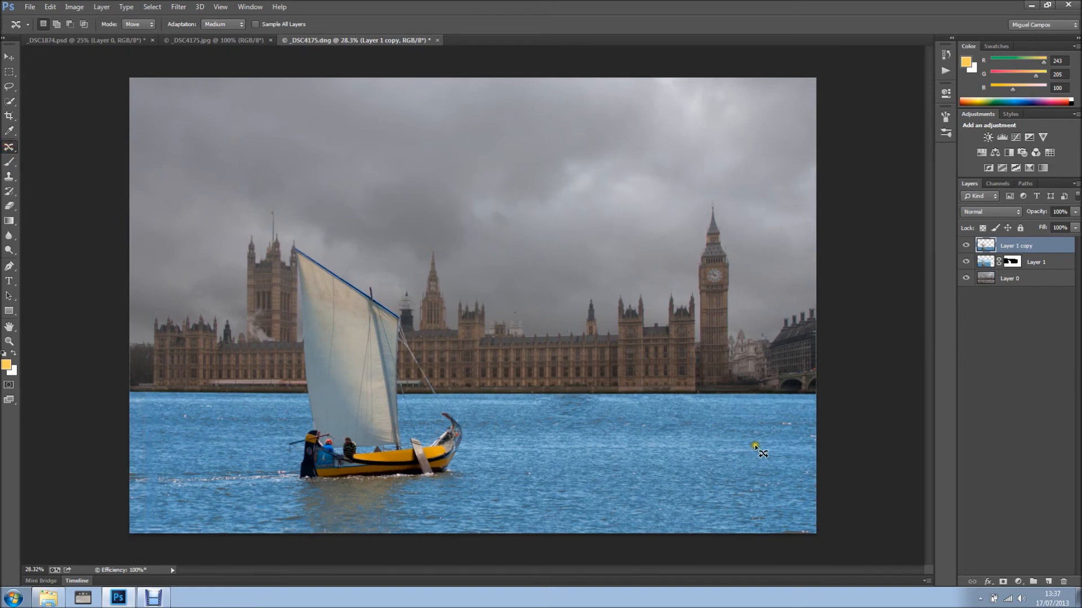
mouse_move(518, 407)
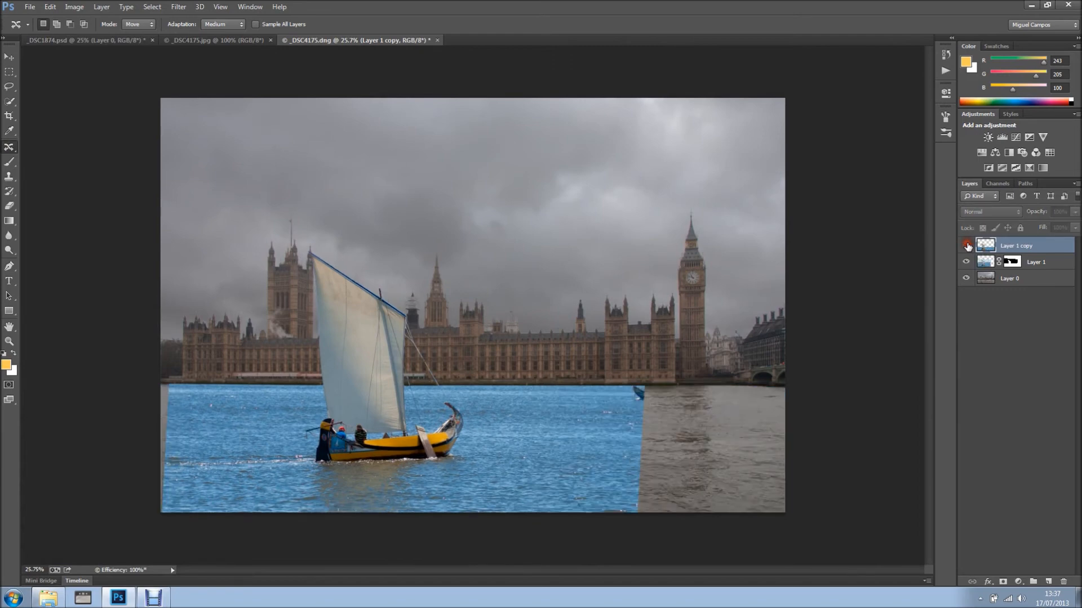
left_click(967, 246)
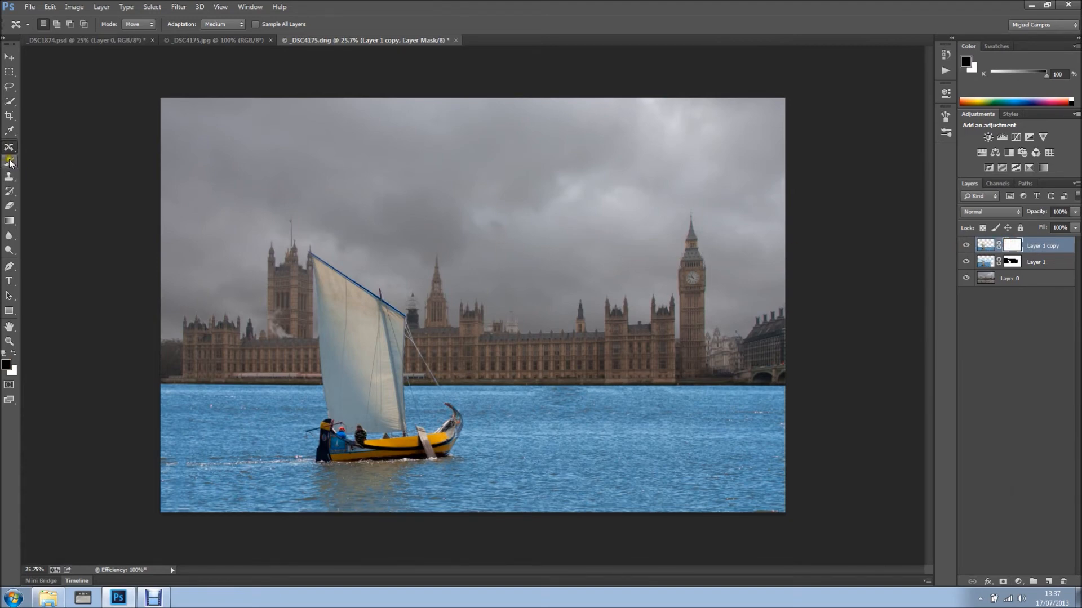
left_click(9, 162)
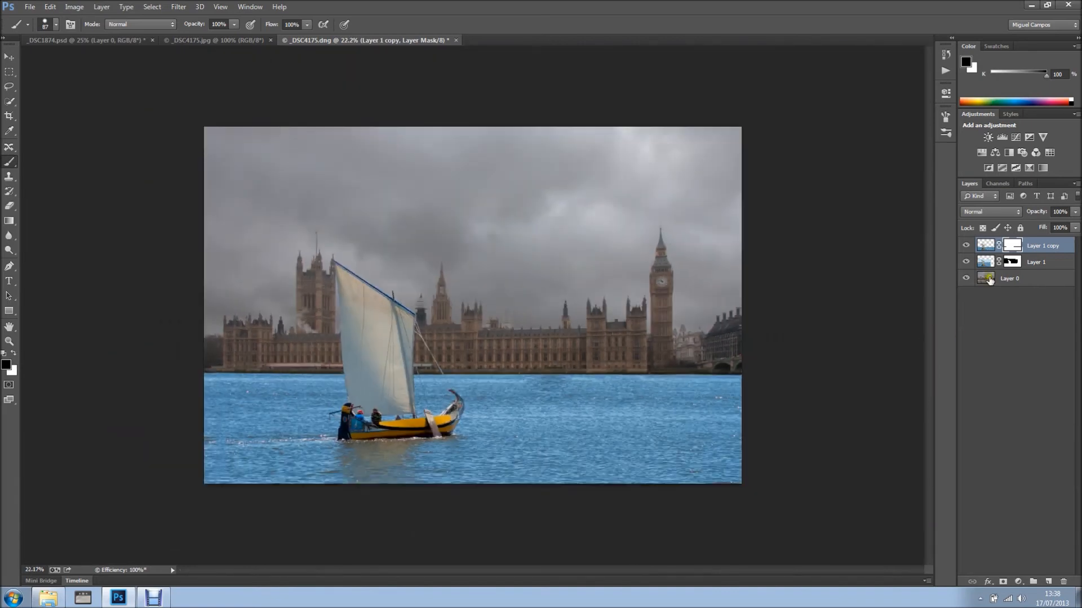
mouse_move(1038, 262)
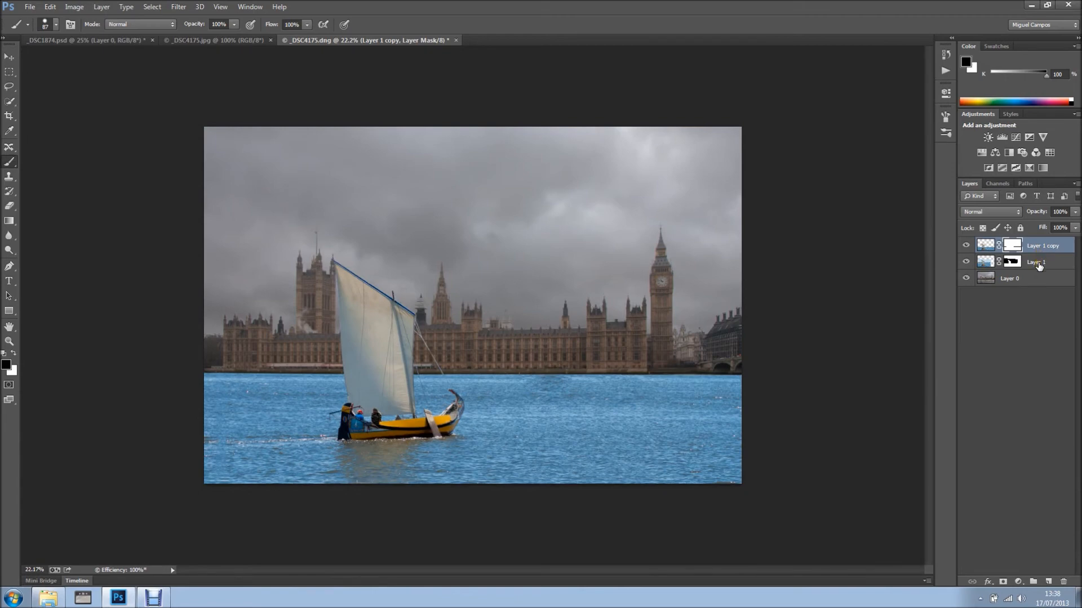
Merge Layer 1 and Layer 1 copy into one layer, then hide it
left_click(1035, 261)
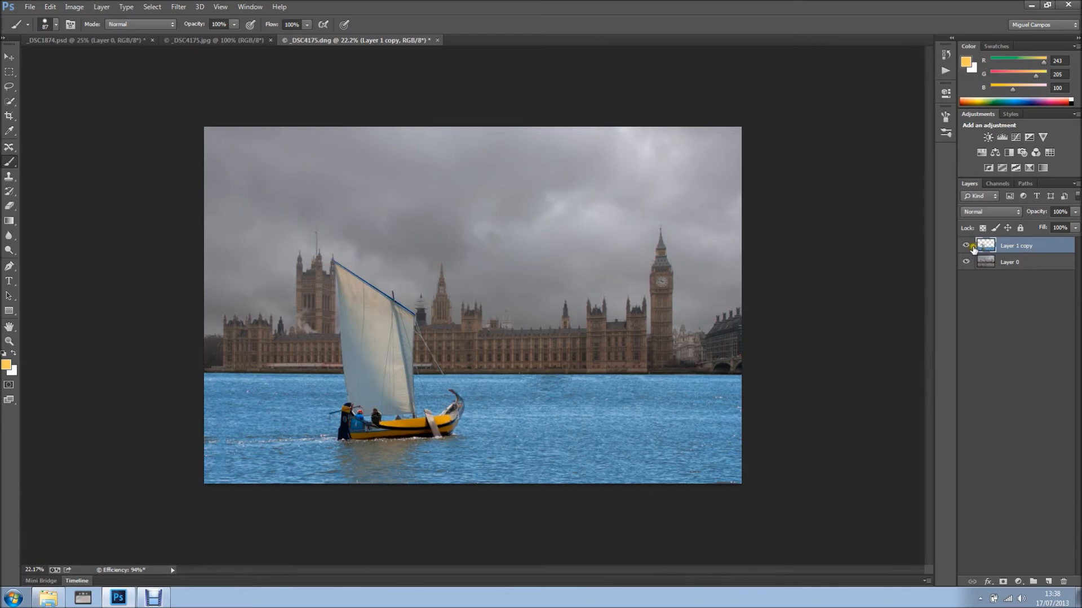
left_click(965, 246)
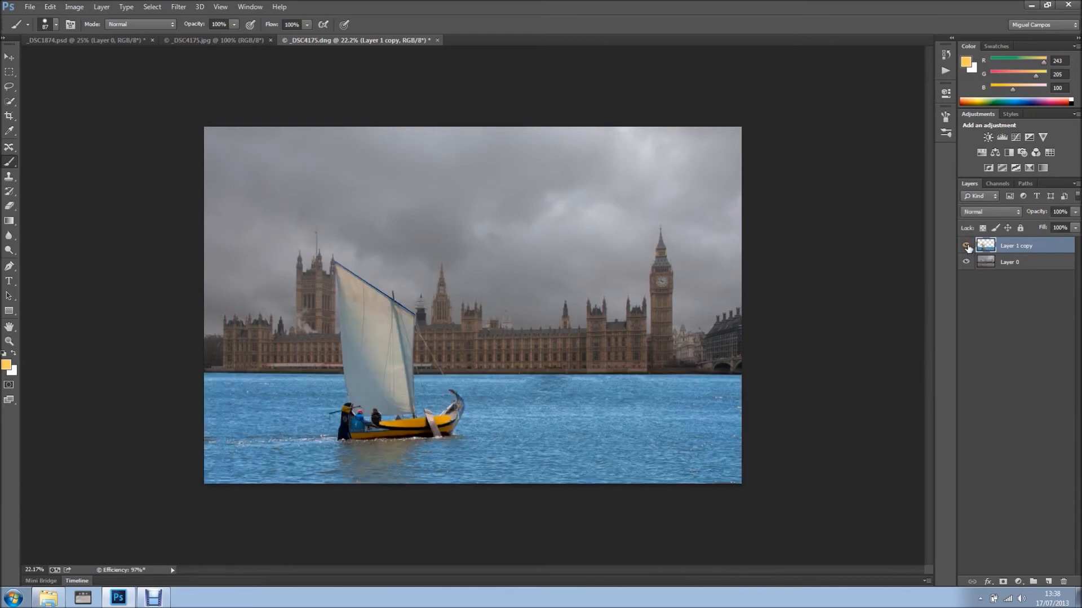
left_click(967, 249)
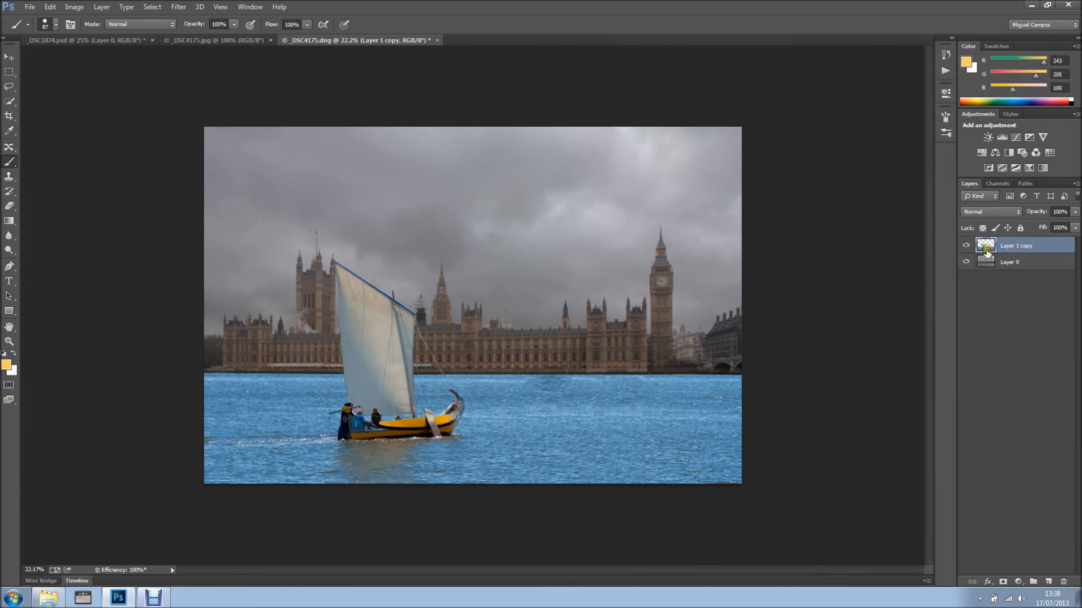
left_click(966, 246)
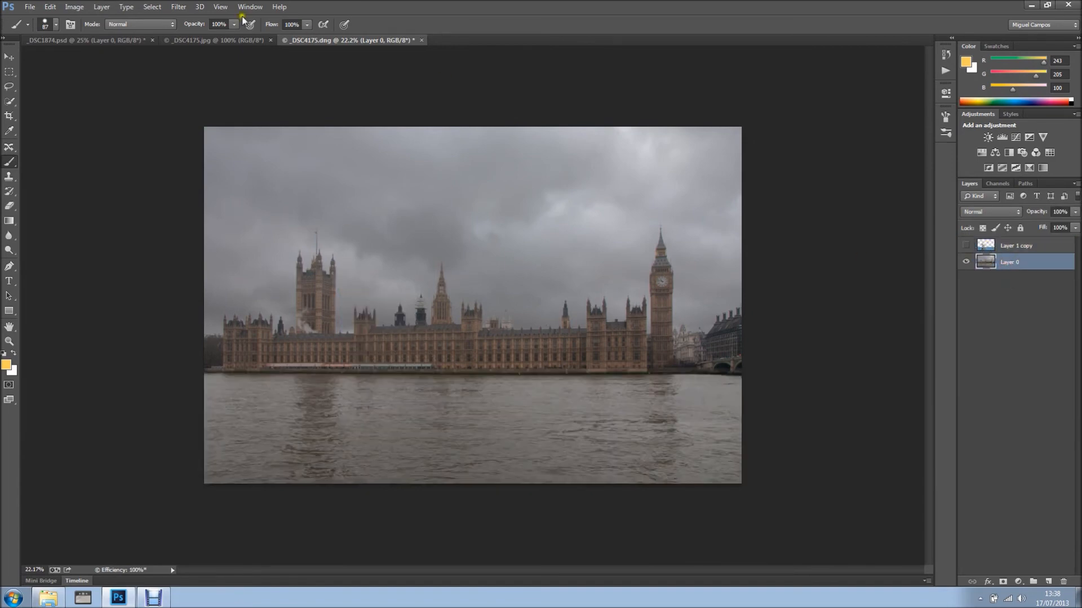
left_click(178, 6)
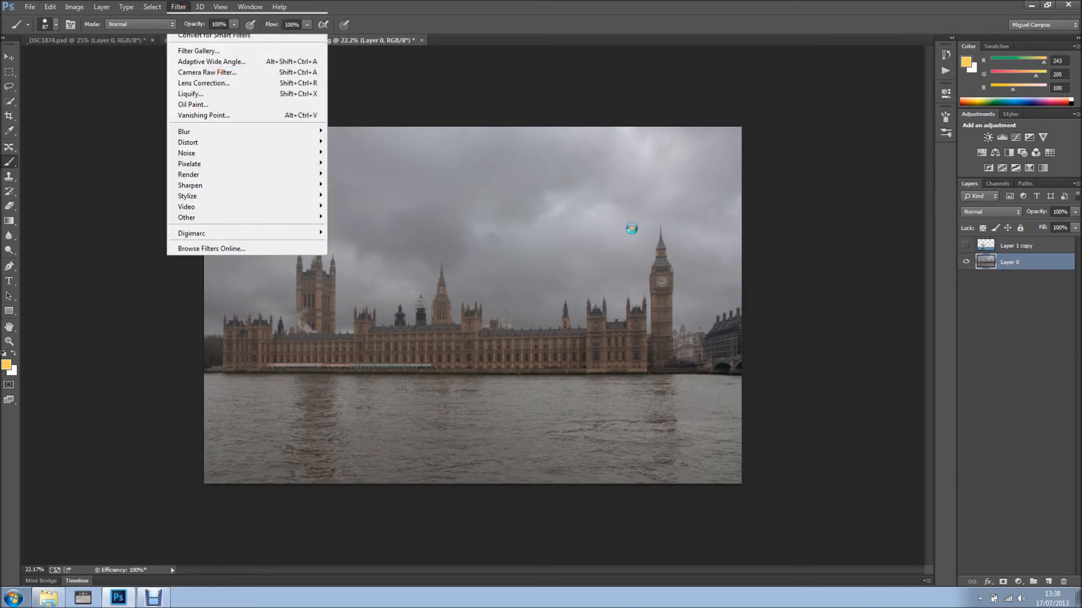
Camera Raw the Parliament photo (exposure −0.95, shadows +15, clarity +48), then reshow the boat layer
left_click(206, 71)
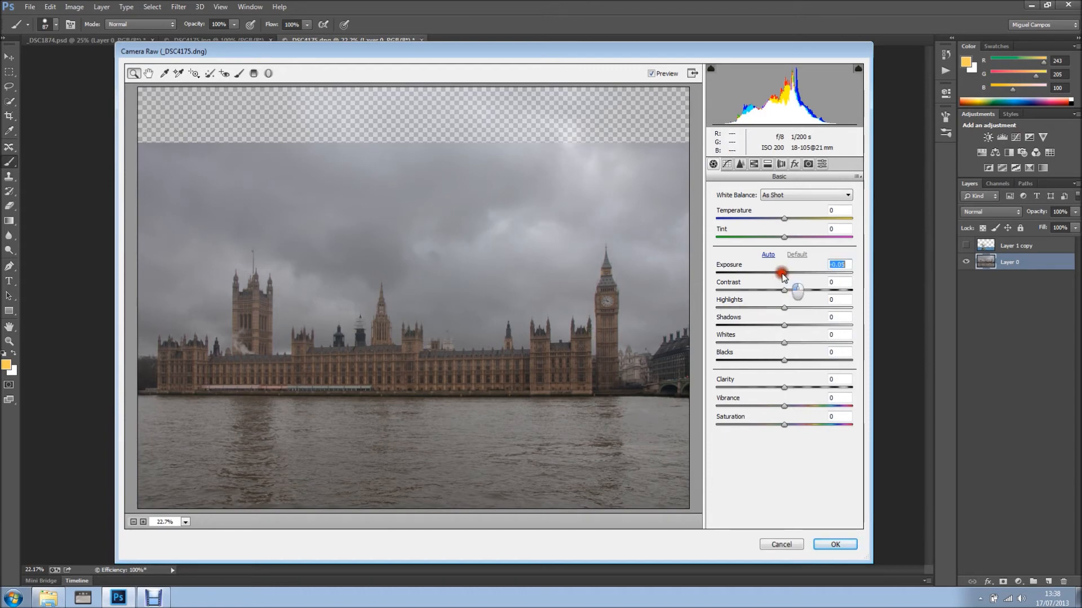
left_click_drag(783, 271, 791, 271)
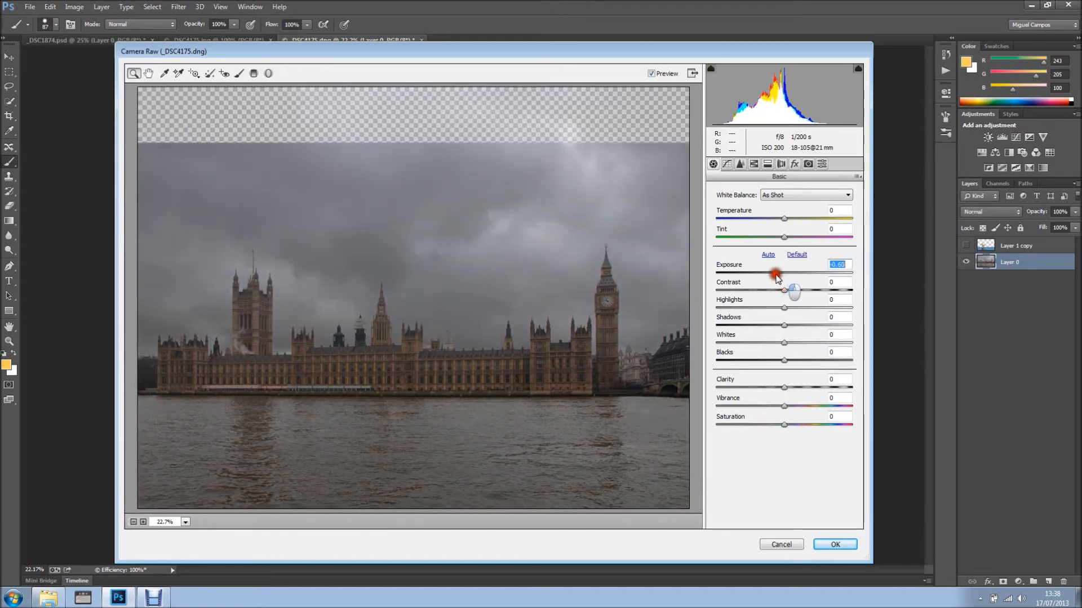
left_click_drag(791, 273, 771, 273)
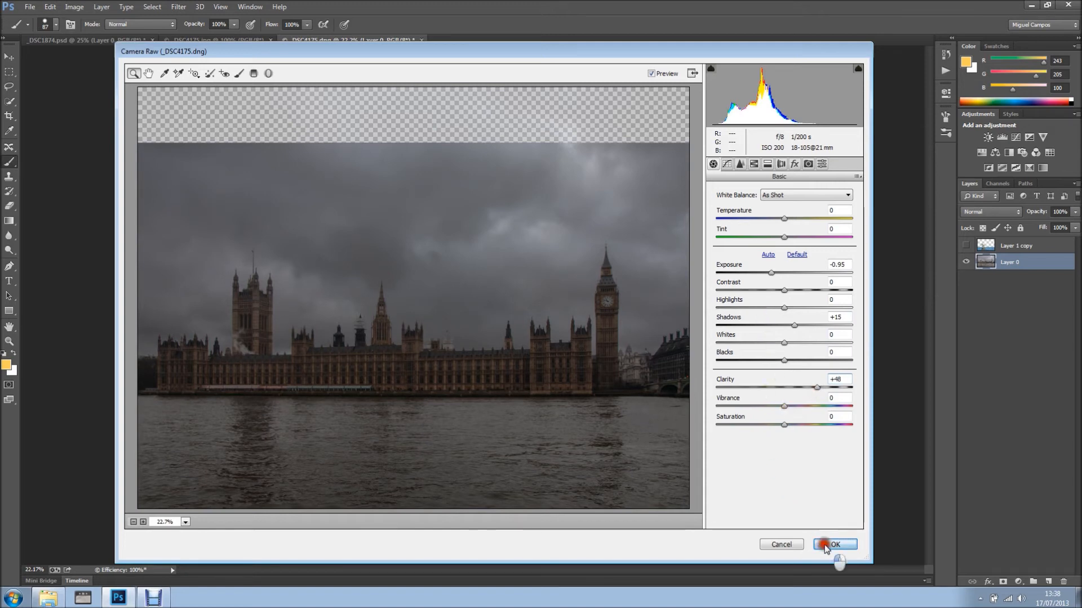
left_click(833, 544)
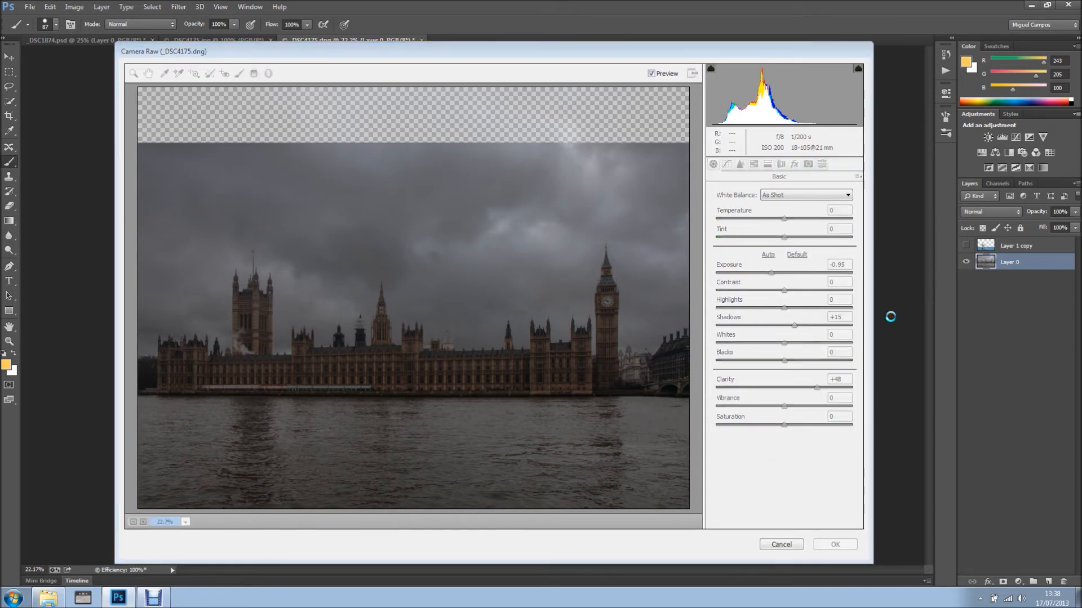
left_click(834, 545)
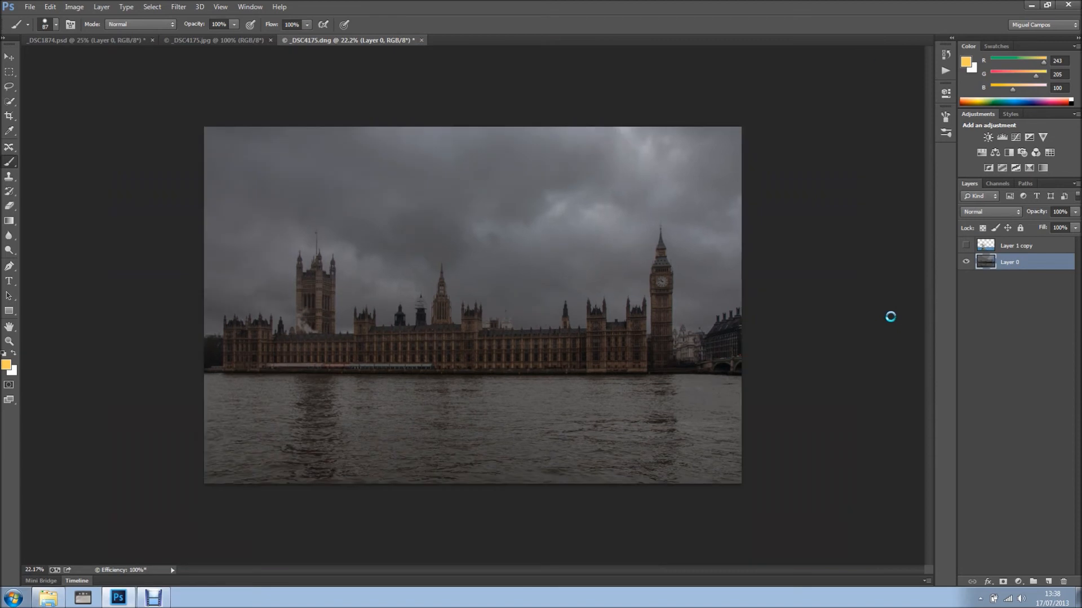
left_click(966, 246)
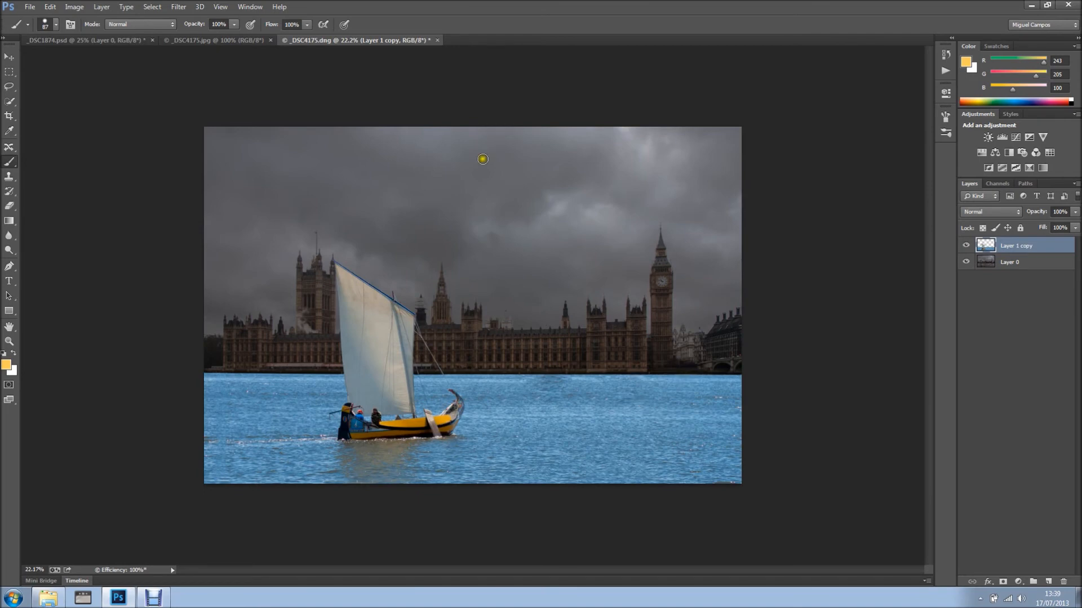
Apply Camera Raw to the boat layer: temperature +23, exposure −0.55, clarity +47
left_click(178, 6)
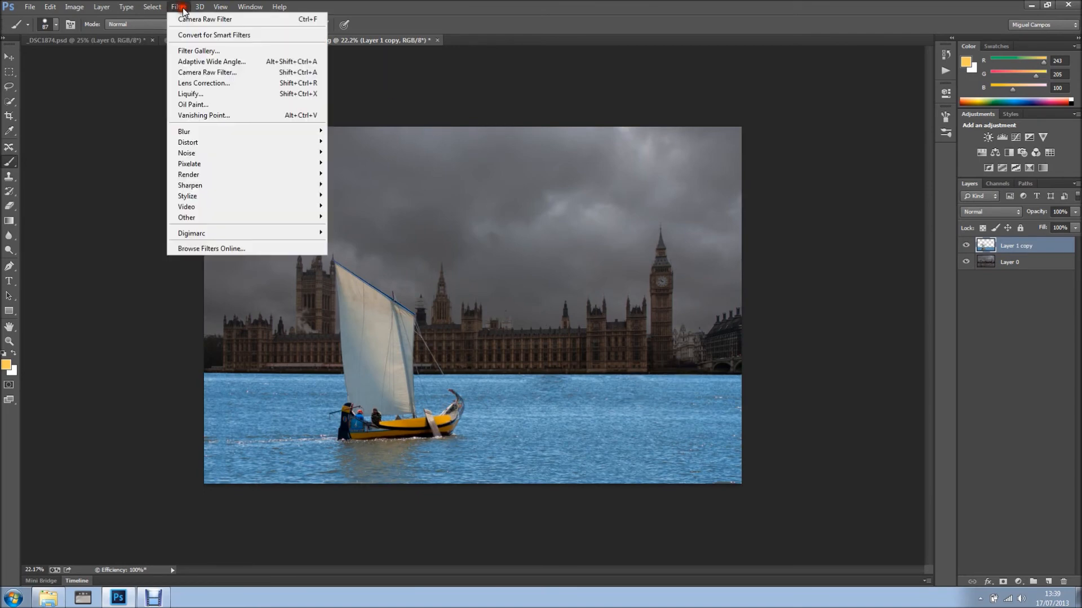
mouse_move(207, 72)
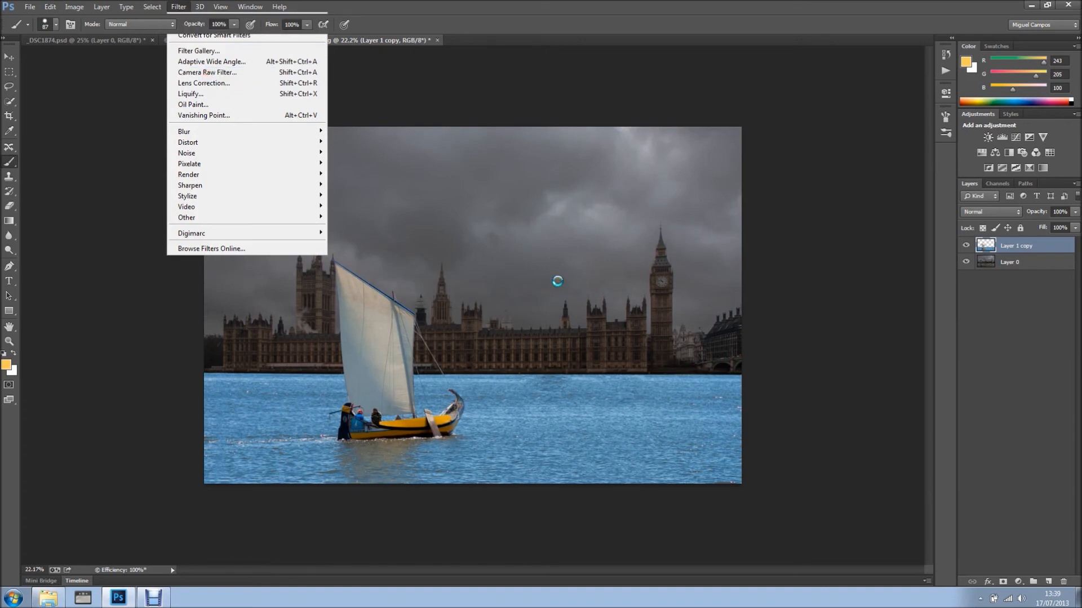
left_click(207, 73)
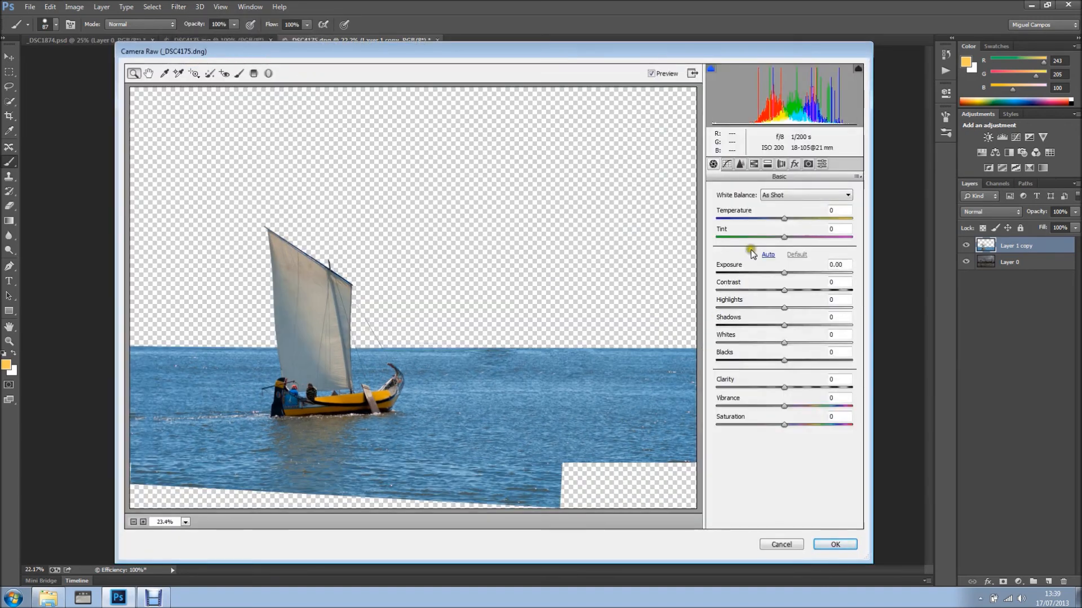
left_click_drag(784, 219, 795, 218)
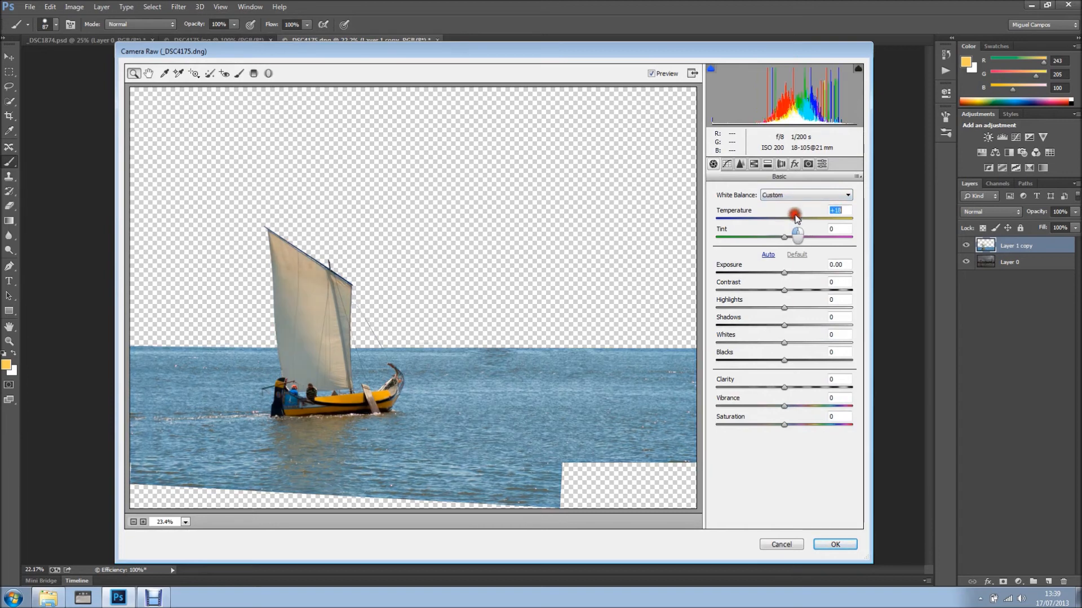
left_click_drag(794, 219, 800, 219)
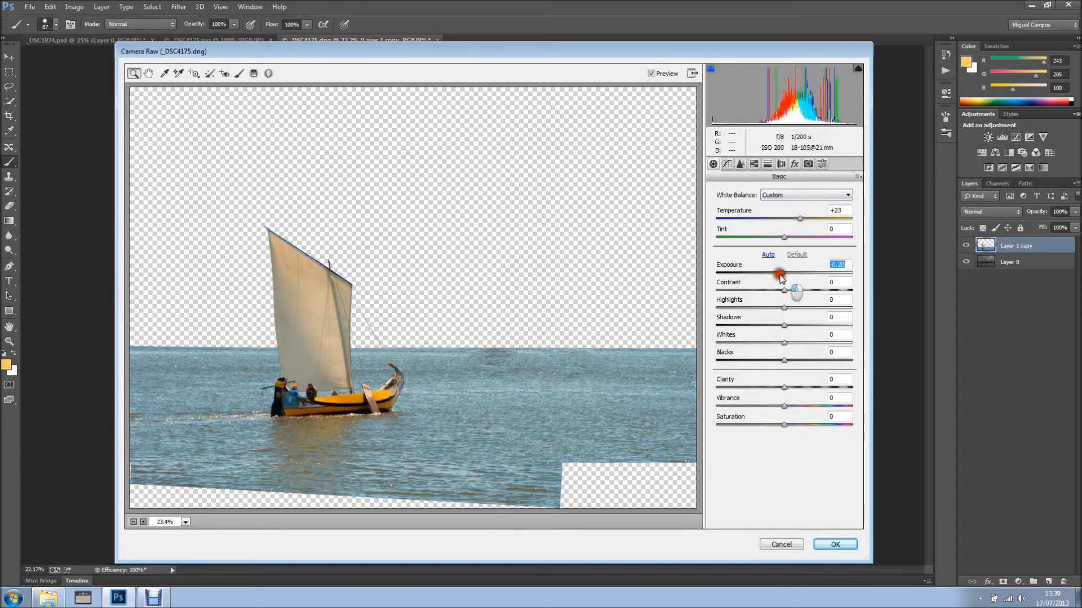
left_click_drag(782, 273, 790, 273)
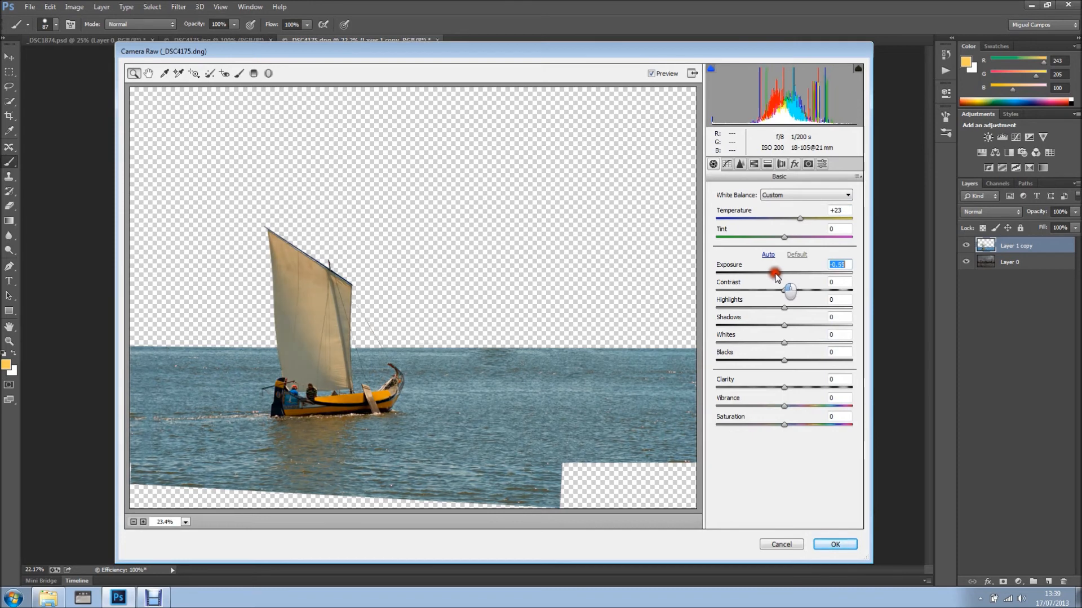
left_click_drag(783, 387, 806, 387)
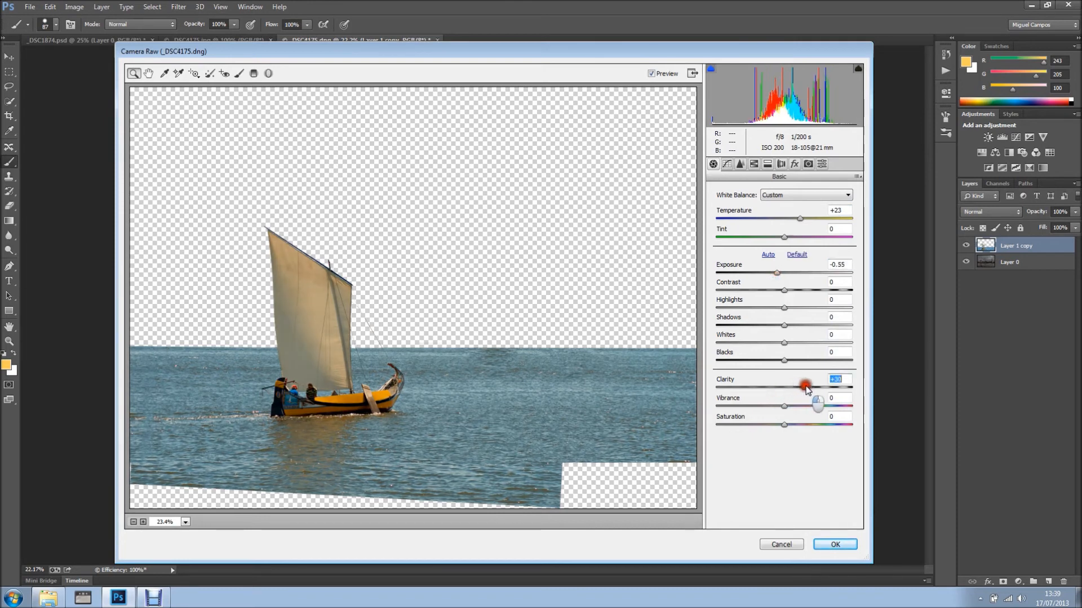
left_click_drag(807, 385, 816, 385)
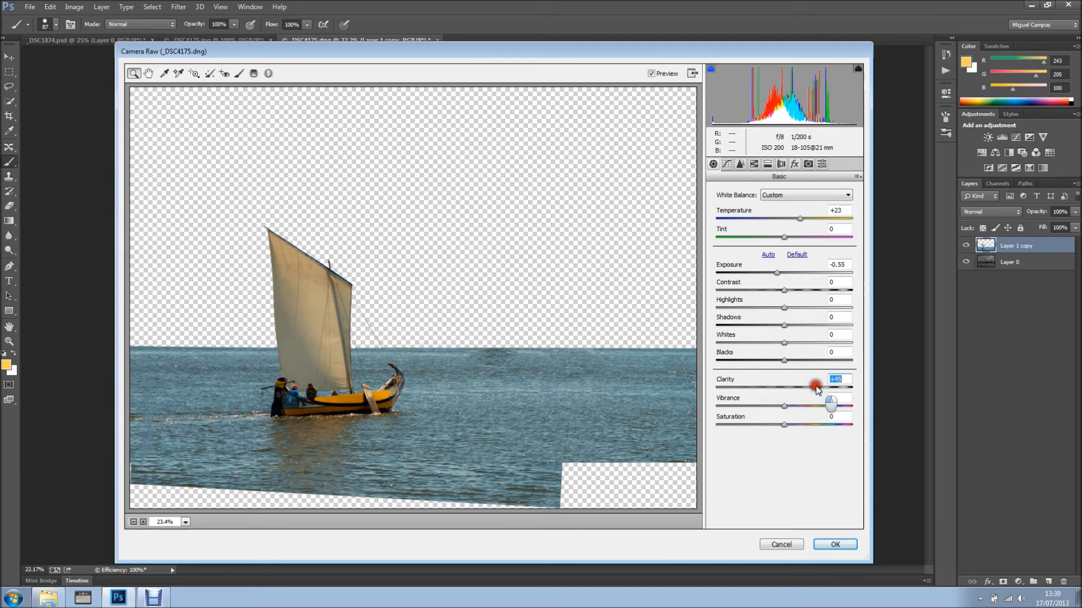
left_click_drag(815, 386, 818, 386)
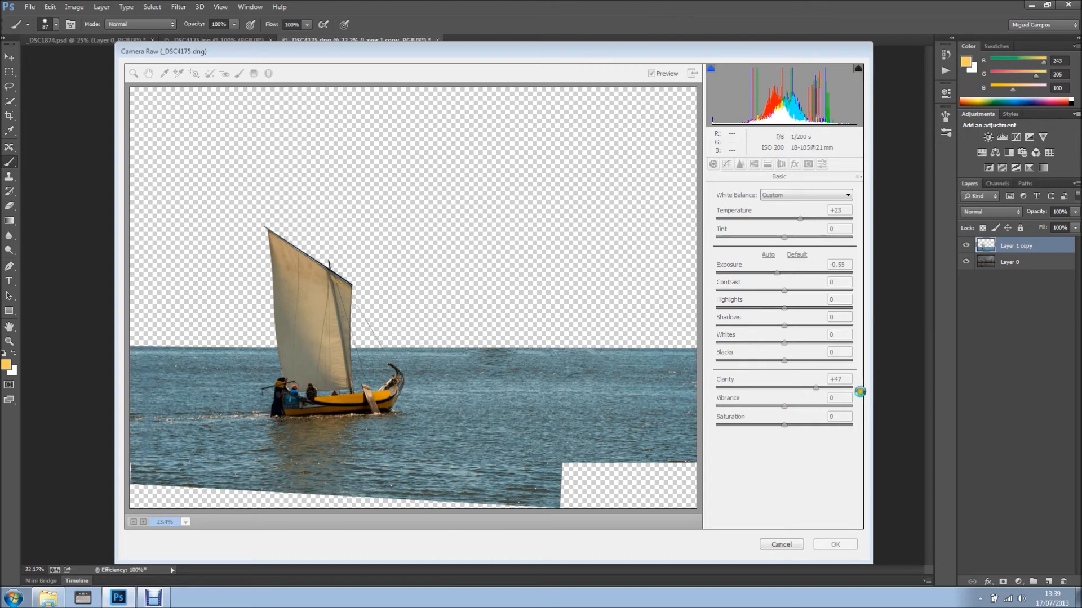
left_click(833, 544)
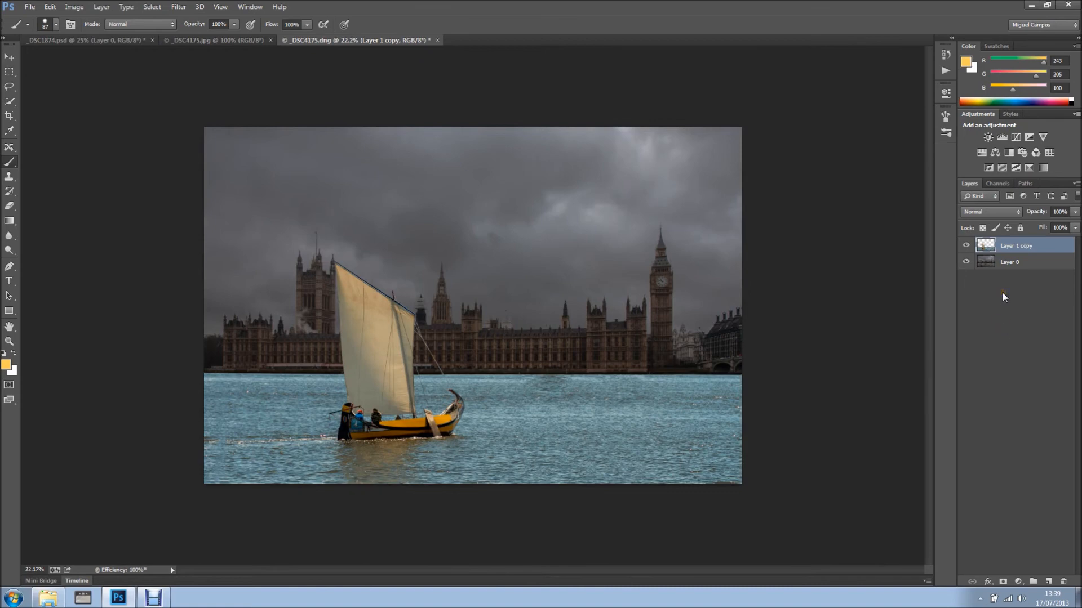
mouse_move(1014, 303)
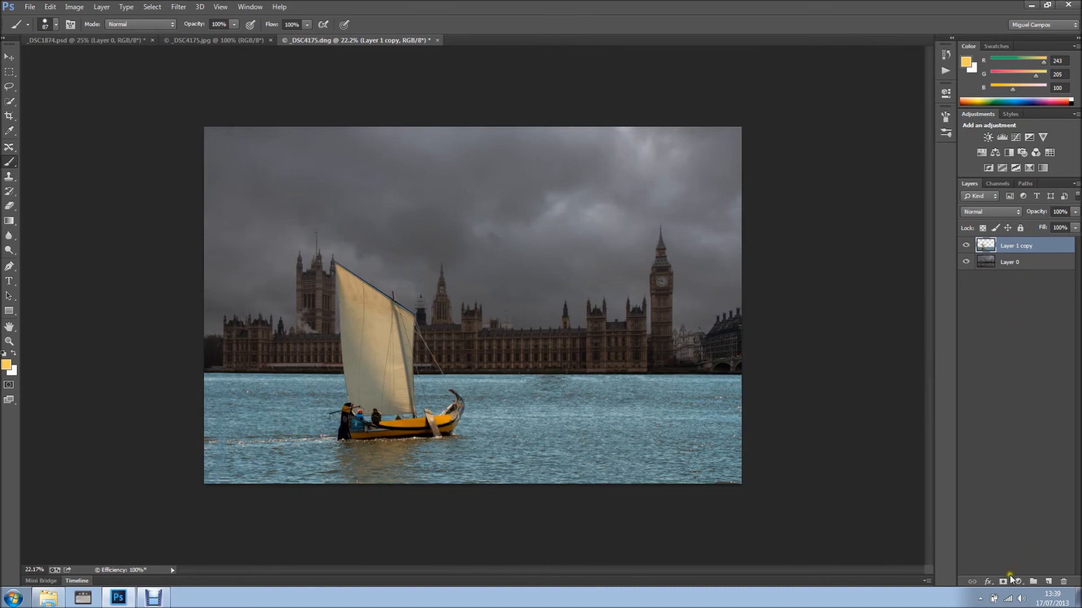
left_click(1016, 581)
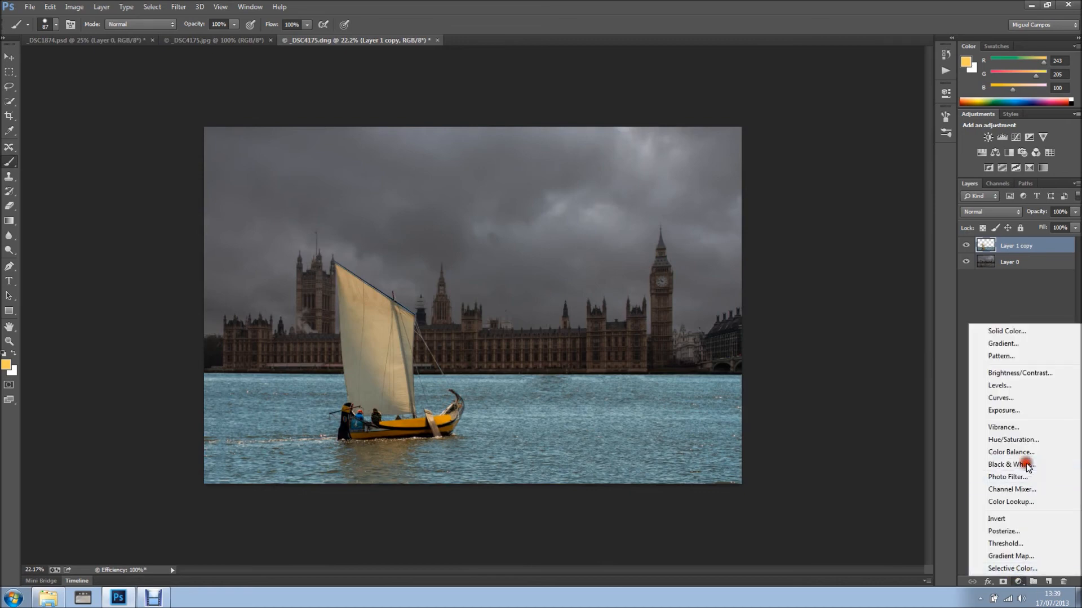
left_click(1010, 465)
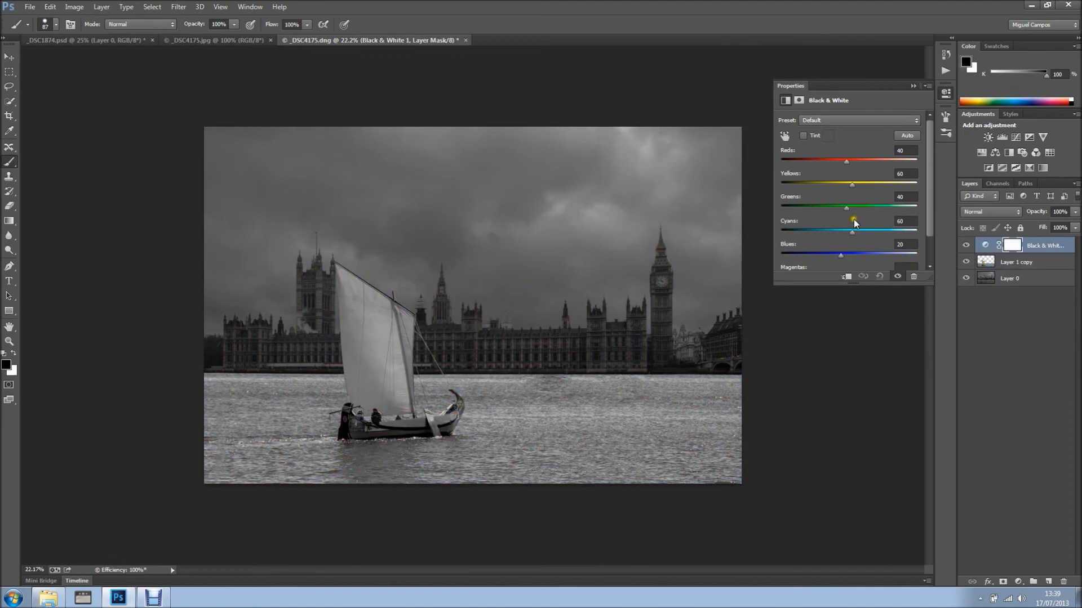
left_click_drag(846, 208, 825, 208)
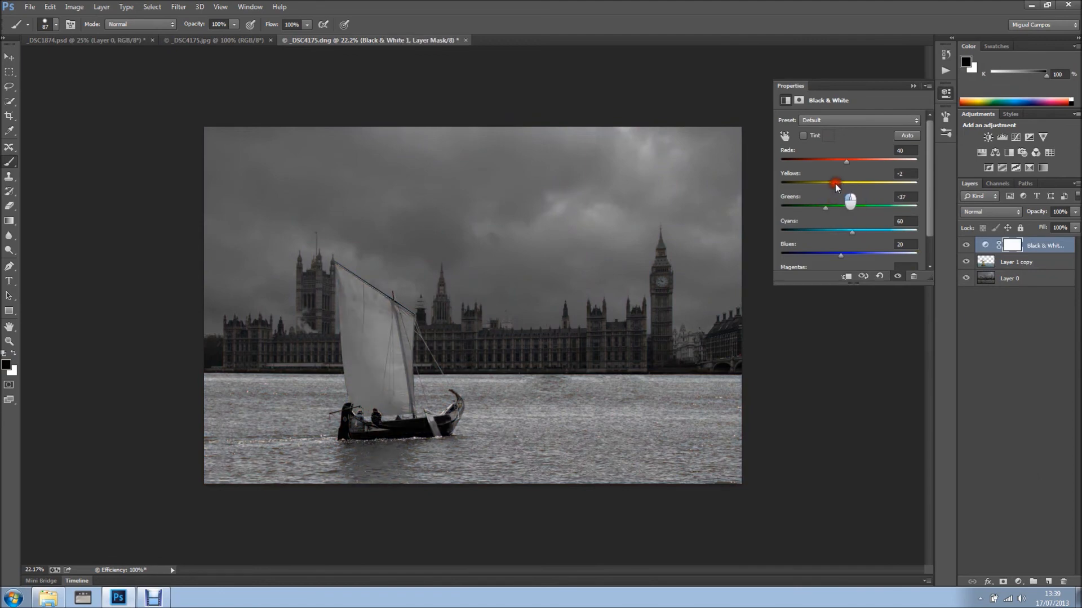
left_click_drag(835, 182, 860, 179)
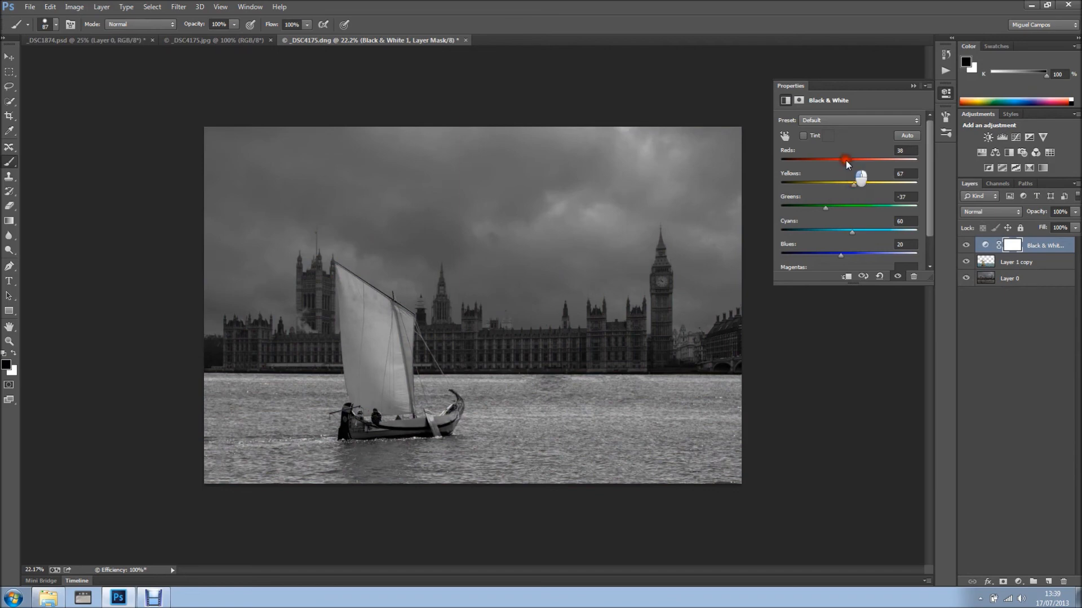
left_click_drag(846, 160, 830, 160)
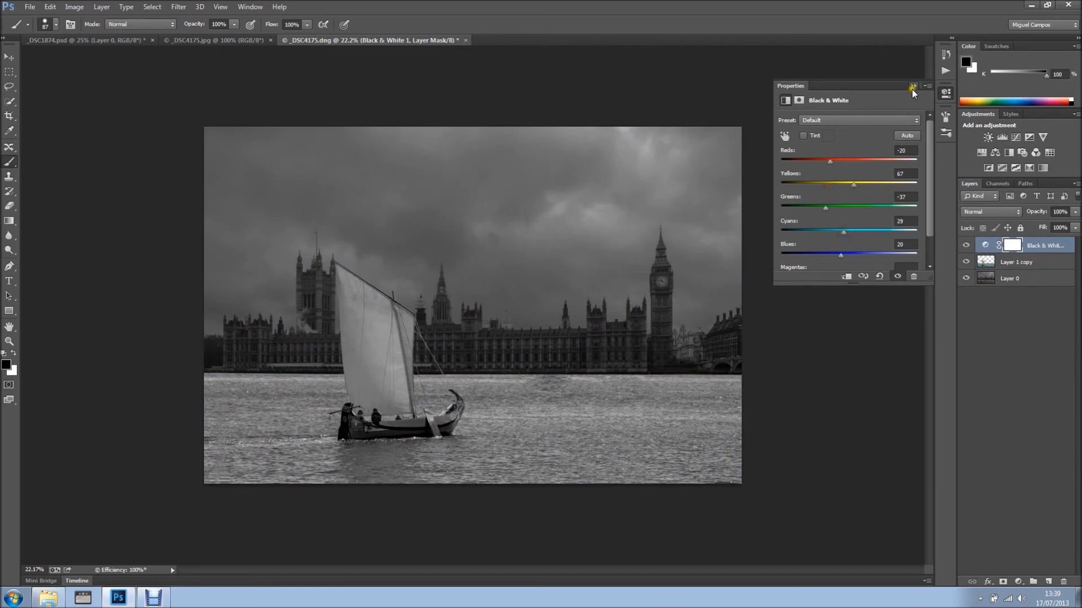
left_click(912, 89)
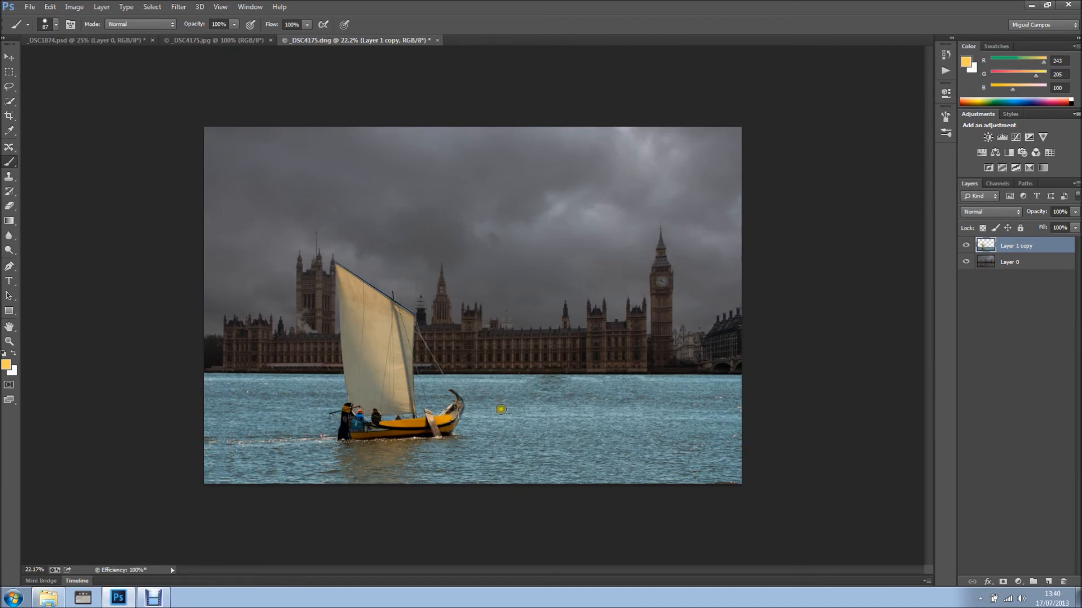
Apply Levels to the boat layer with the midtone slider at 0.79
left_click(74, 7)
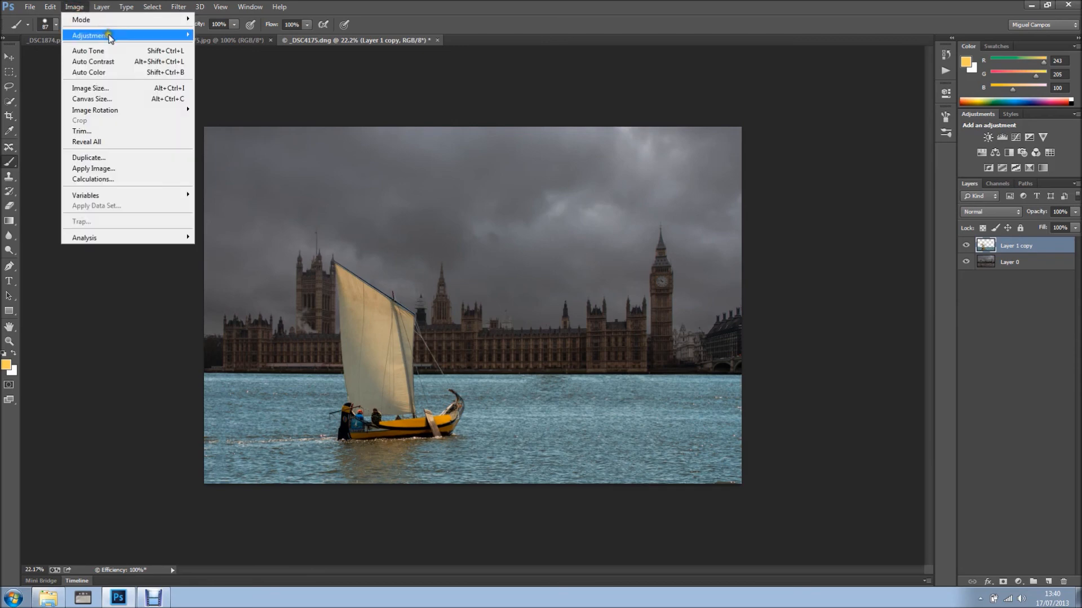
left_click(124, 35)
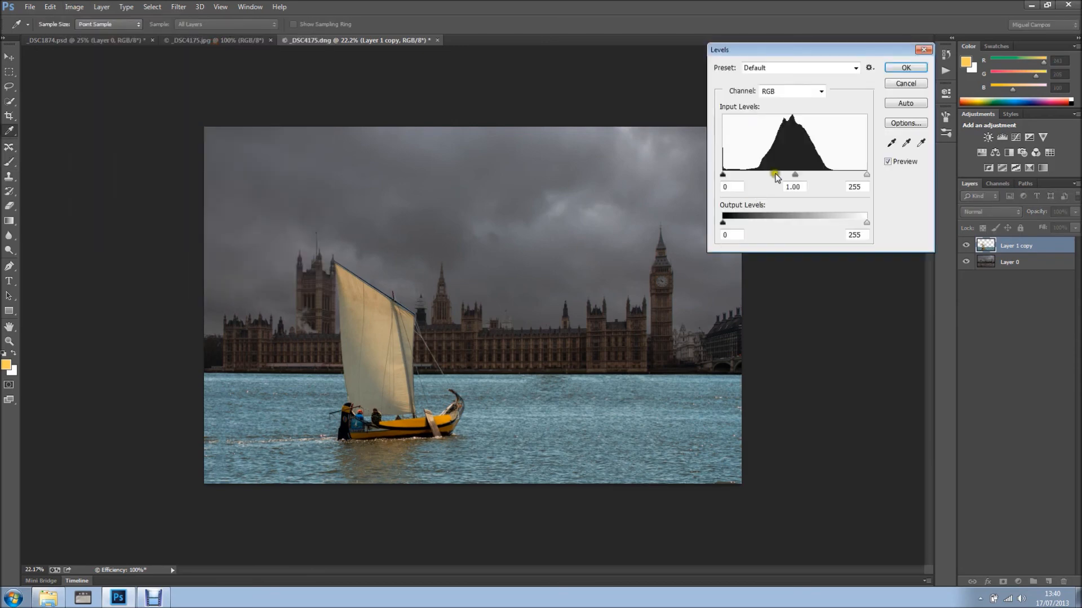
left_click_drag(795, 175, 820, 175)
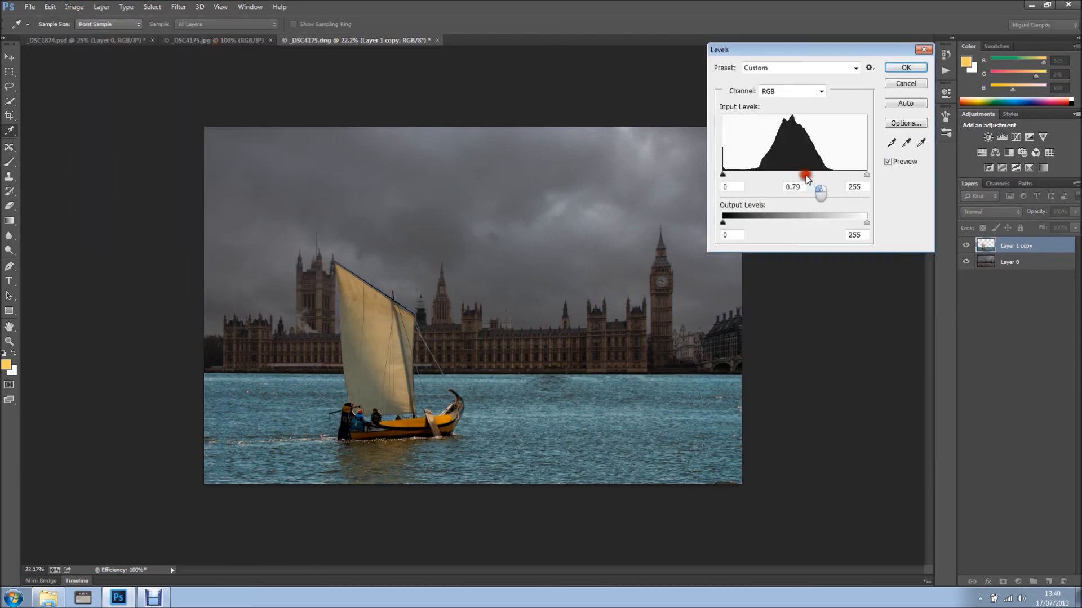
left_click(904, 68)
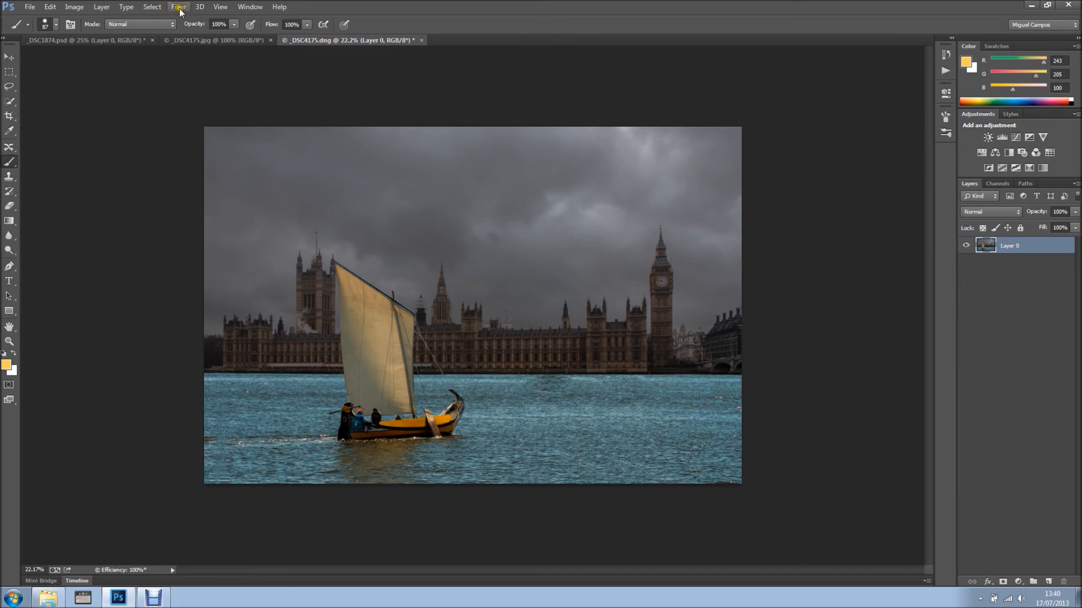
In Camera Raw's HSL/Grayscale tab, convert to grayscale and darken the blue, green, yellow and magenta mixes
left_click(179, 6)
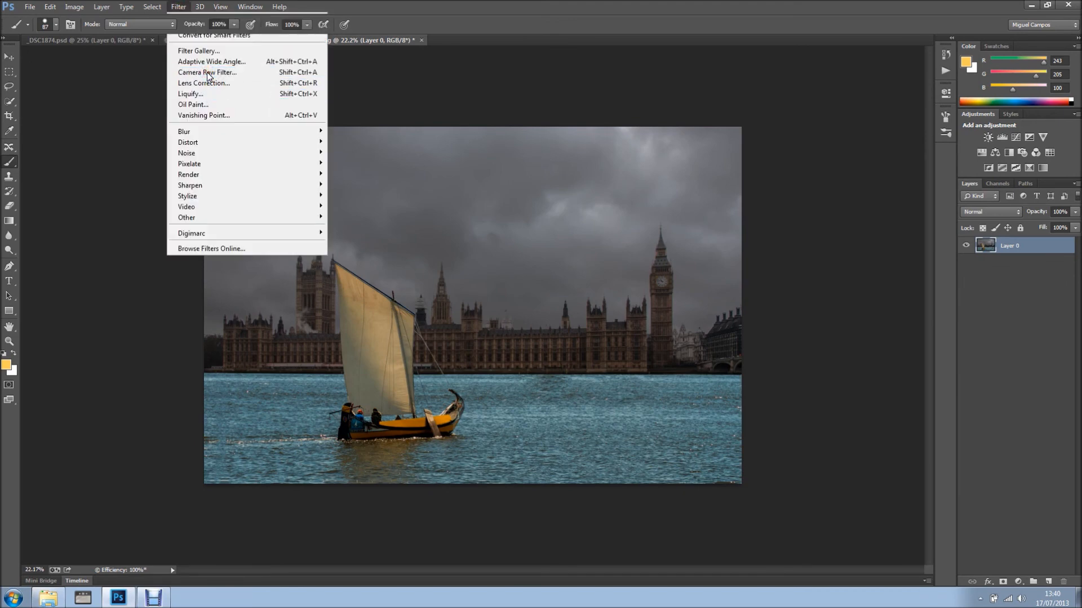
left_click(208, 72)
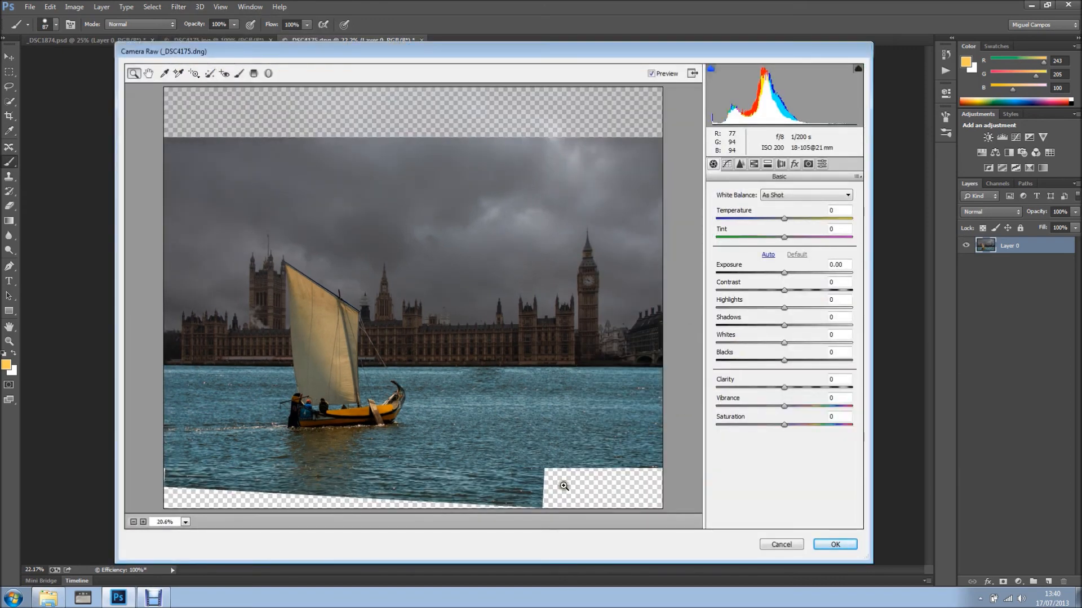
mouse_move(40, 244)
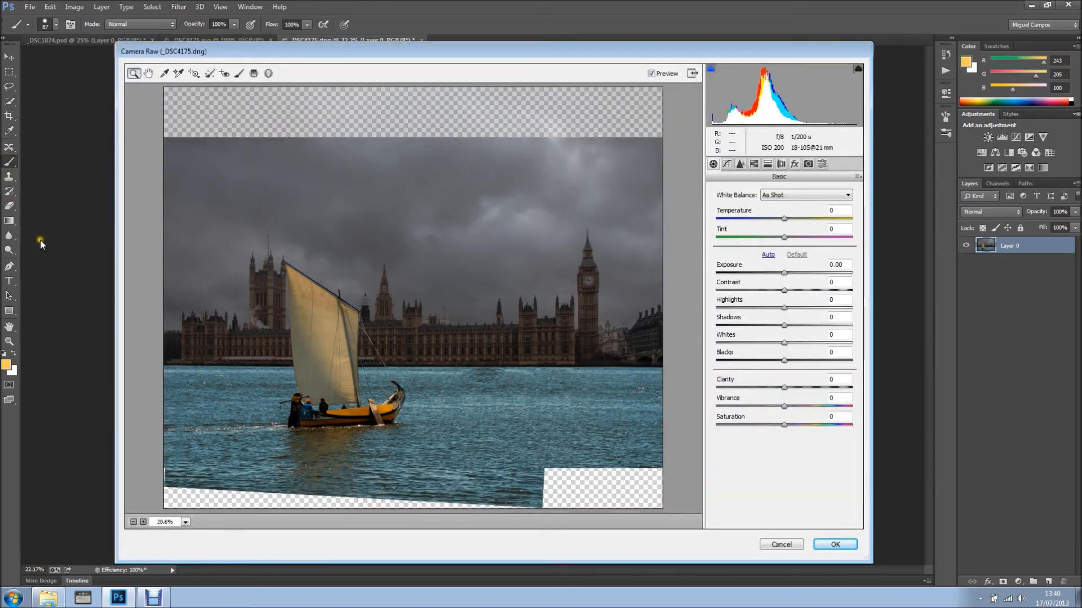
mouse_move(973, 320)
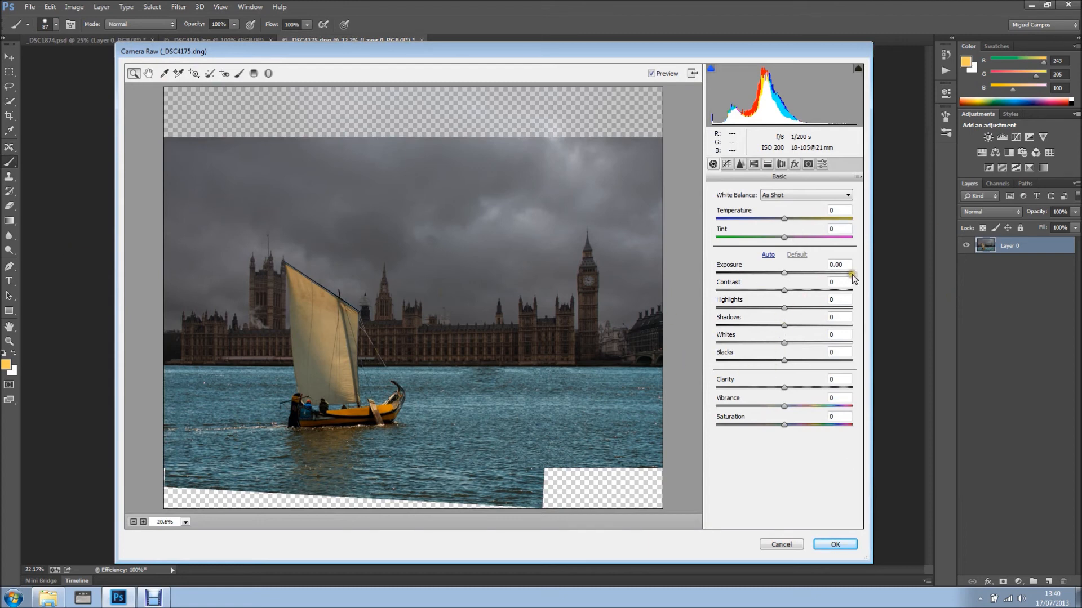
mouse_move(784, 276)
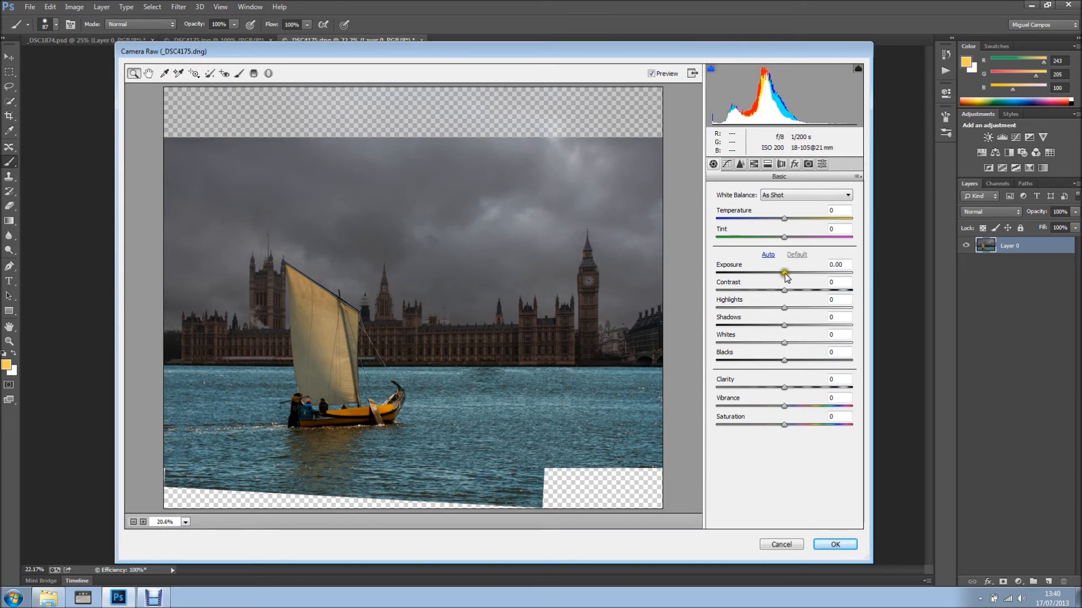
left_click(753, 164)
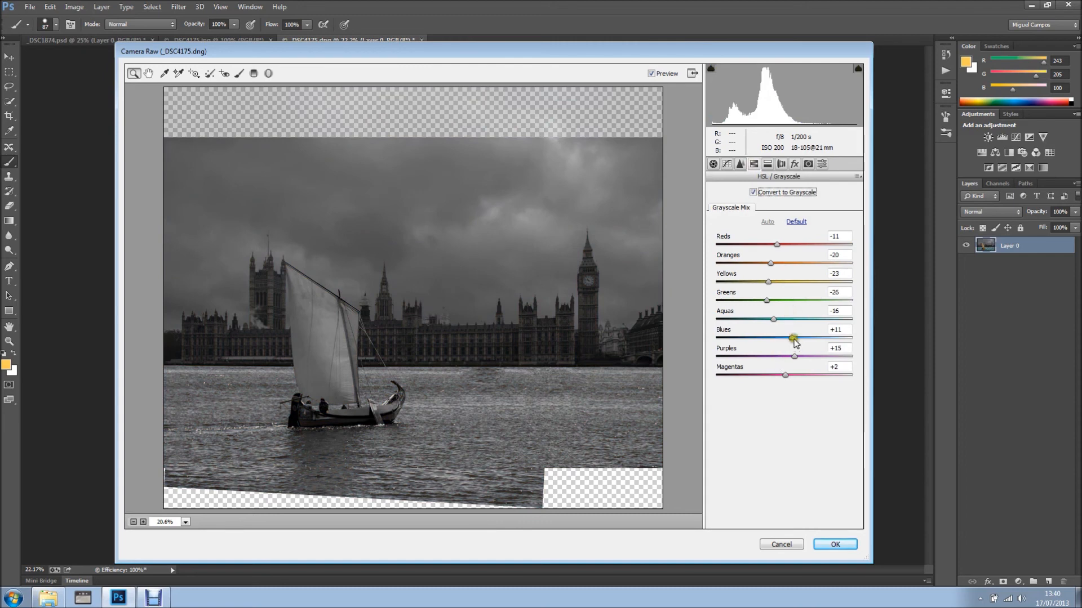
left_click_drag(791, 338, 771, 338)
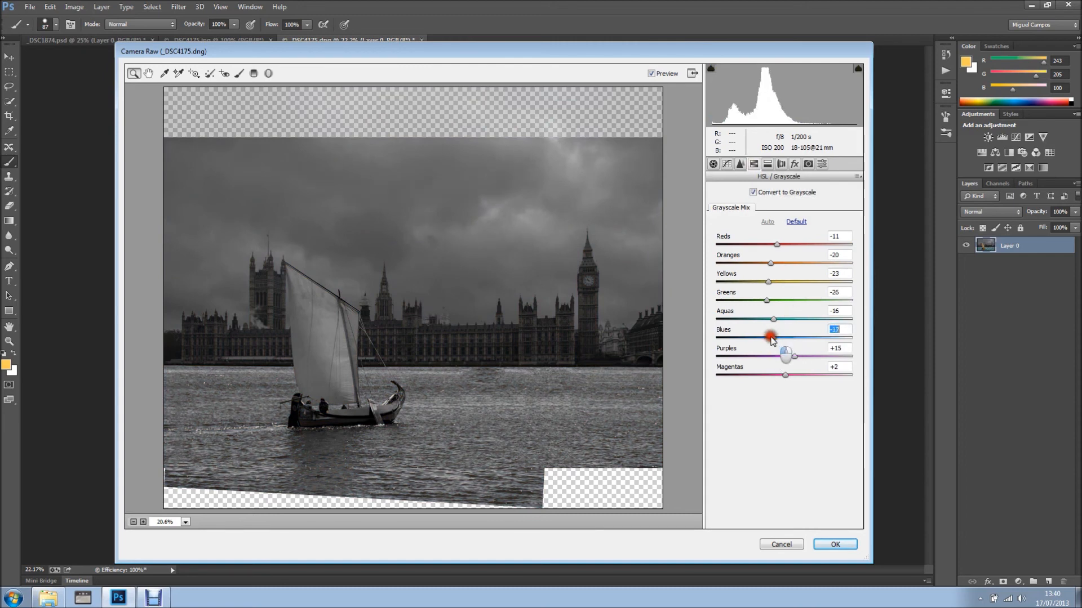
left_click_drag(771, 337, 794, 337)
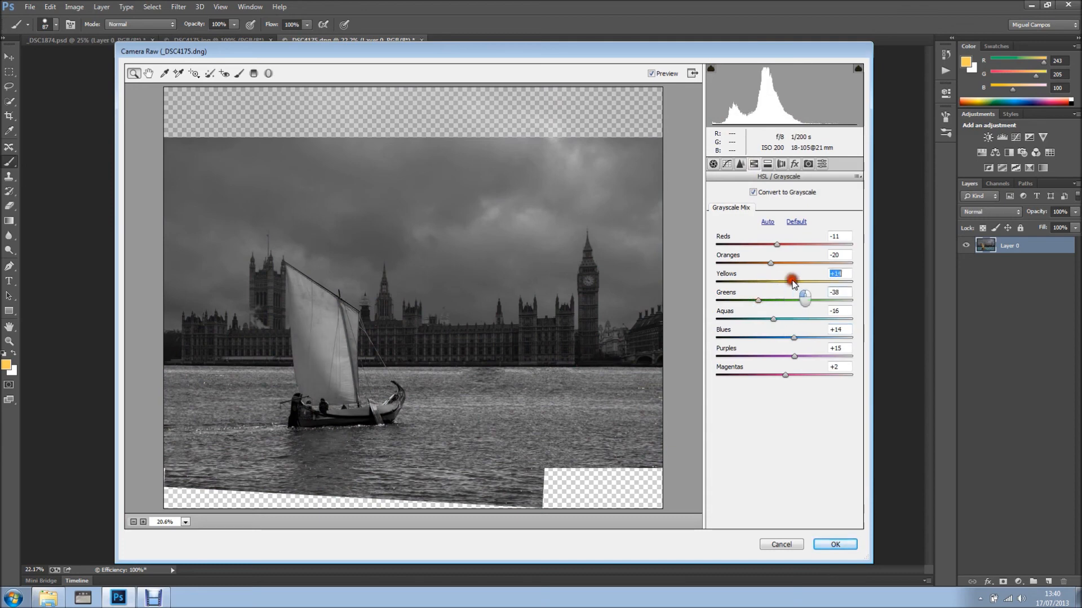
left_click_drag(771, 263, 775, 282)
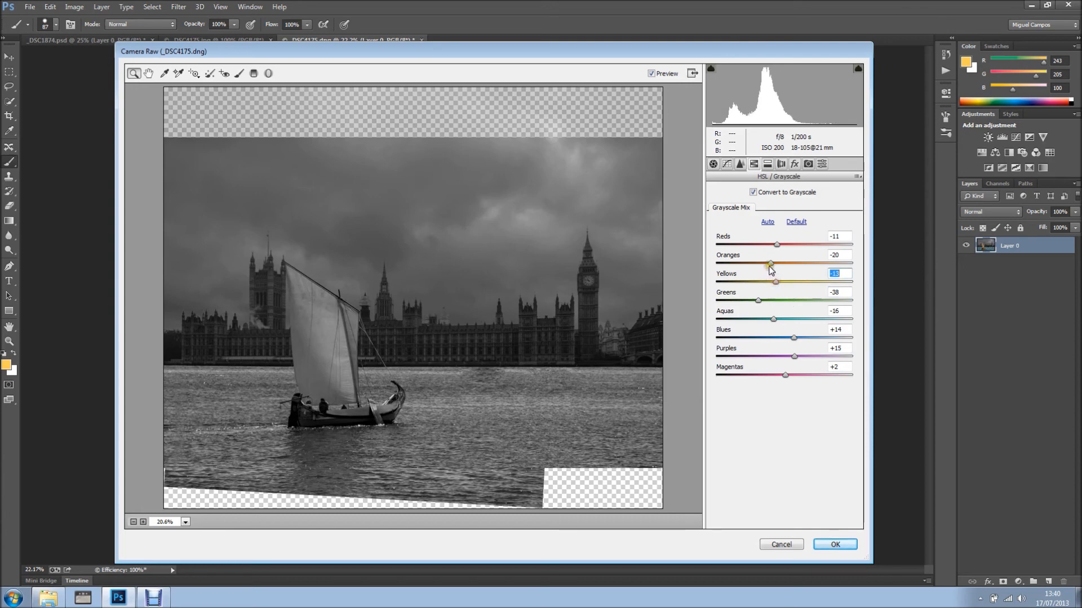
left_click_drag(778, 245, 793, 245)
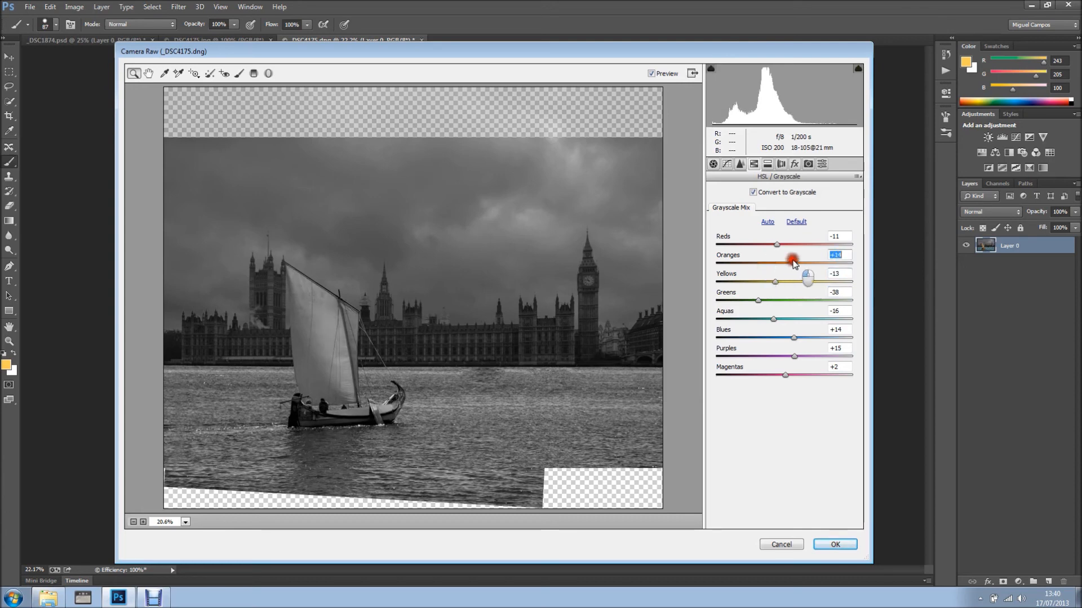
left_click_drag(777, 246, 759, 246)
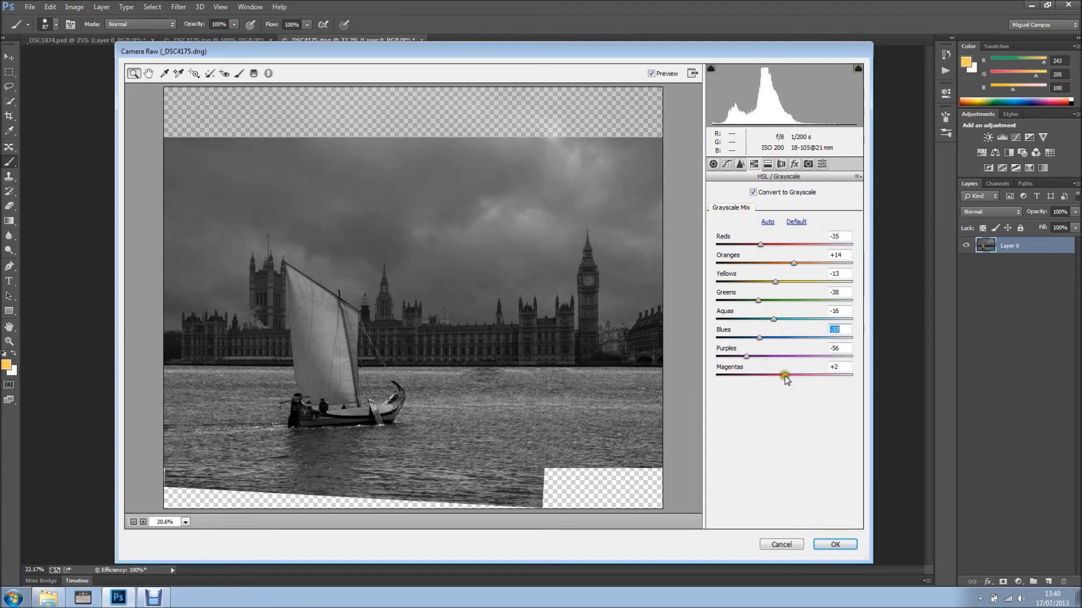
left_click_drag(785, 373, 744, 373)
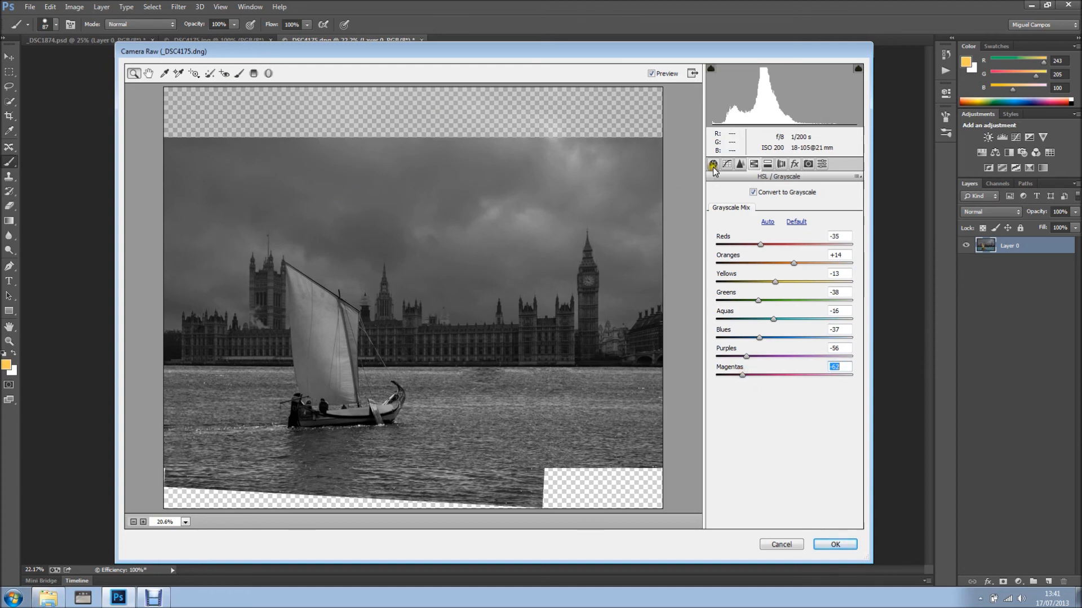
Set Basic tab Contrast +33, Highlights −38, Shadows +30, Clarity +68 and apply
left_click(714, 164)
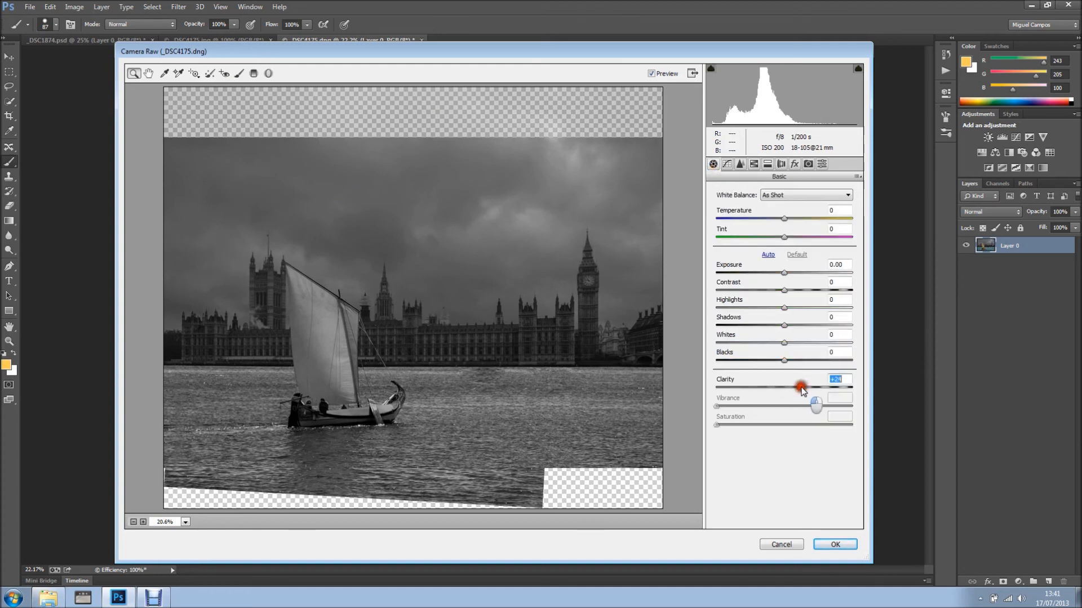
left_click_drag(797, 387, 801, 387)
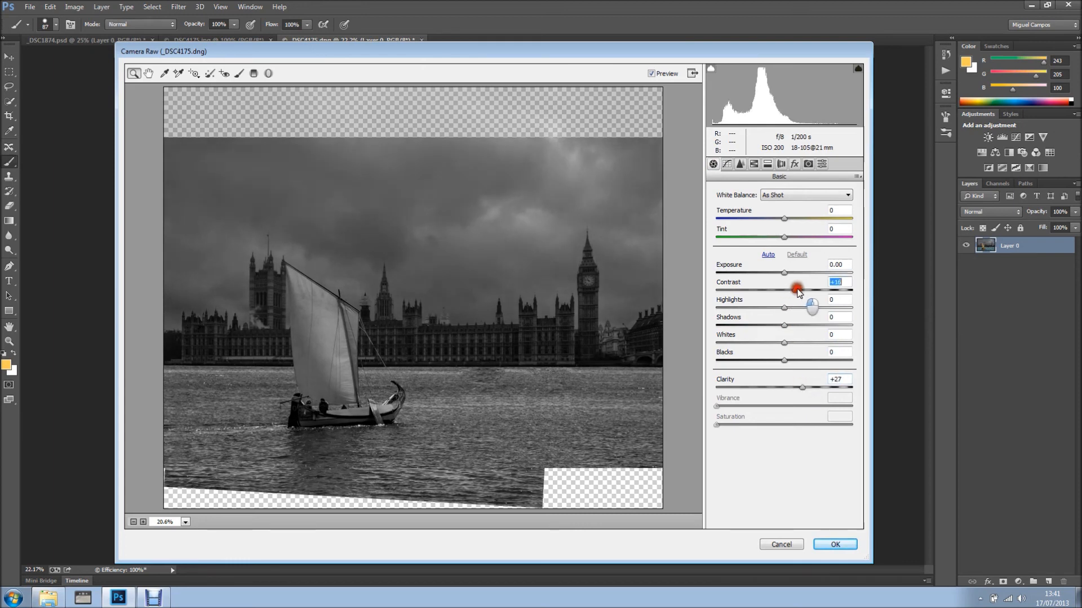
left_click_drag(796, 288, 805, 289)
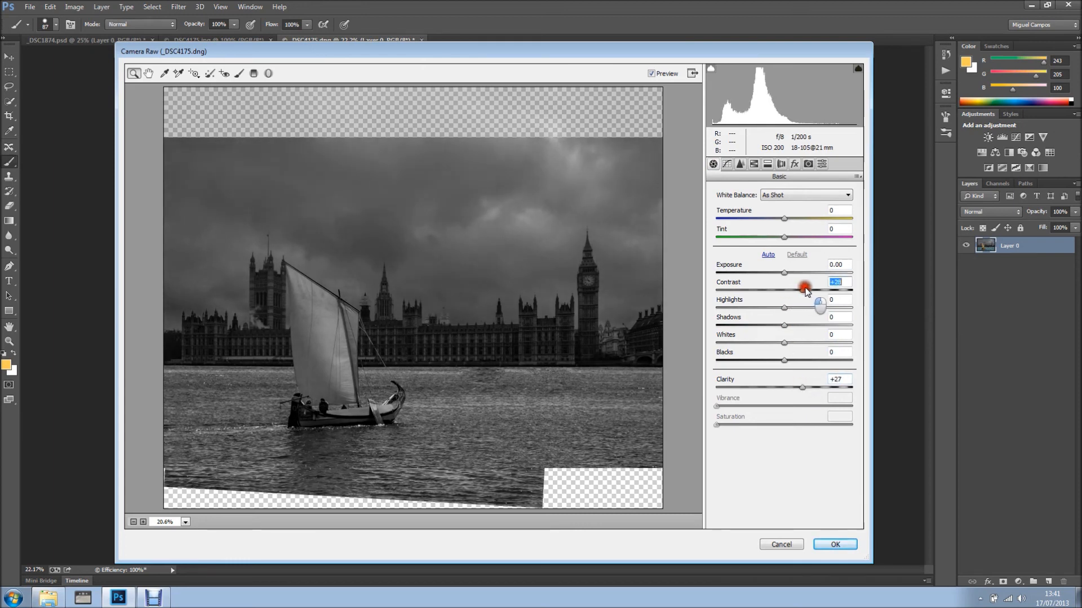
left_click_drag(802, 290, 805, 289)
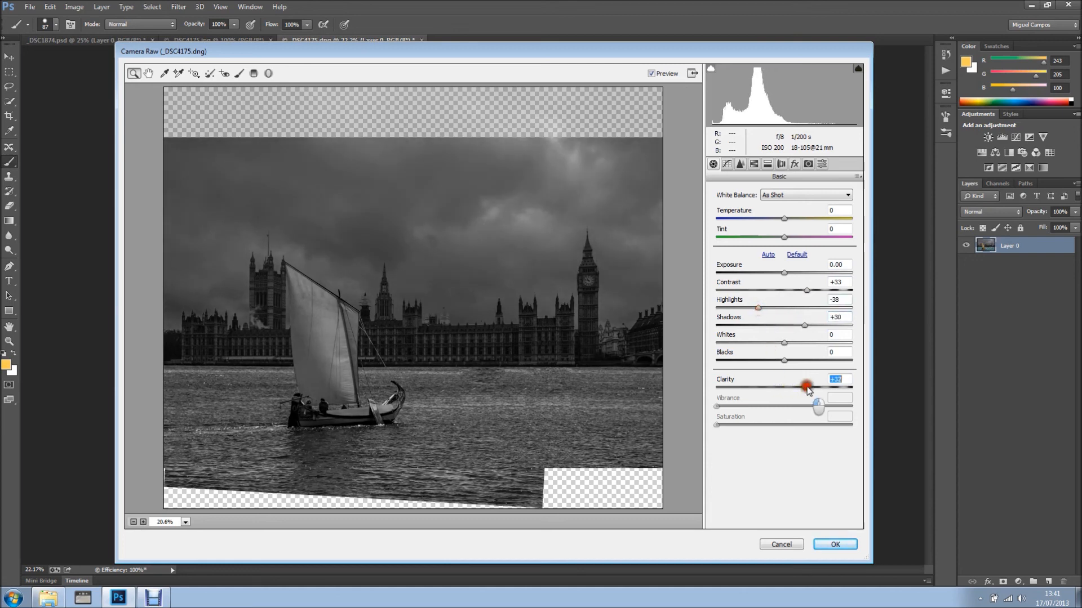
left_click_drag(806, 387, 811, 388)
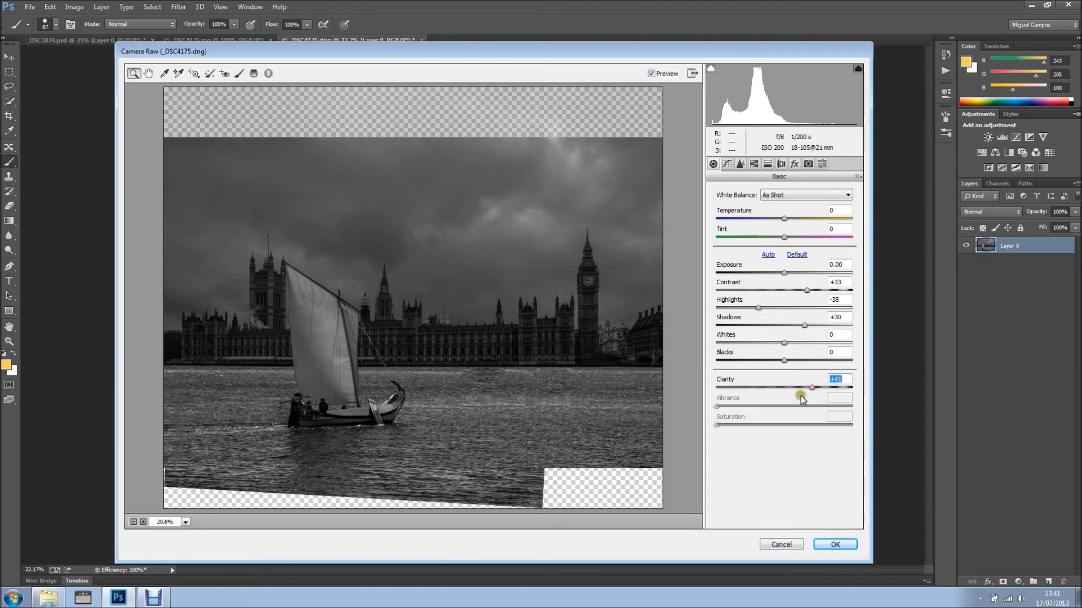
left_click_drag(811, 388, 821, 387)
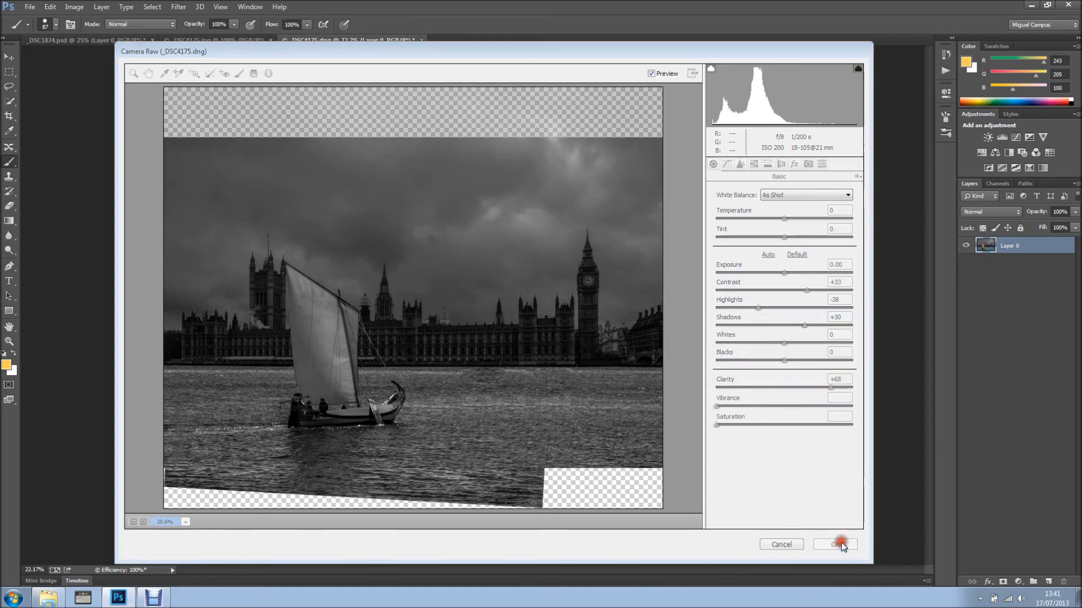
left_click(835, 545)
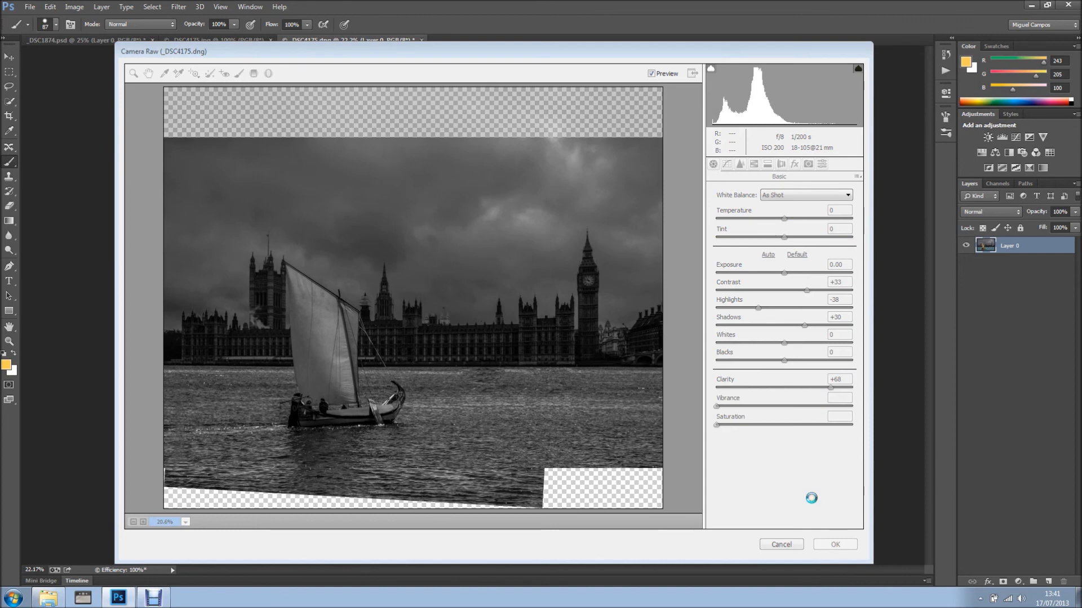
left_click(834, 544)
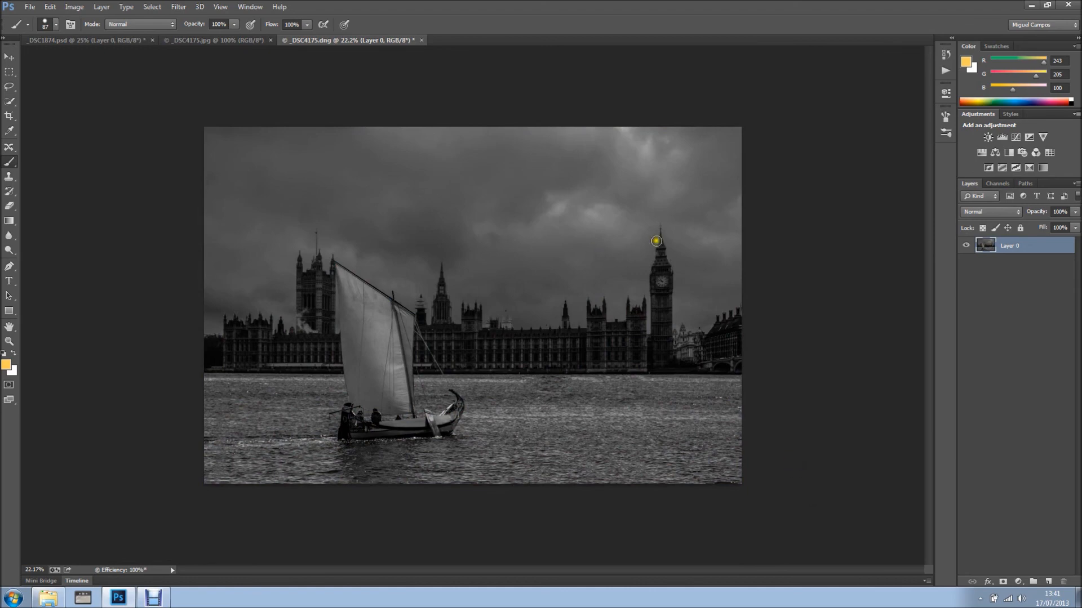
mouse_move(701, 233)
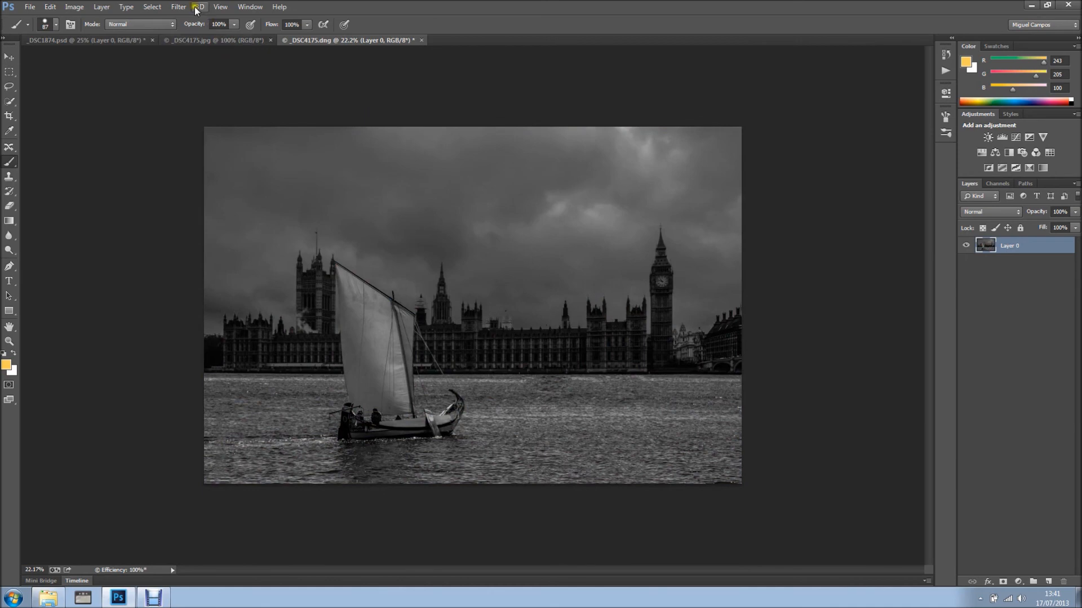
Add a post-crop vignette of amount −40 from Camera Raw's Effects tab
left_click(178, 6)
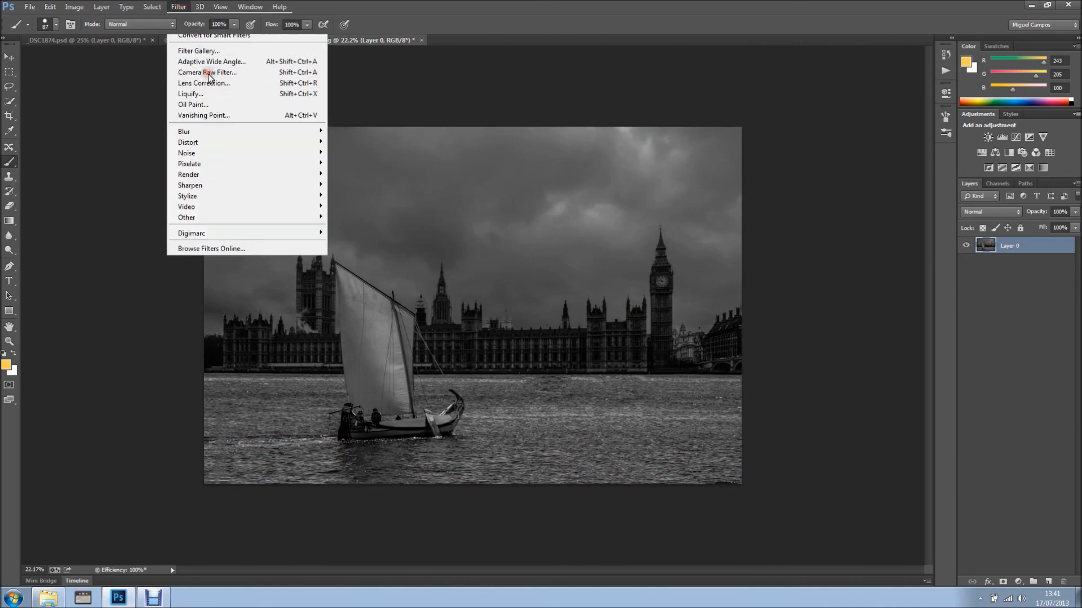
left_click(206, 71)
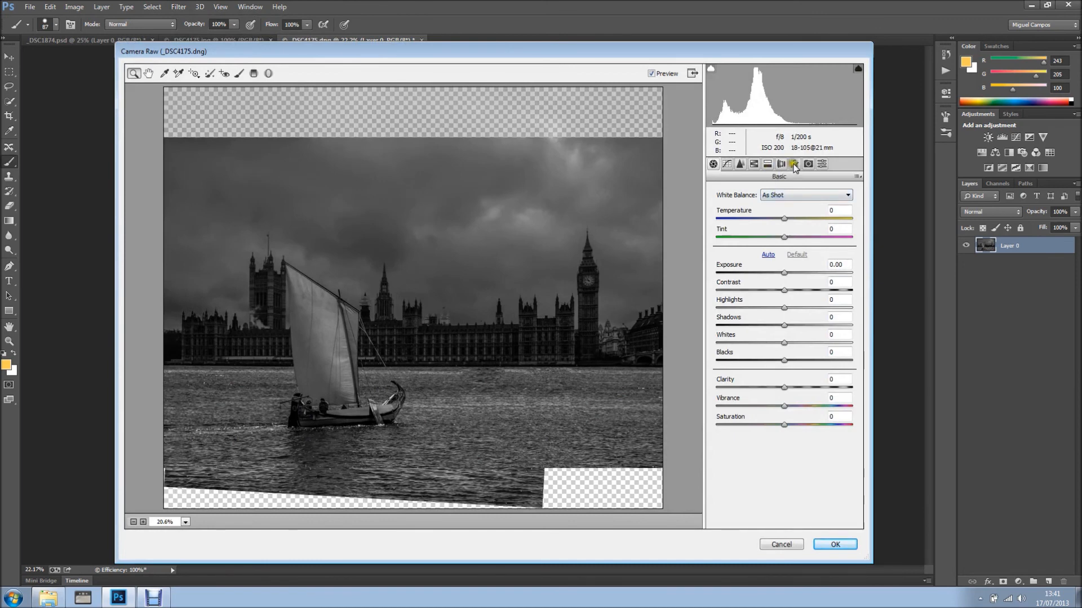
left_click(794, 164)
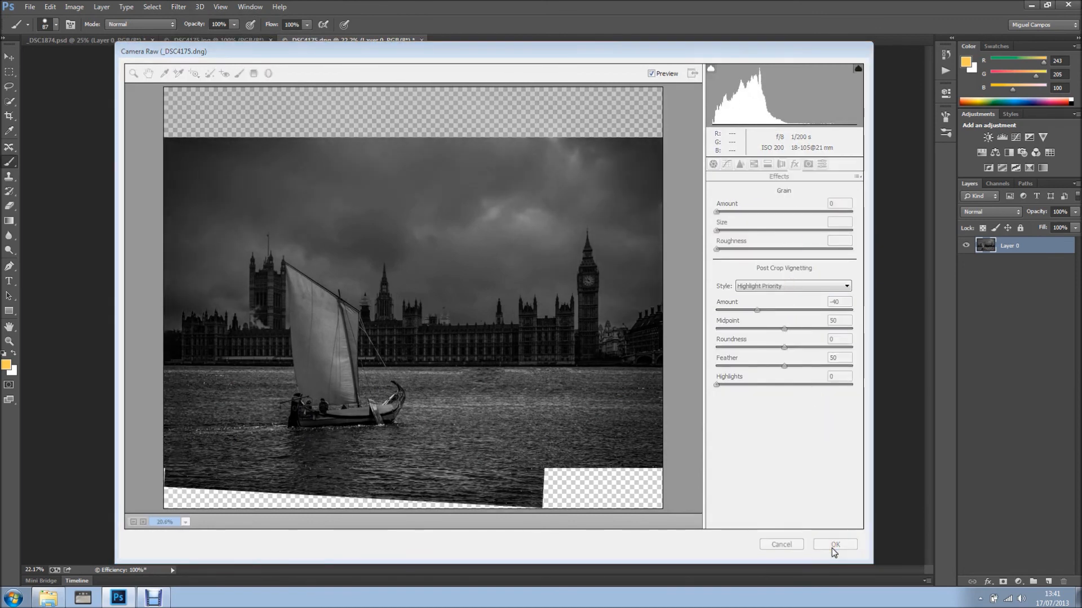
left_click(834, 544)
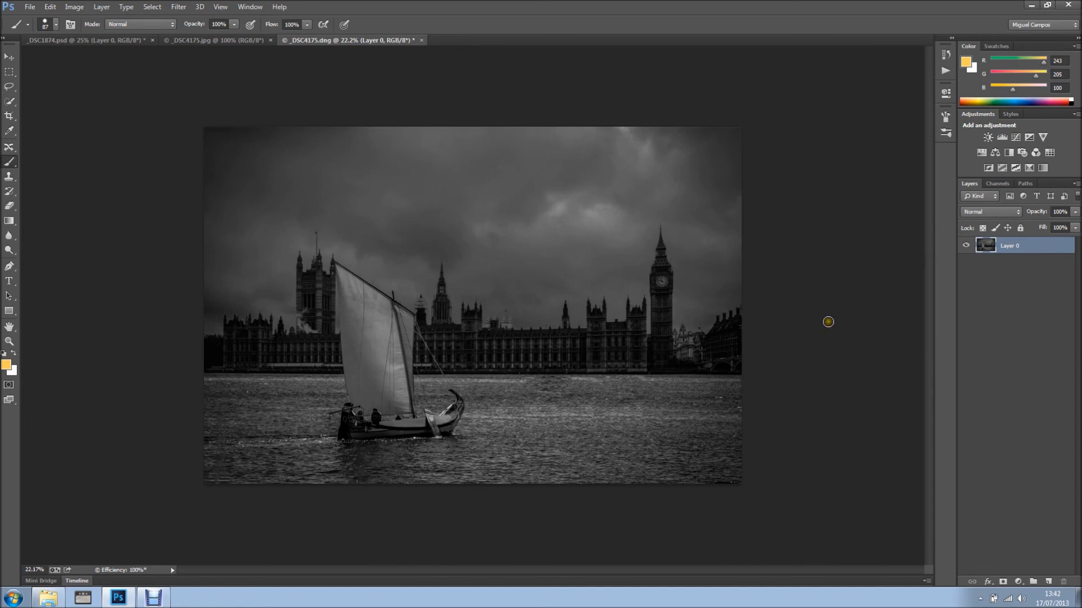
mouse_move(868, 328)
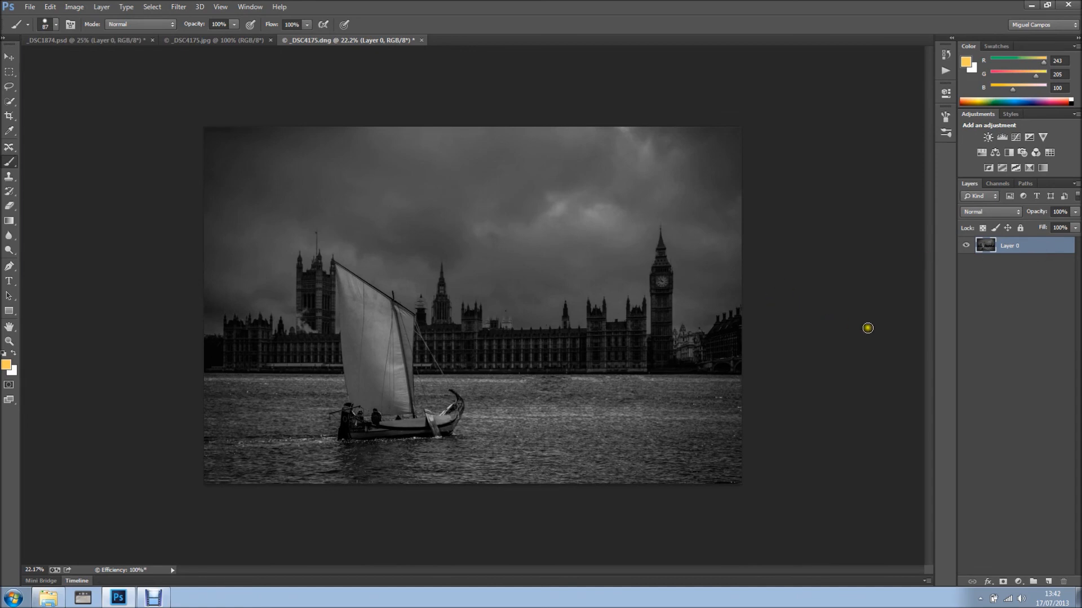
mouse_move(875, 337)
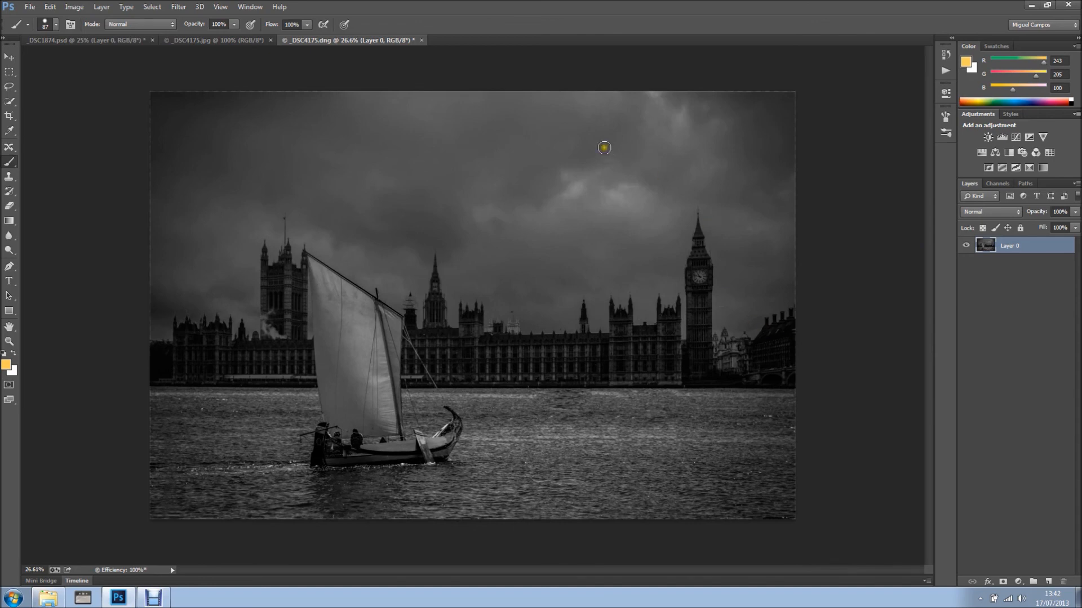
mouse_move(560, 299)
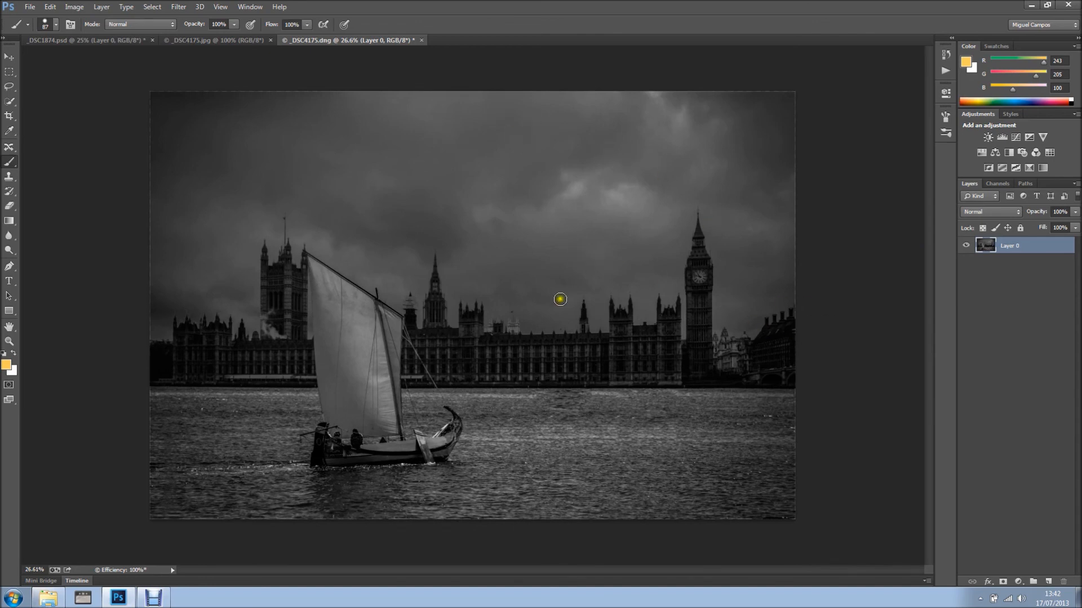